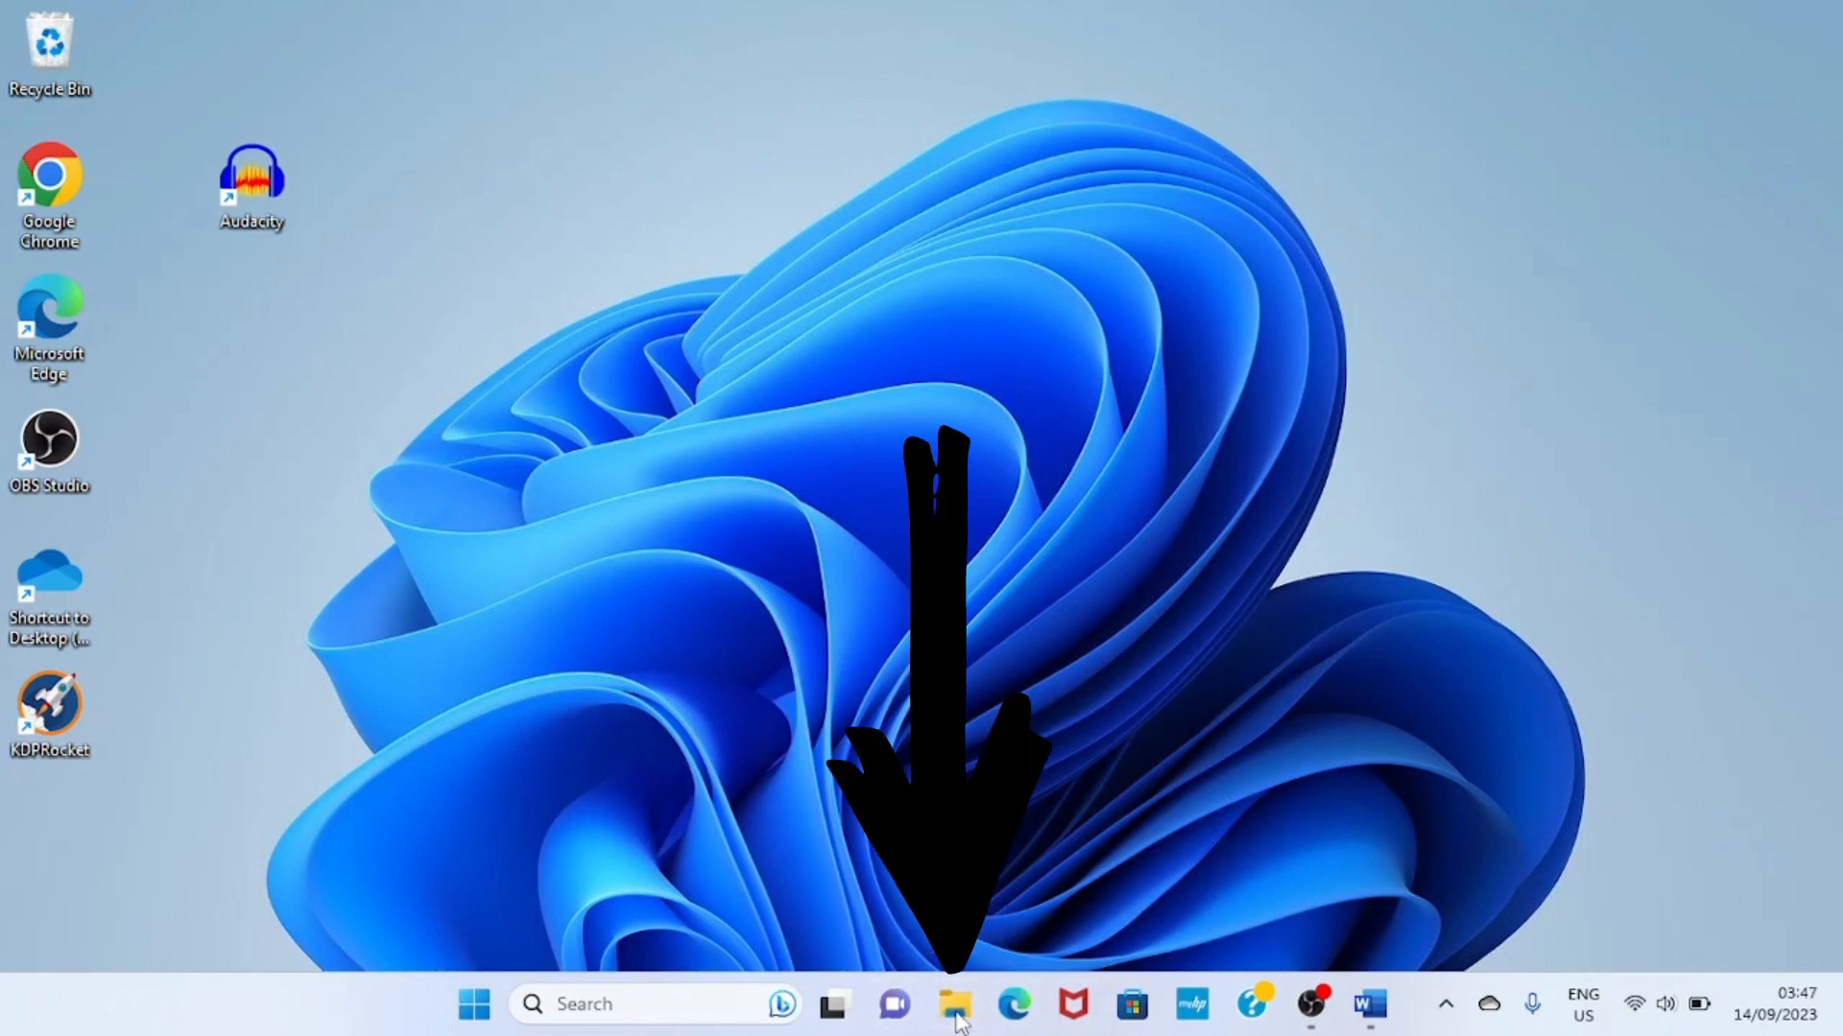
- Launch File Explorer from the taskbar
click(955, 1004)
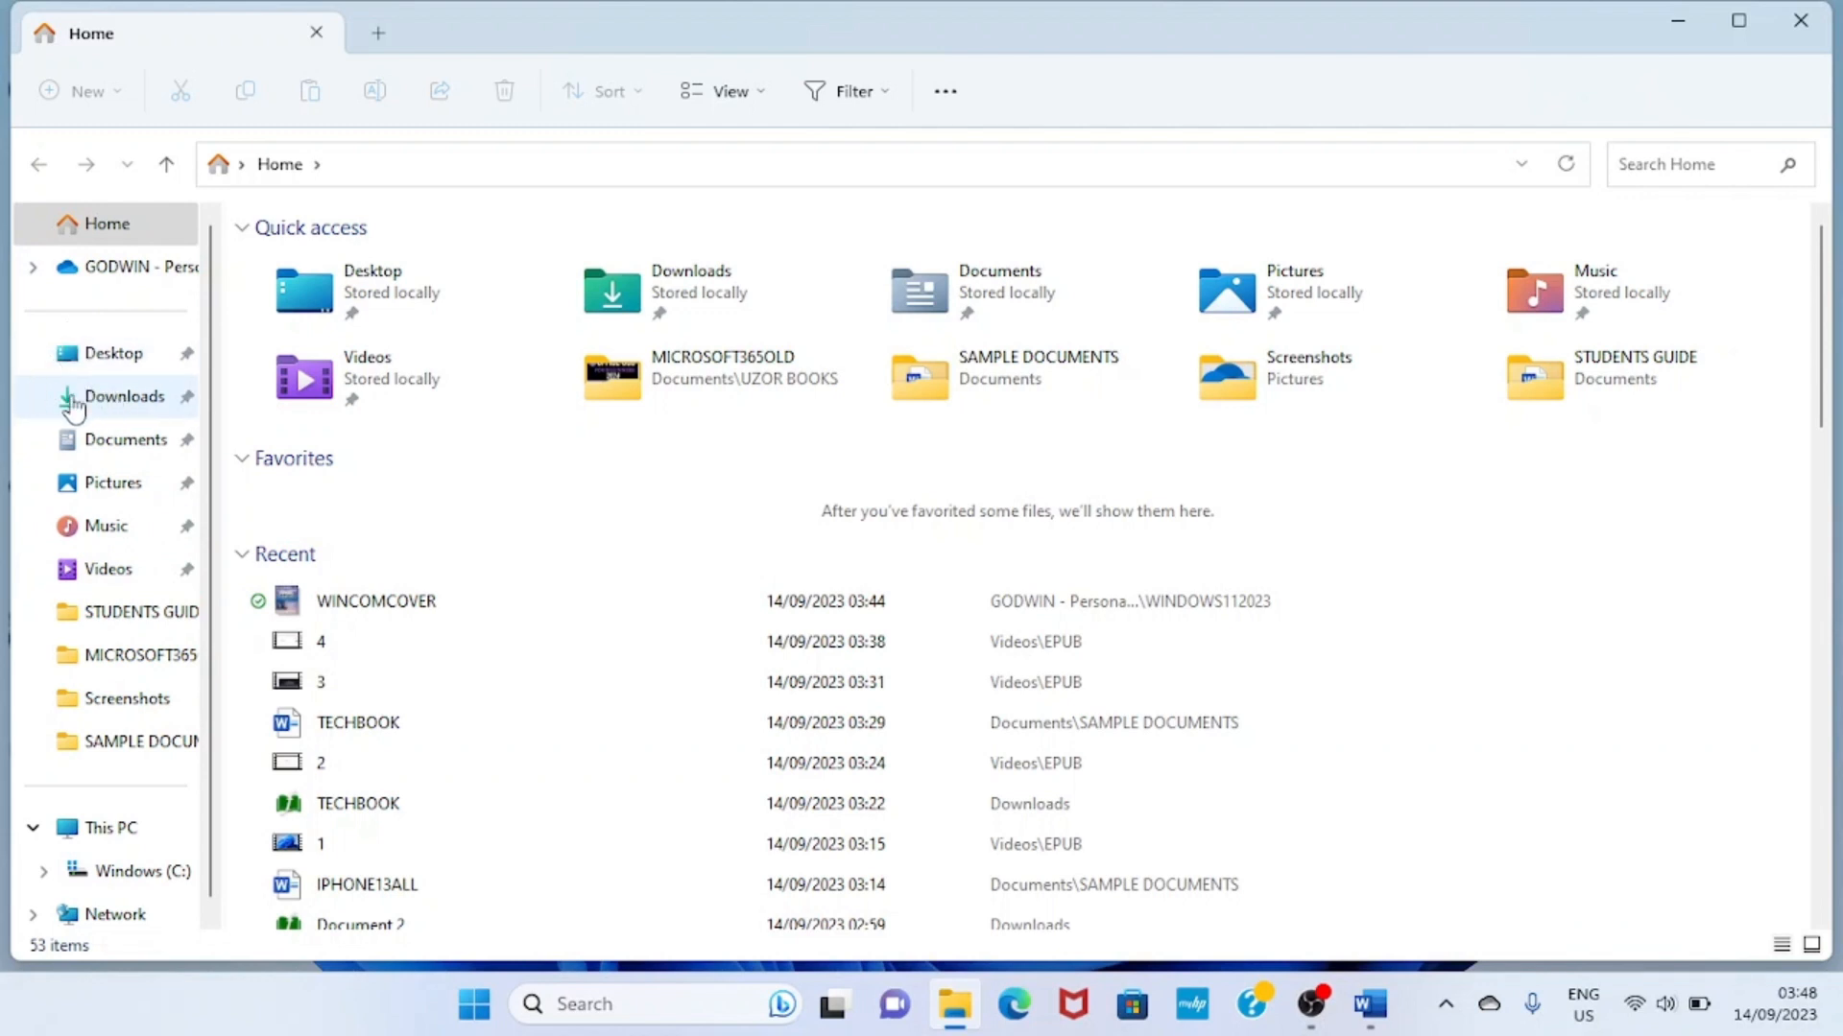
mouse_move(62, 540)
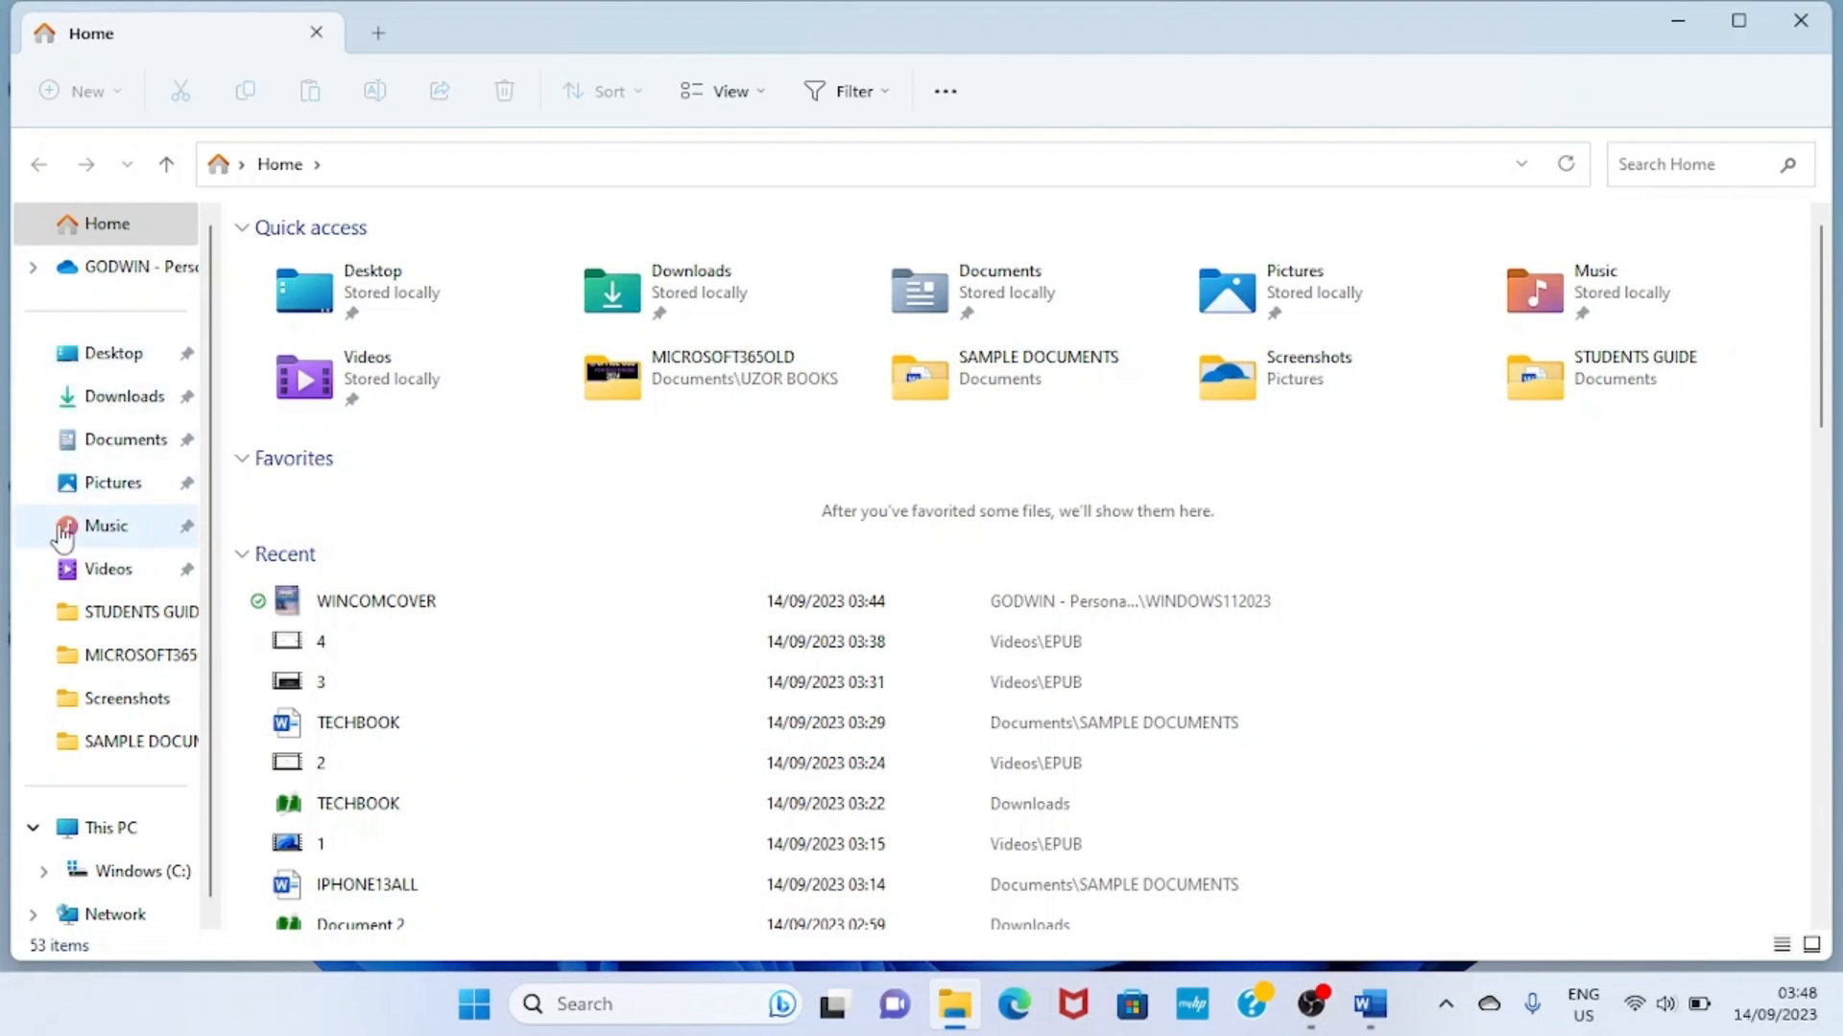
mouse_move(139, 584)
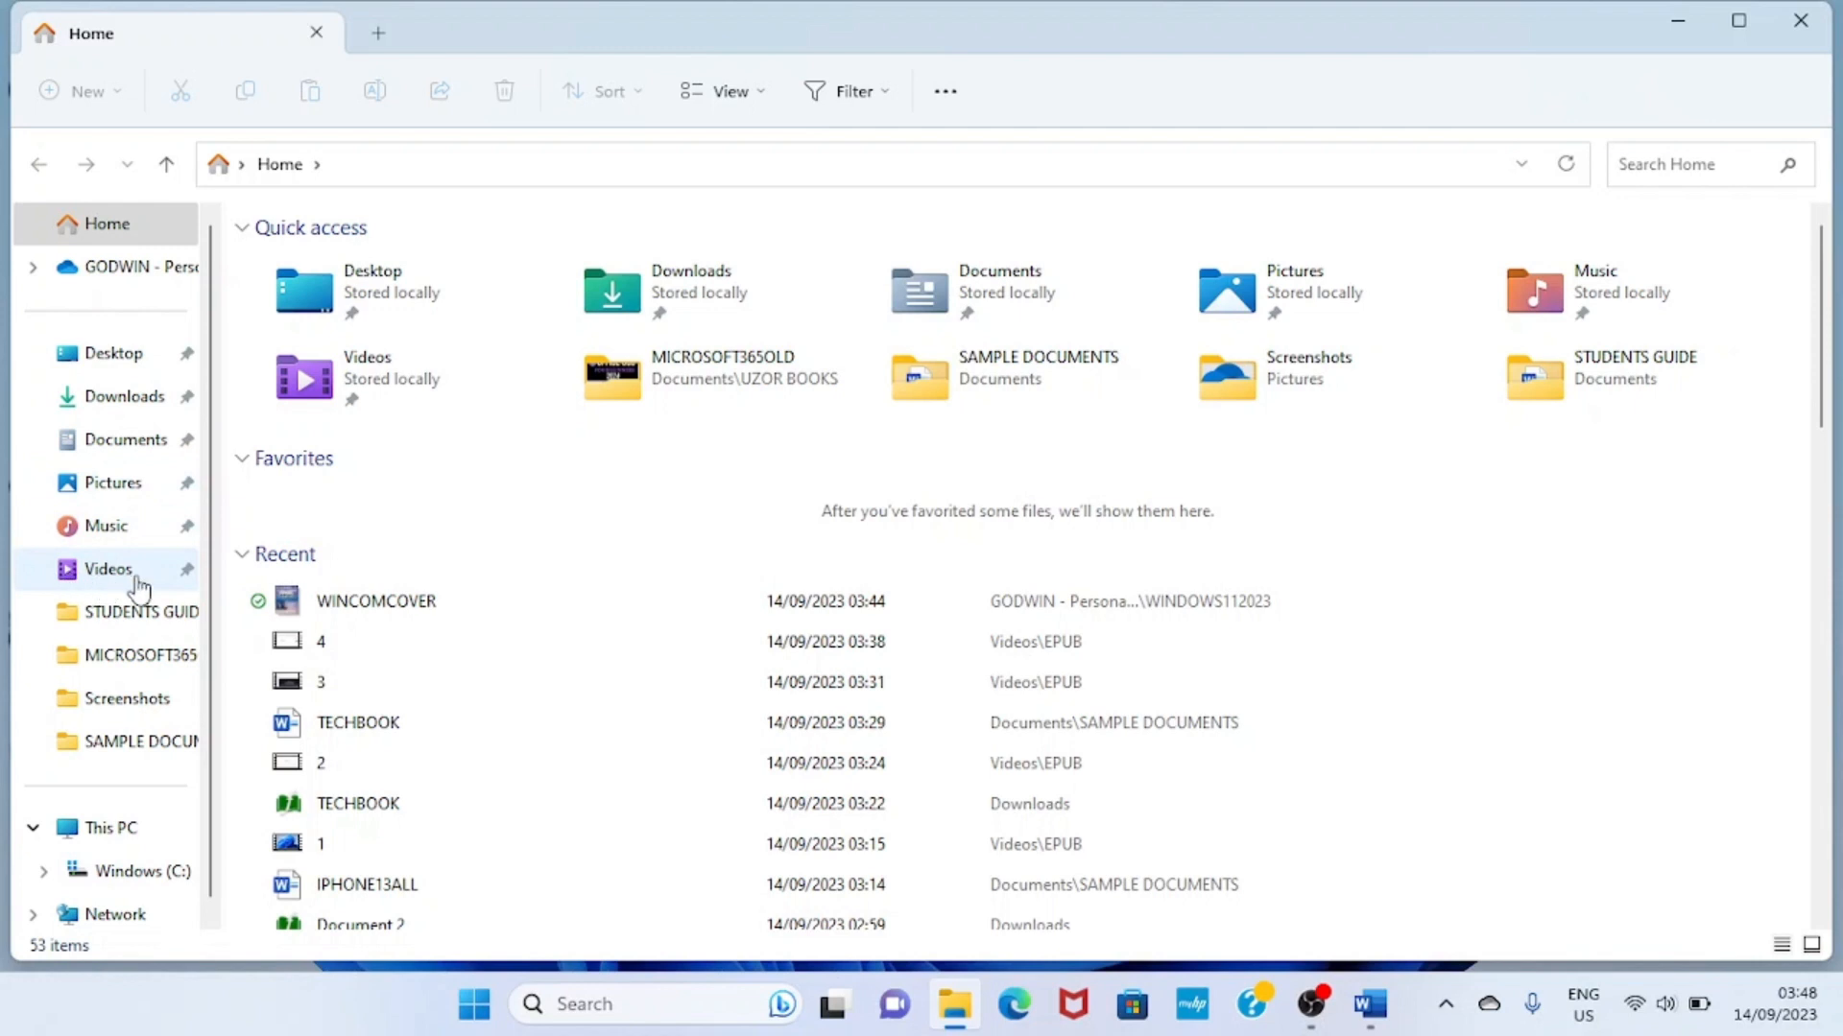
mouse_move(118, 573)
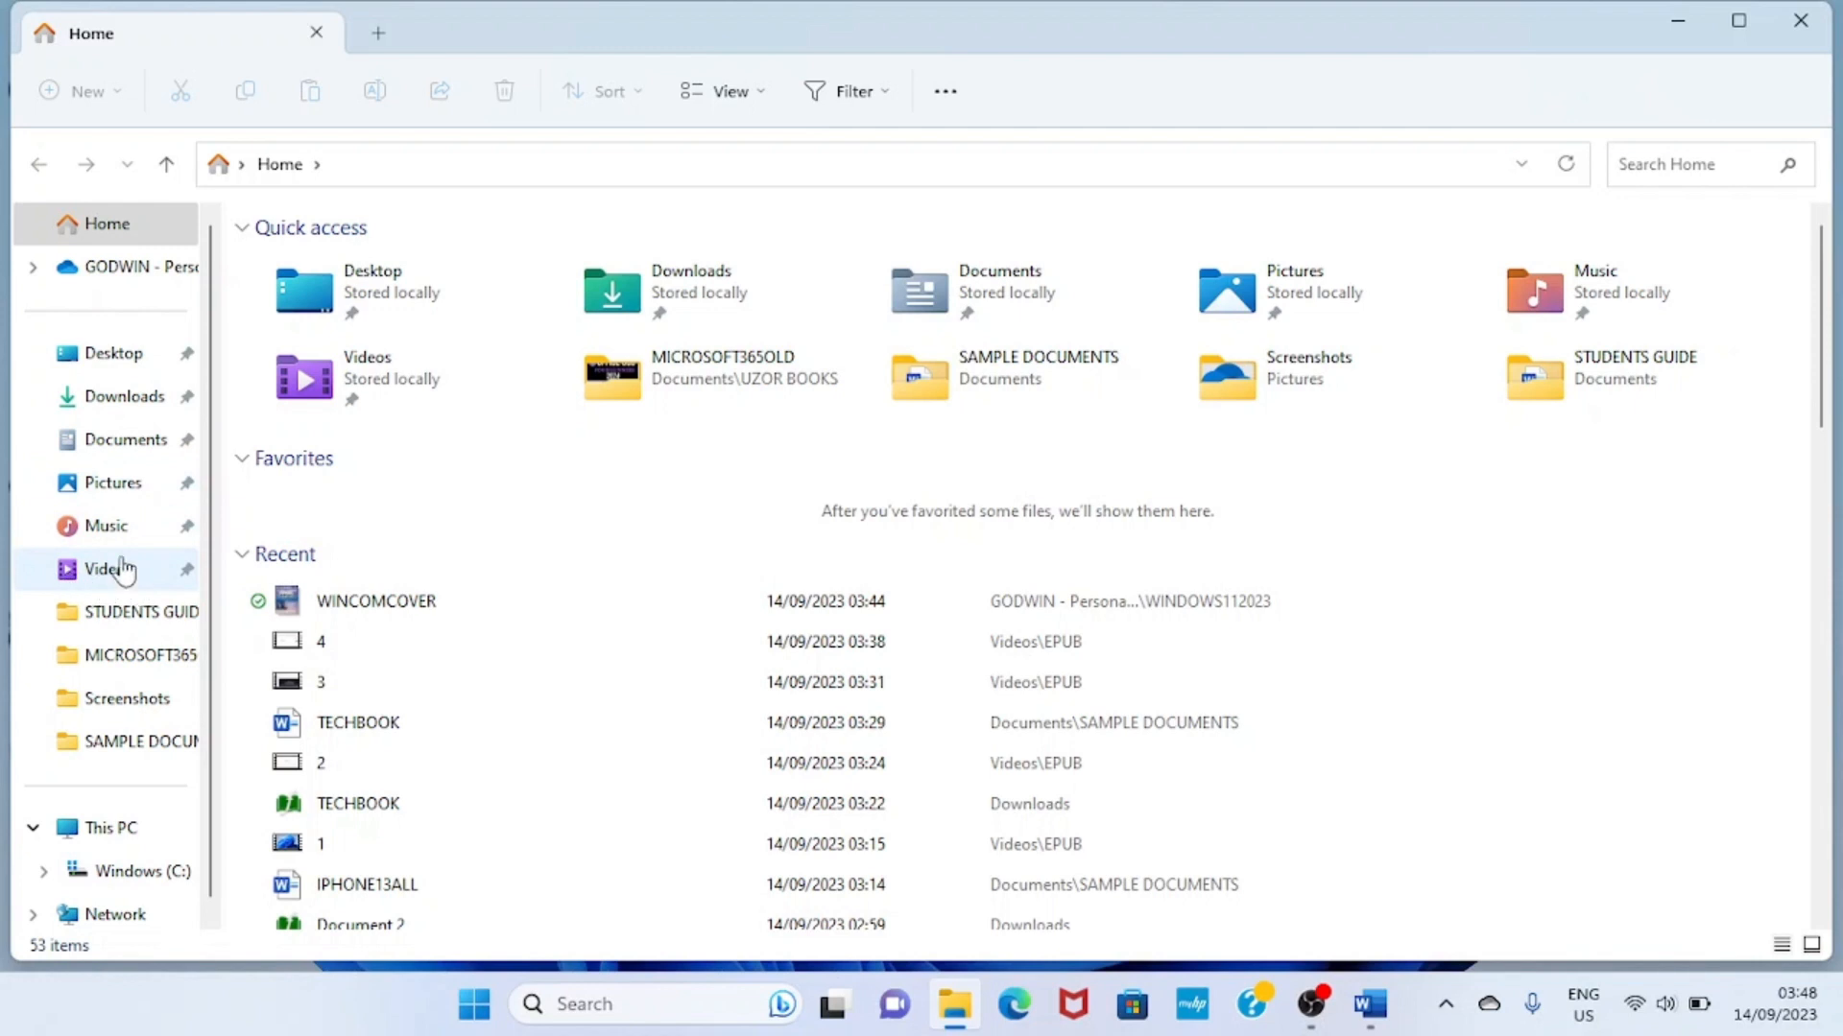
mouse_move(112, 482)
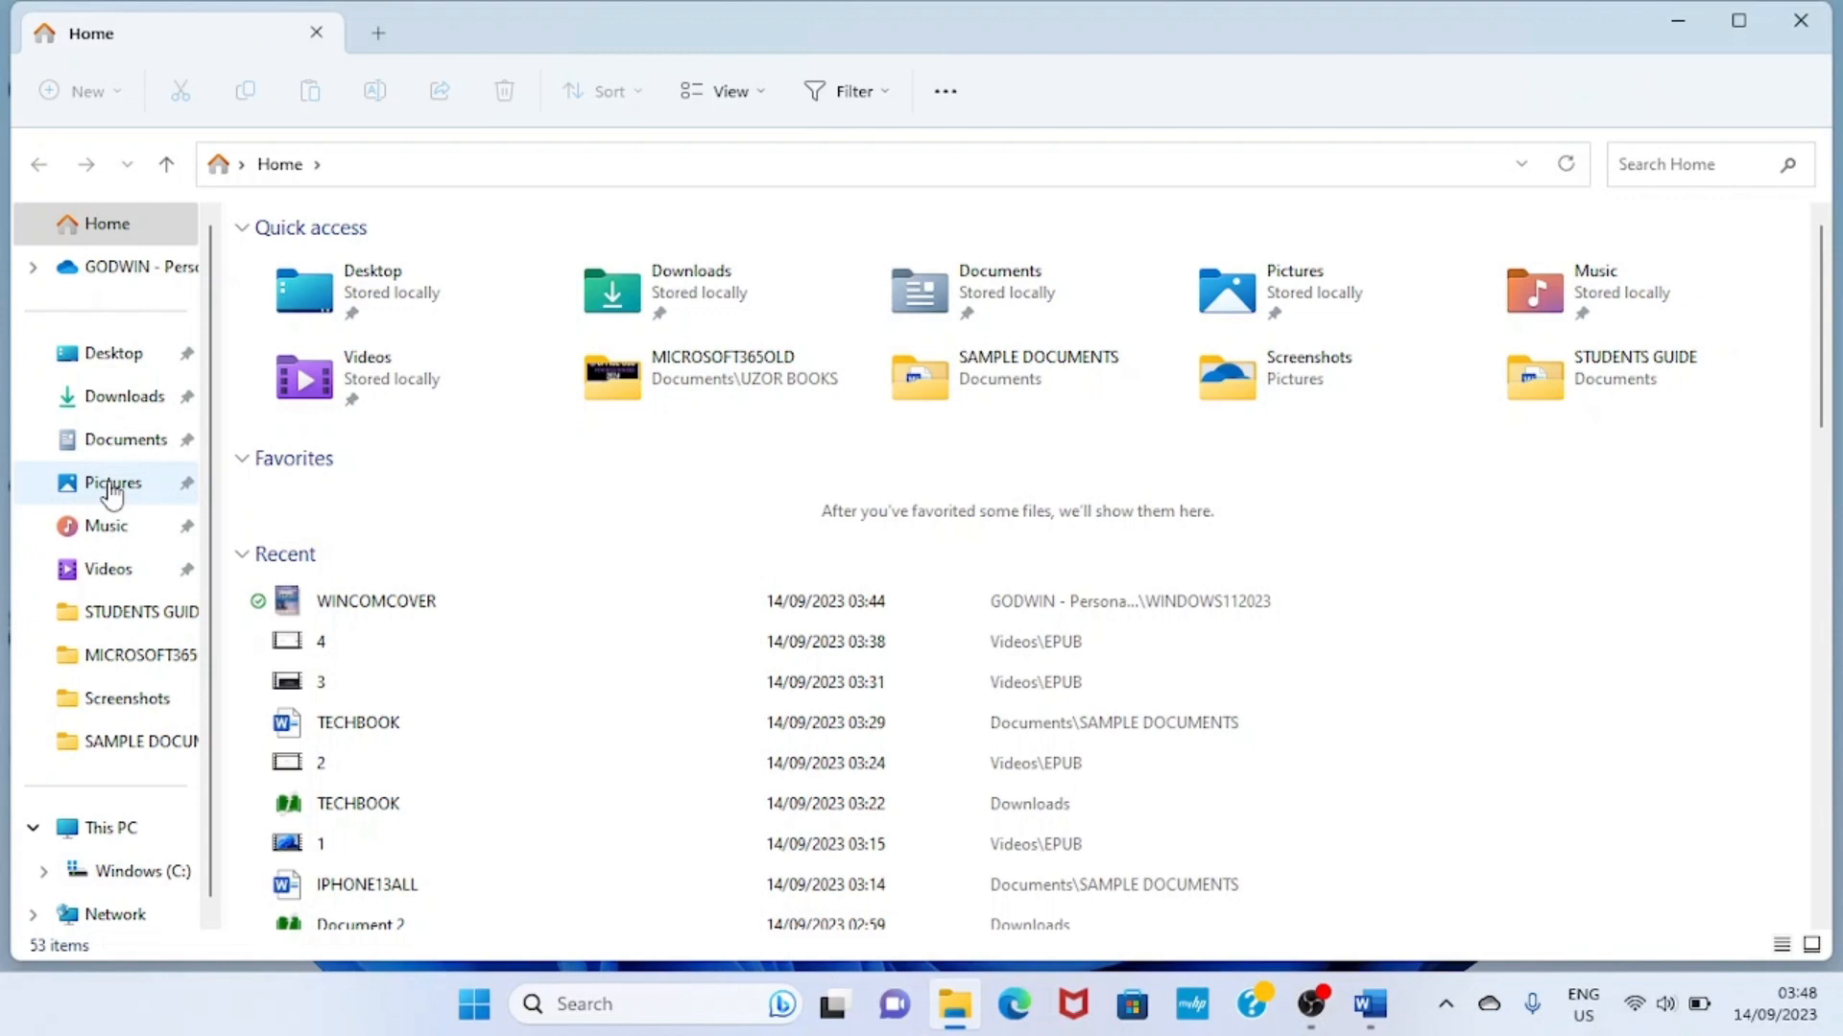
mouse_move(113, 457)
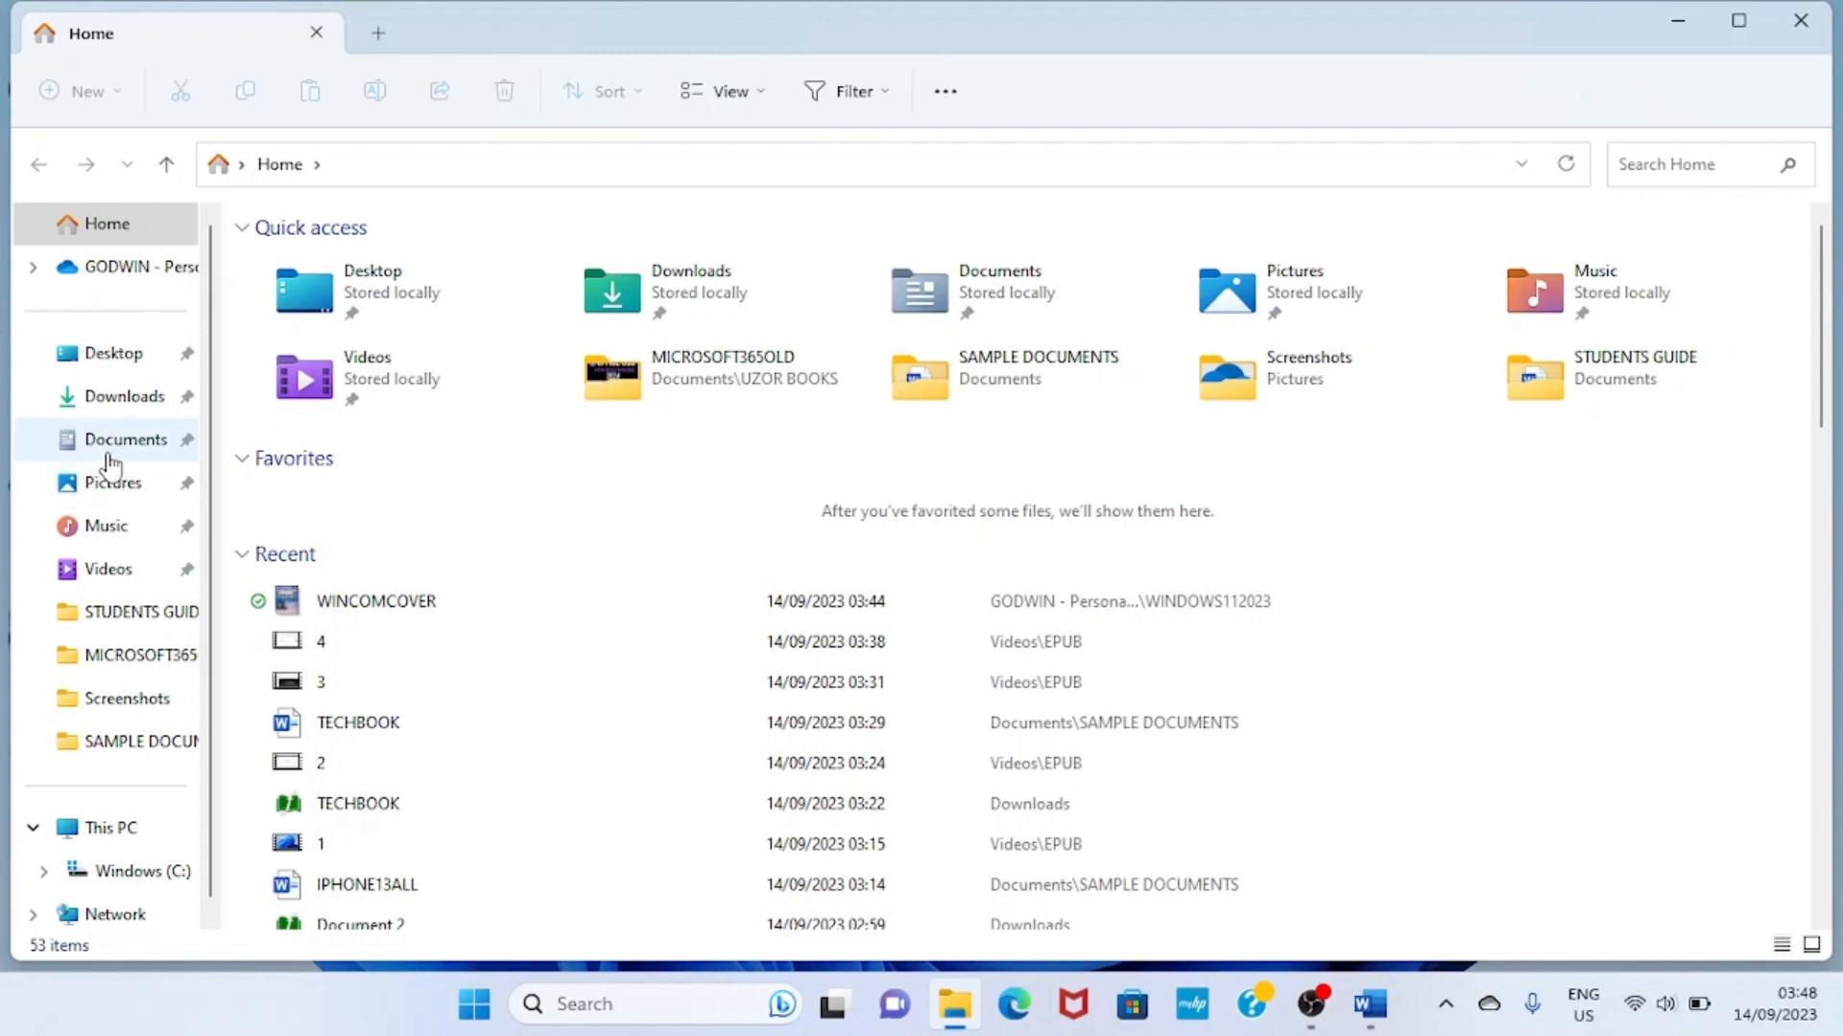
- Go to Documents and open the COMPUTERS PIC folder
click(126, 439)
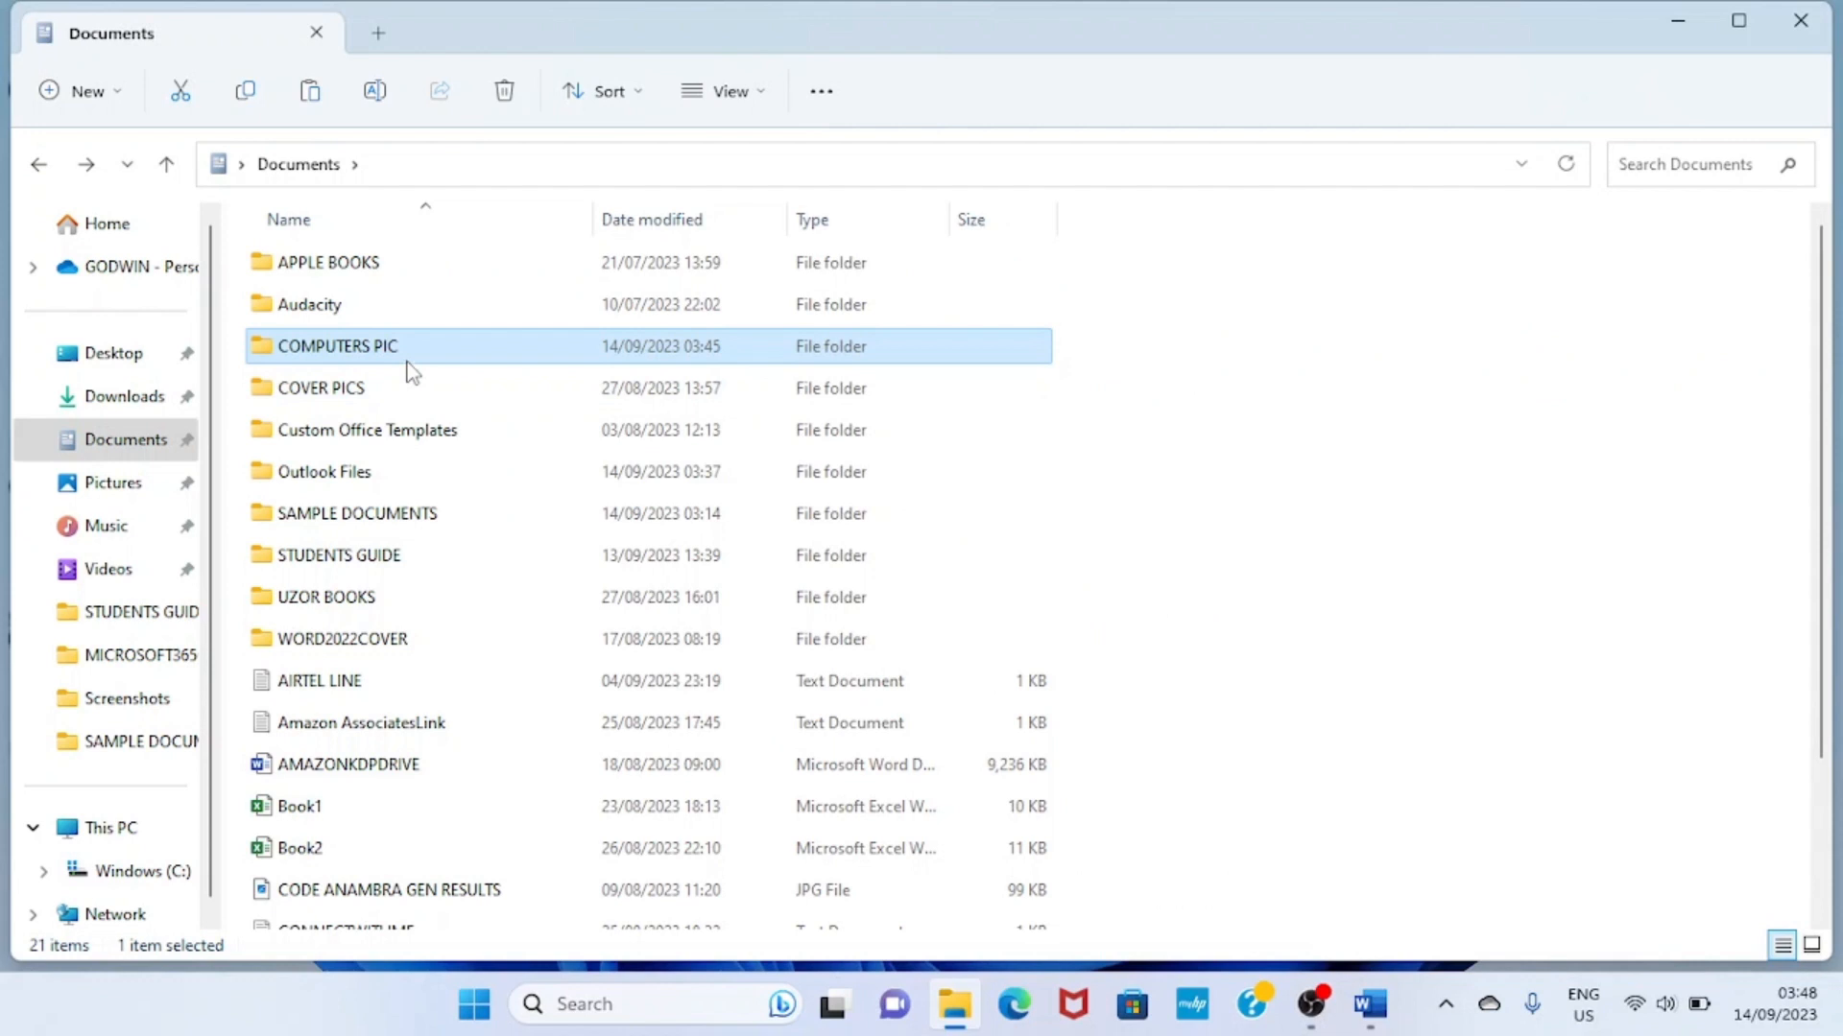
click(1339, 455)
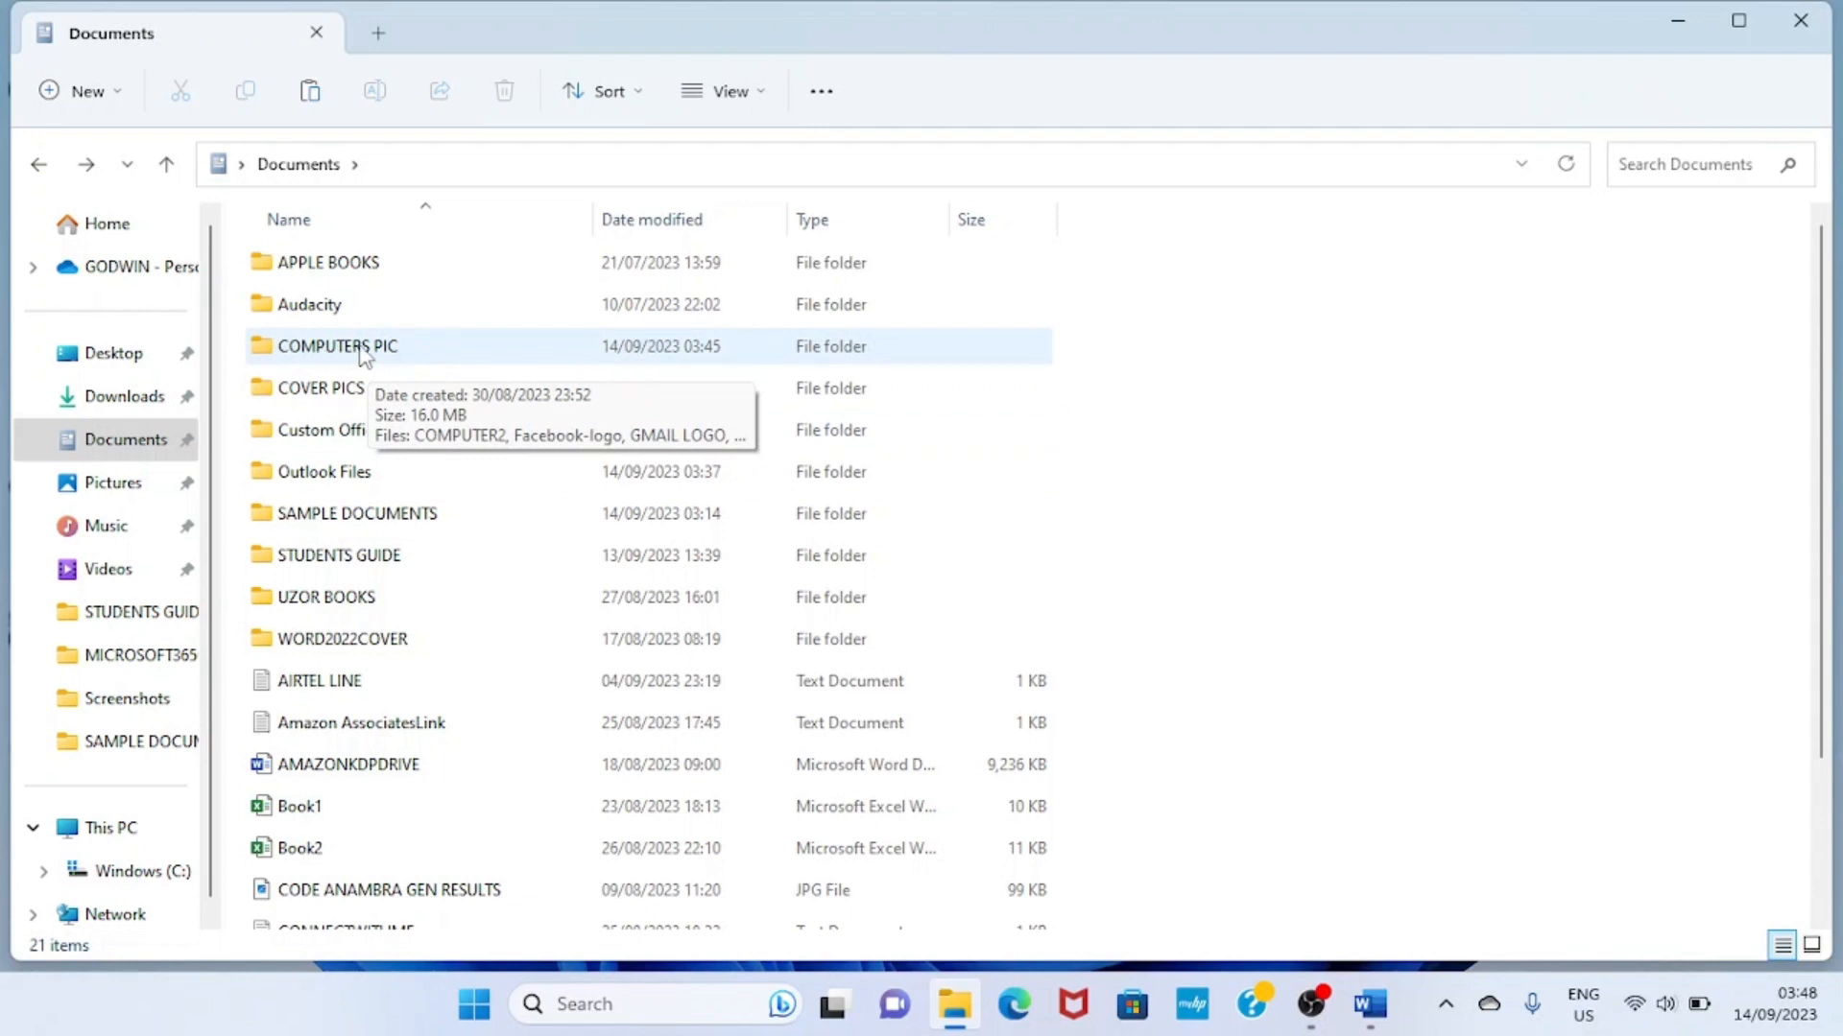
mouse_move(443, 349)
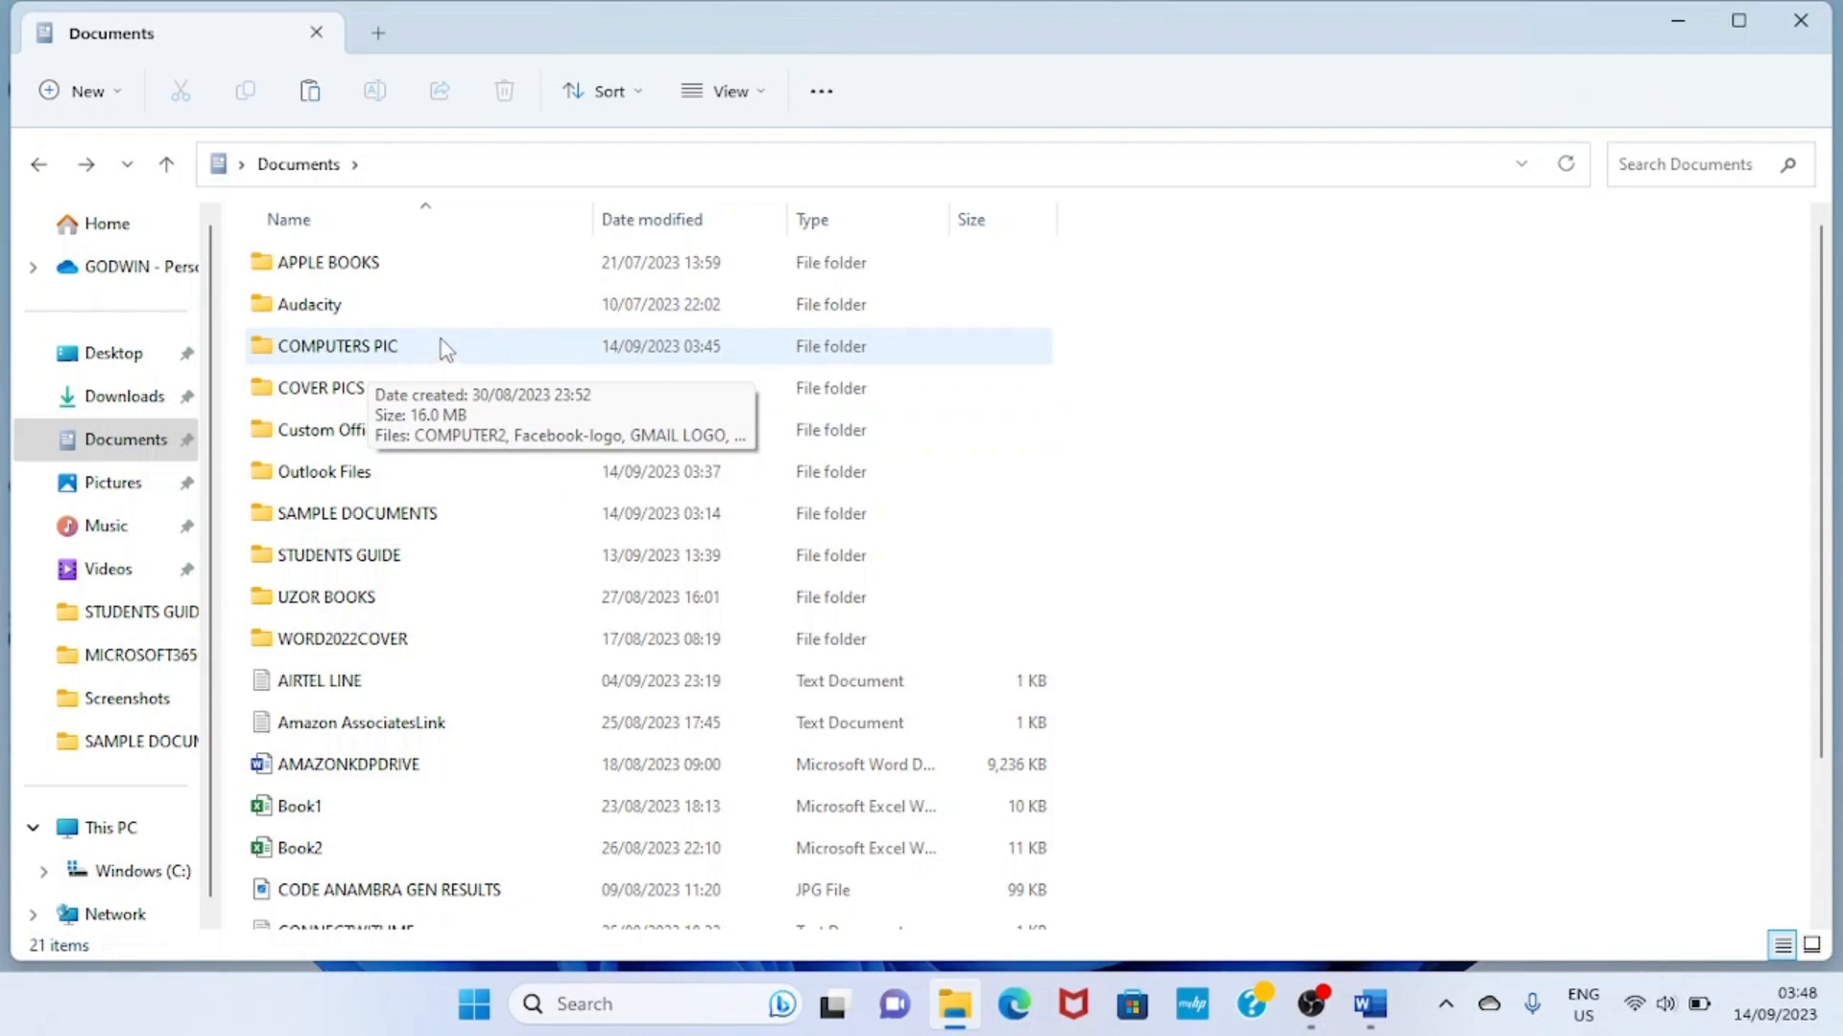
mouse_move(459, 359)
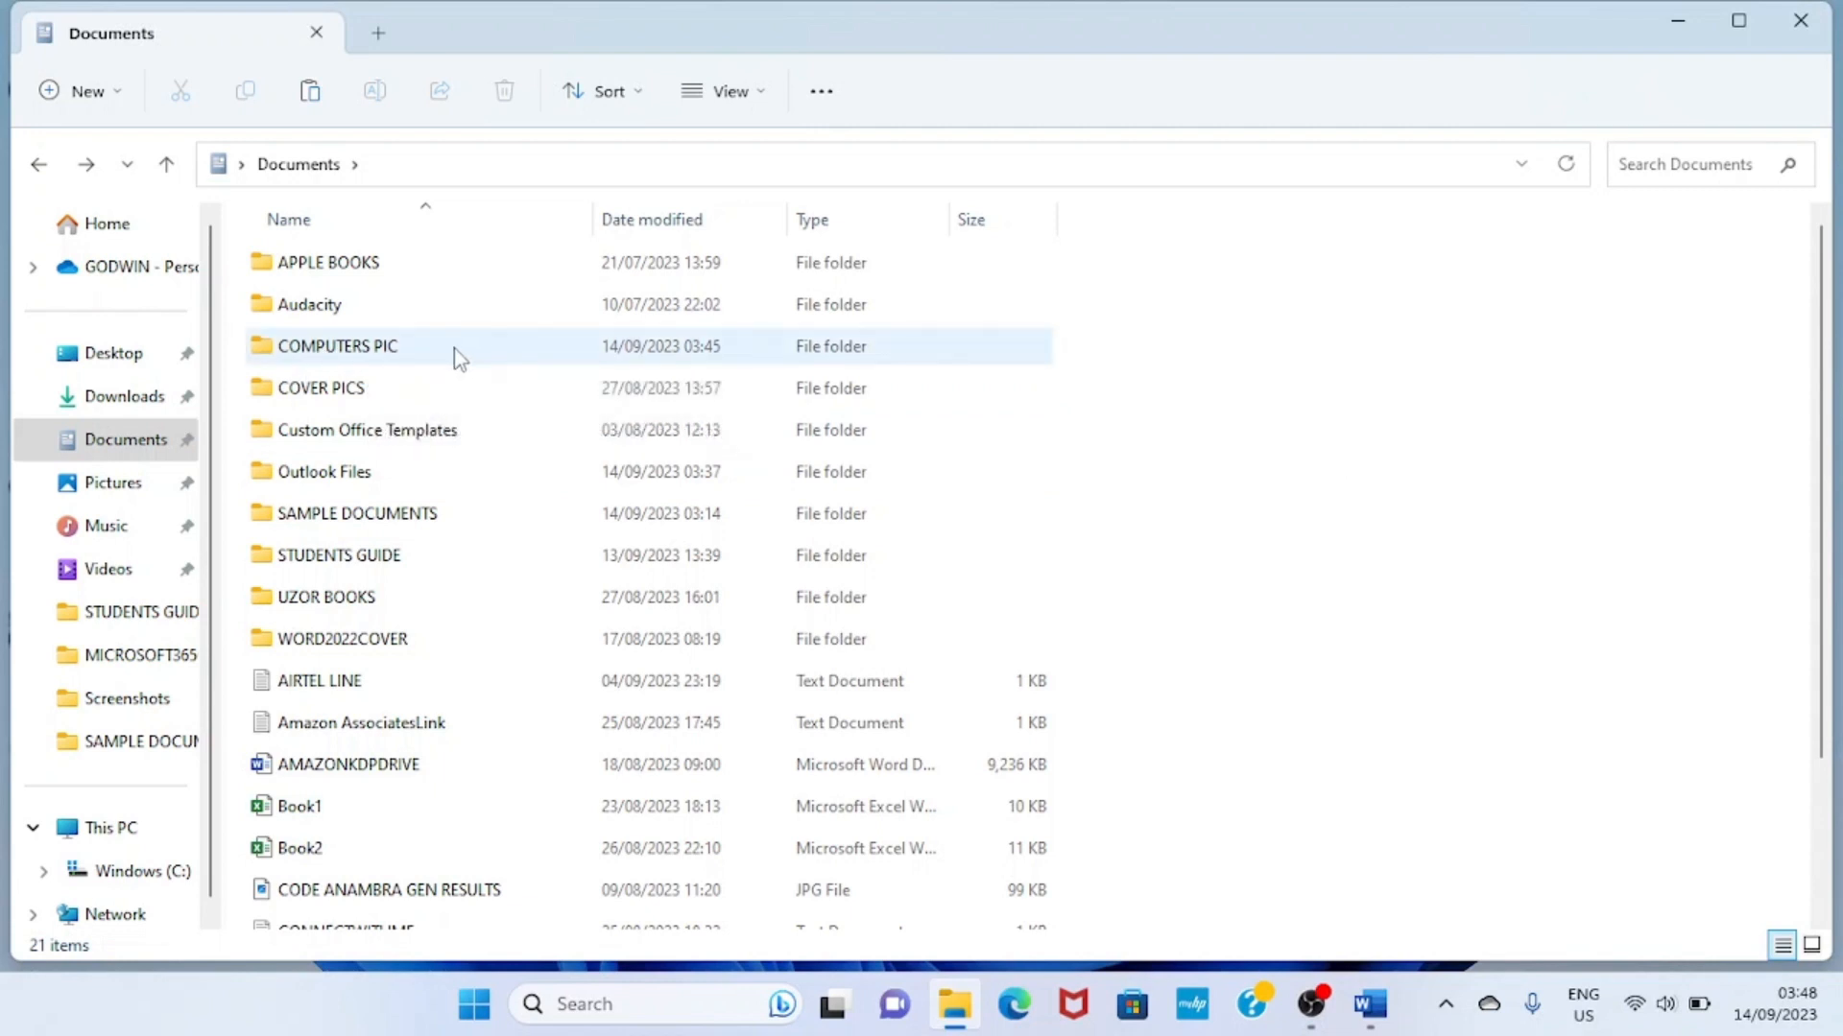
double_click(338, 347)
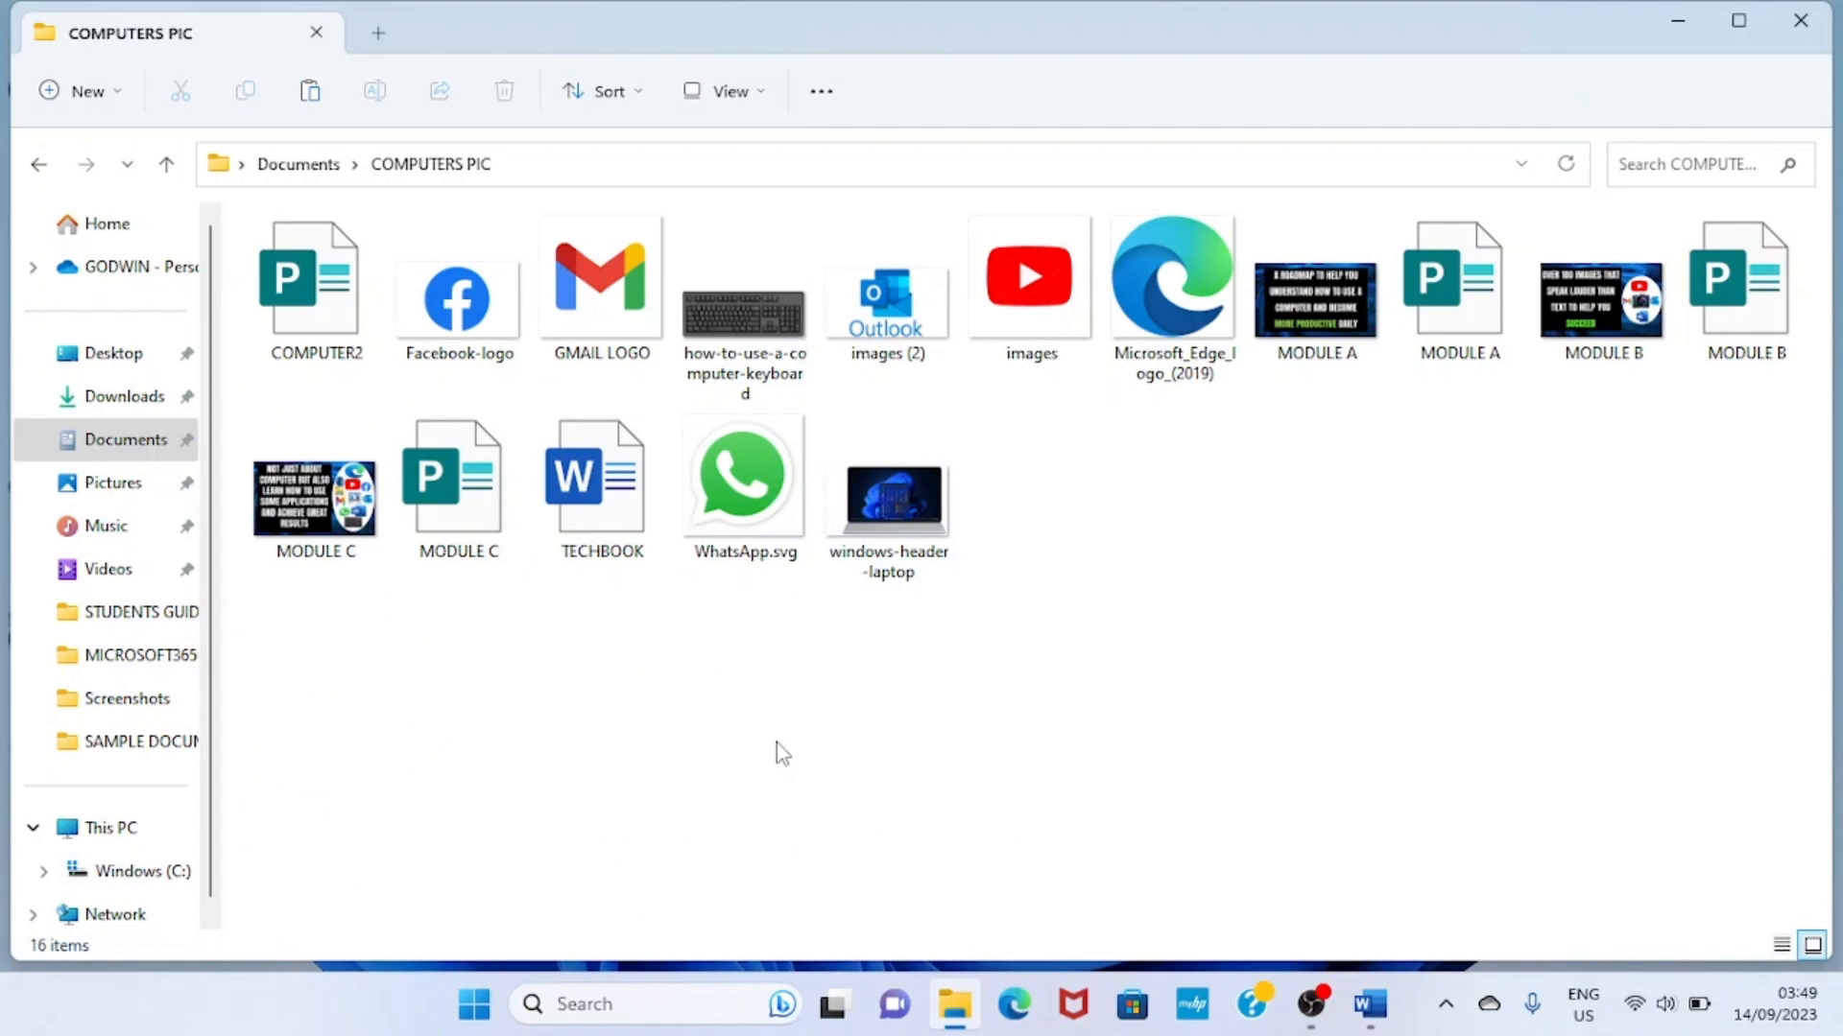
mouse_move(782, 764)
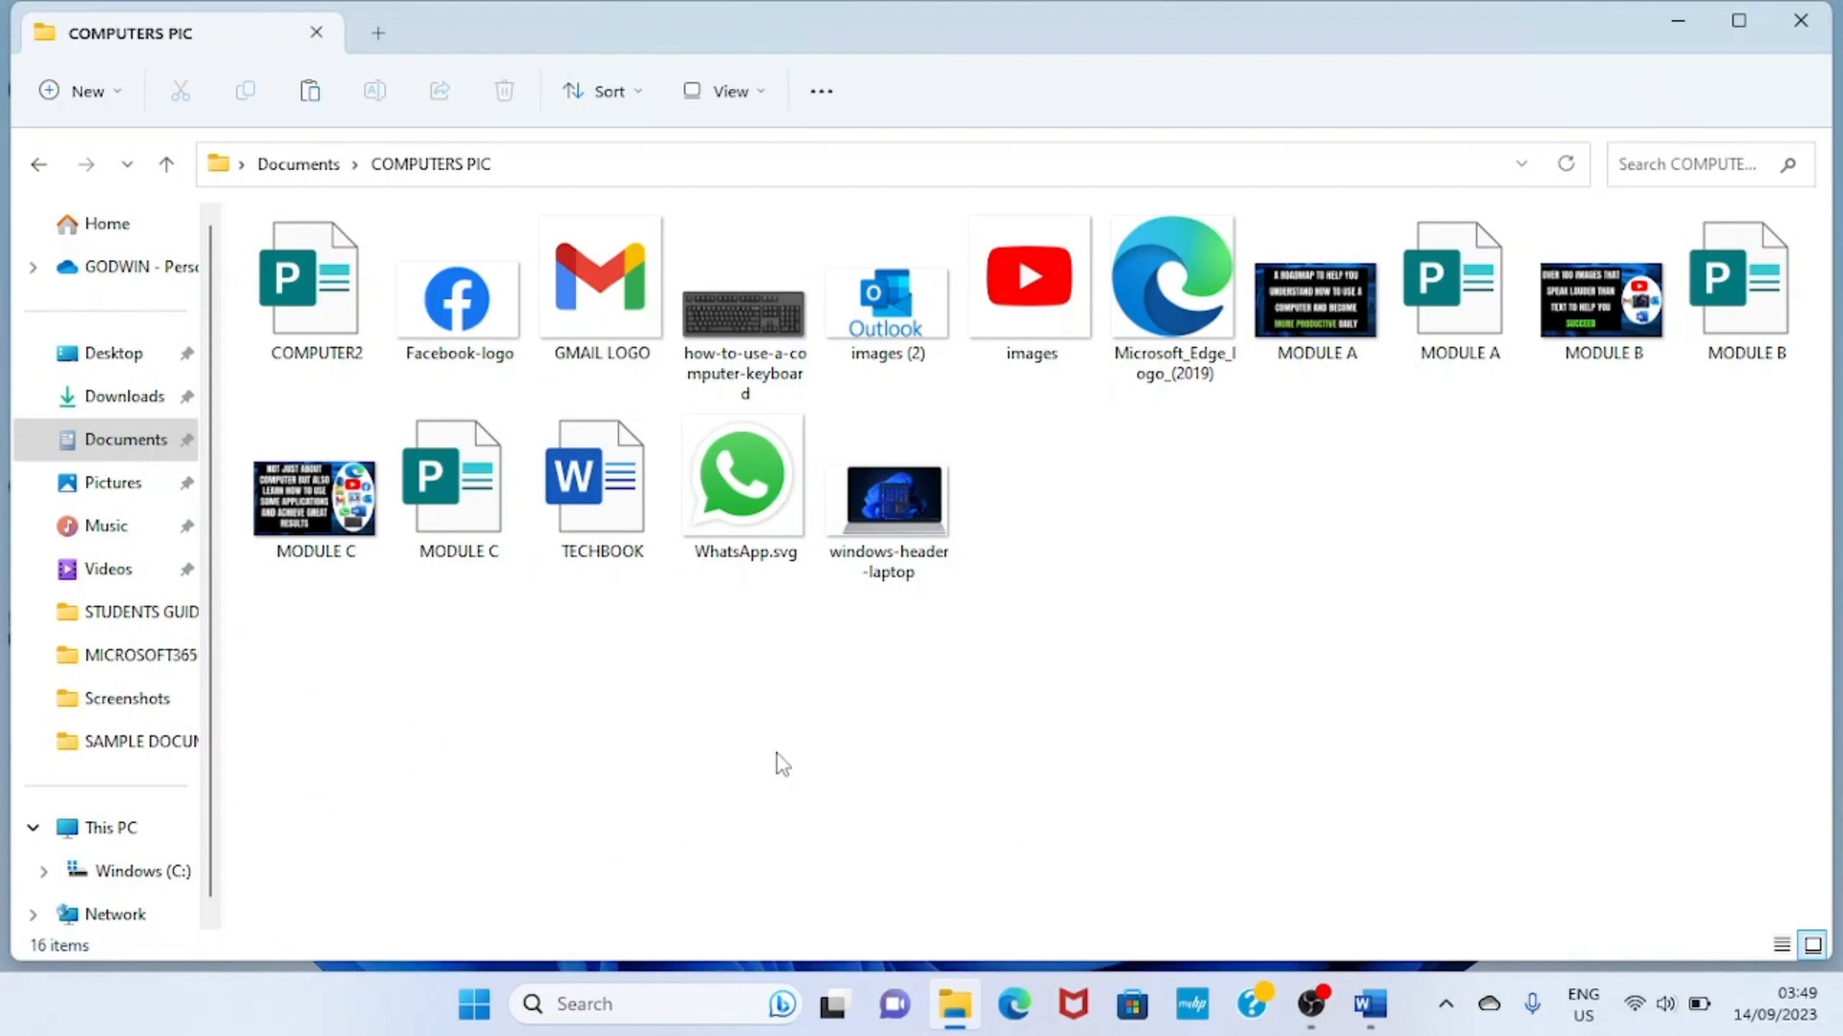
mouse_move(782, 793)
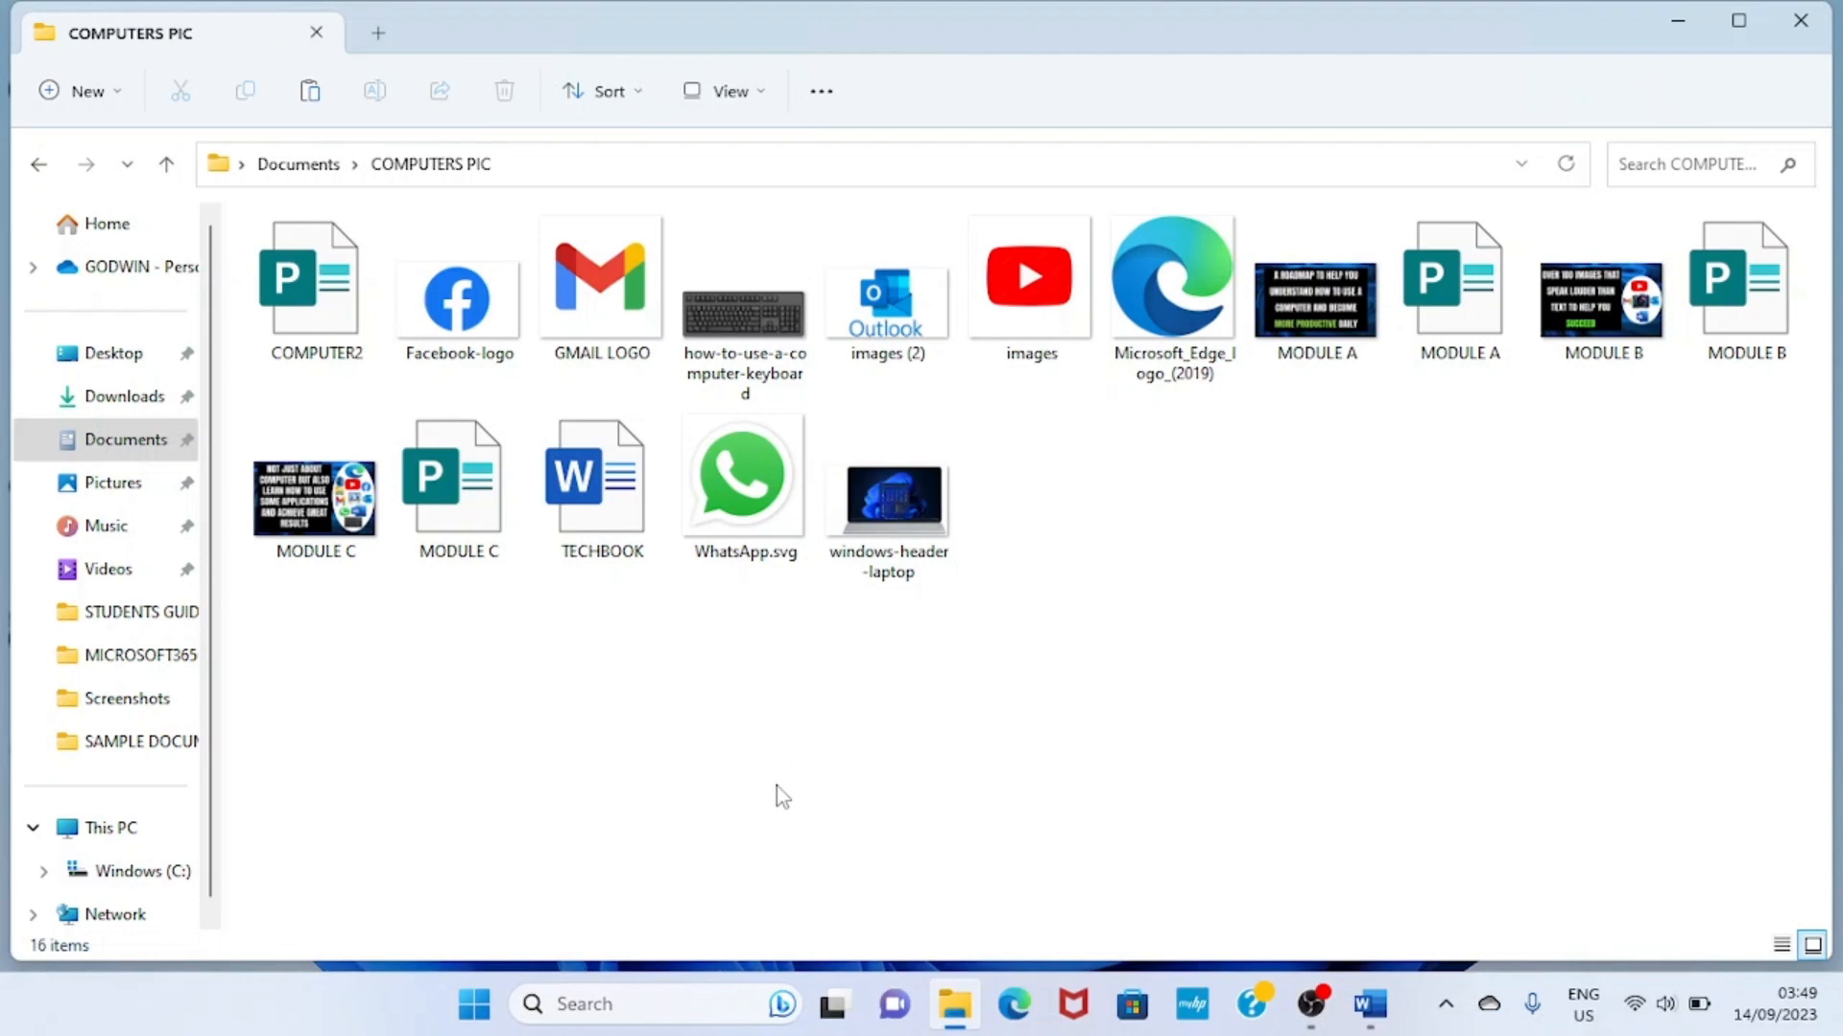
mouse_move(764, 807)
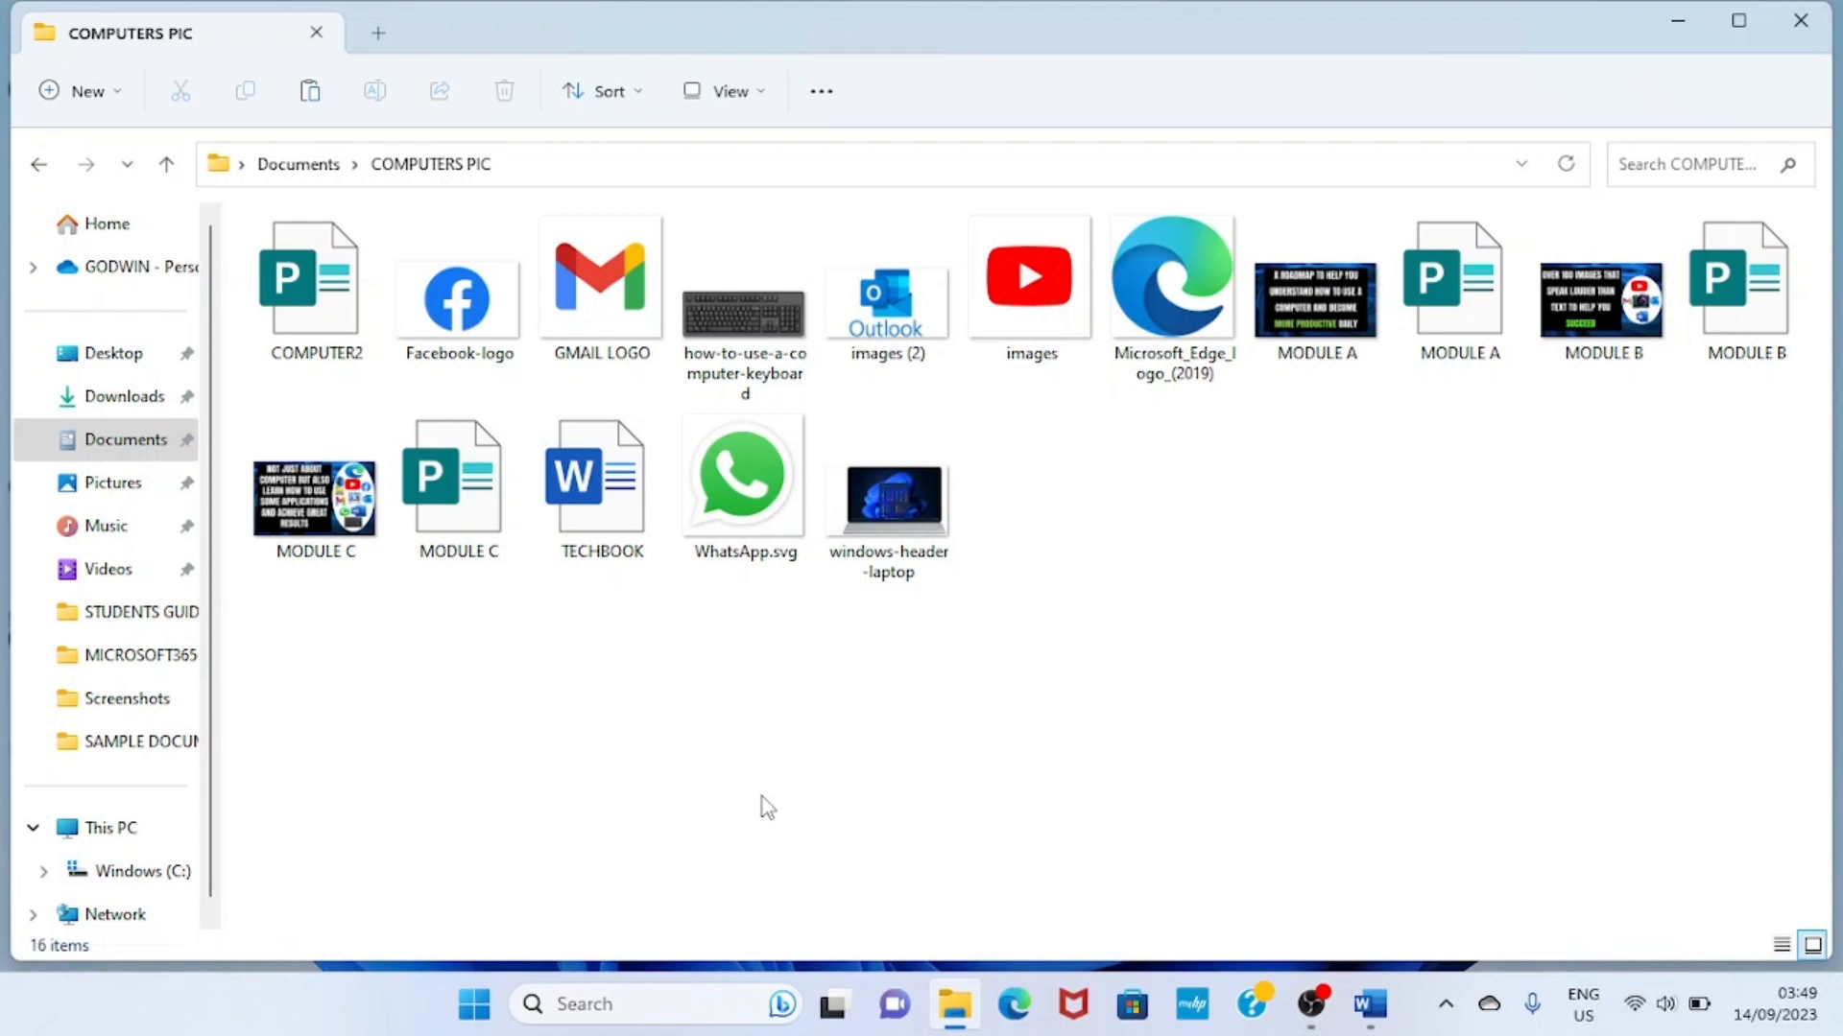
mouse_move(747, 807)
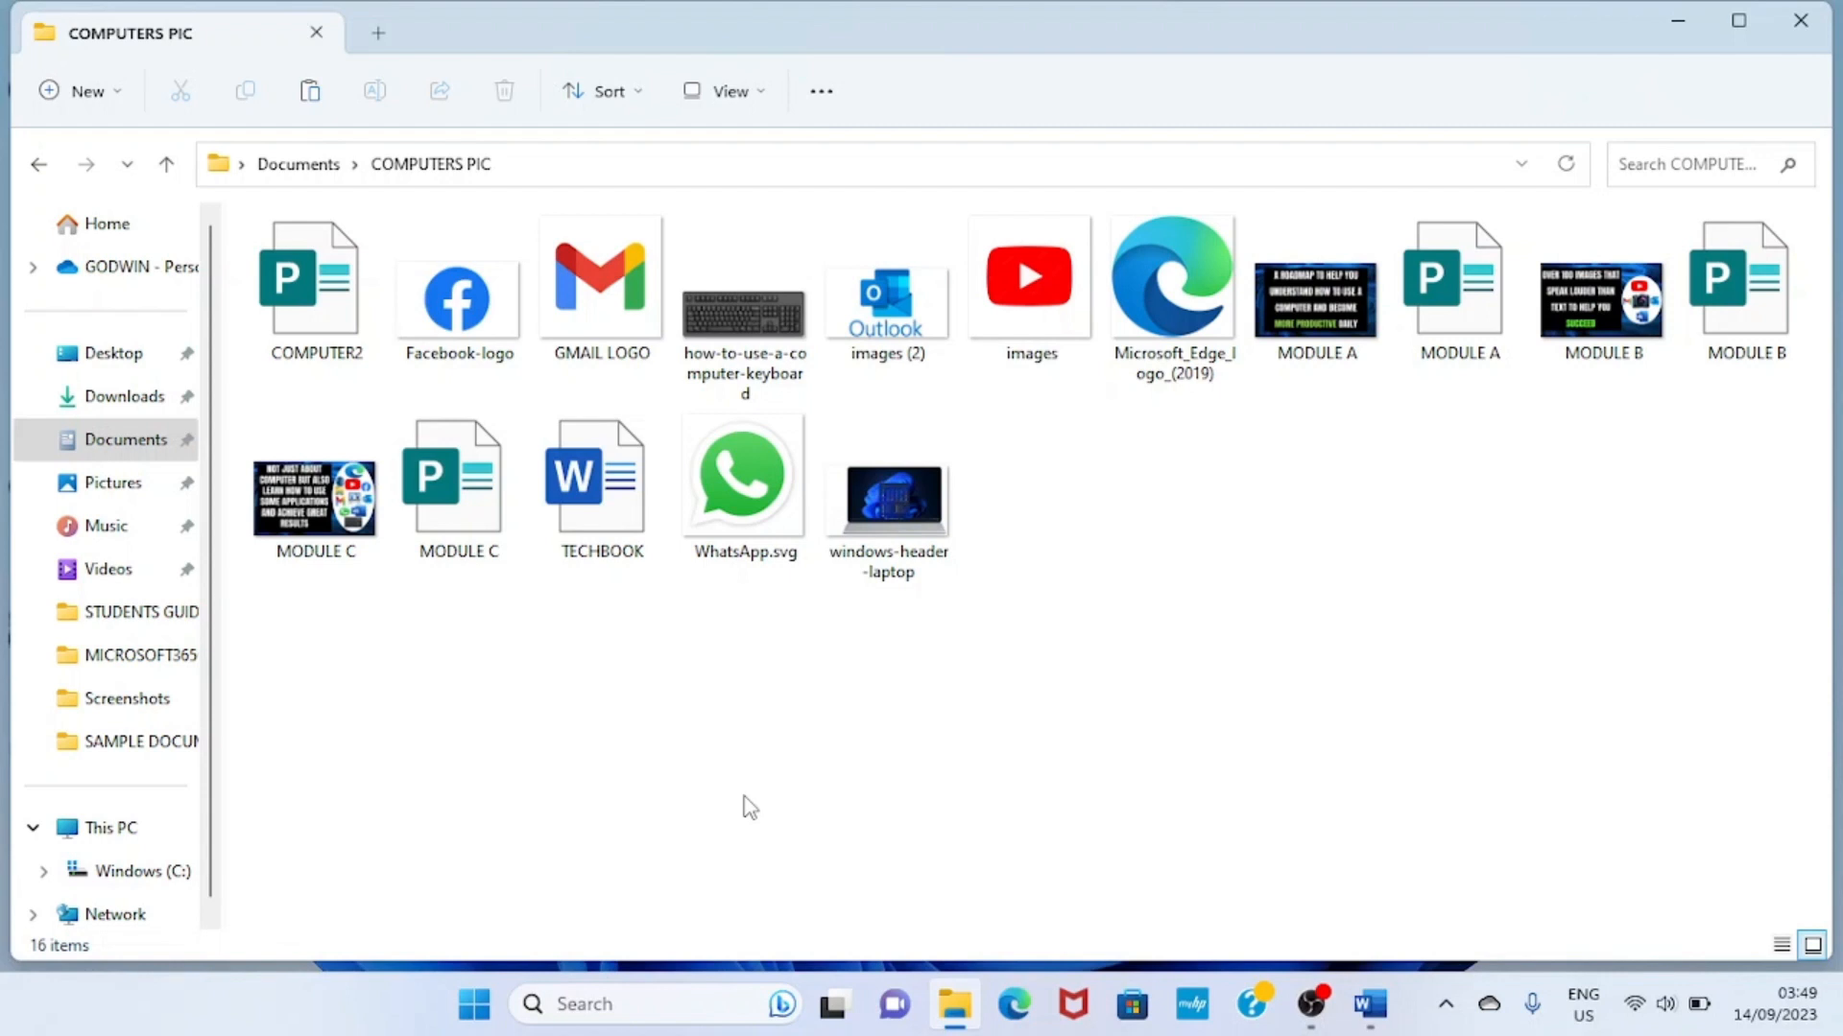
- Box-select all 16 files in COMPUTERS PIC as one 16.0 MB group
click(316, 288)
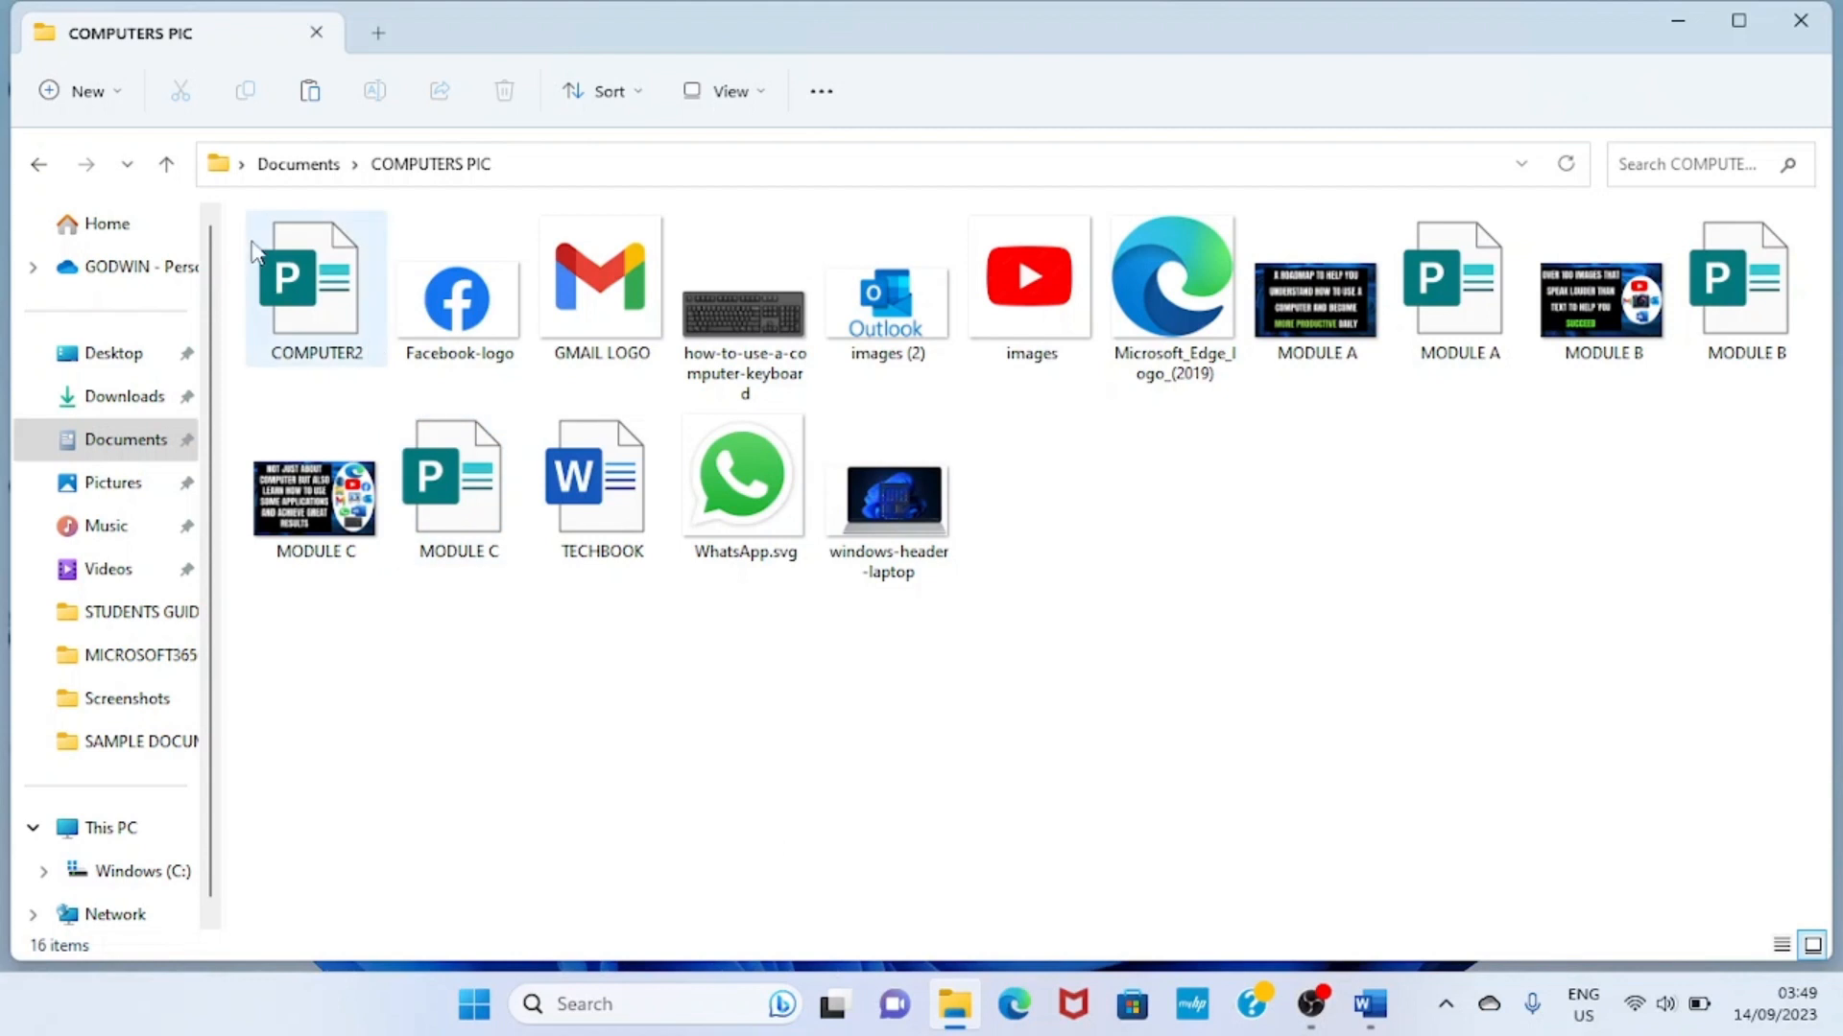
click(245, 230)
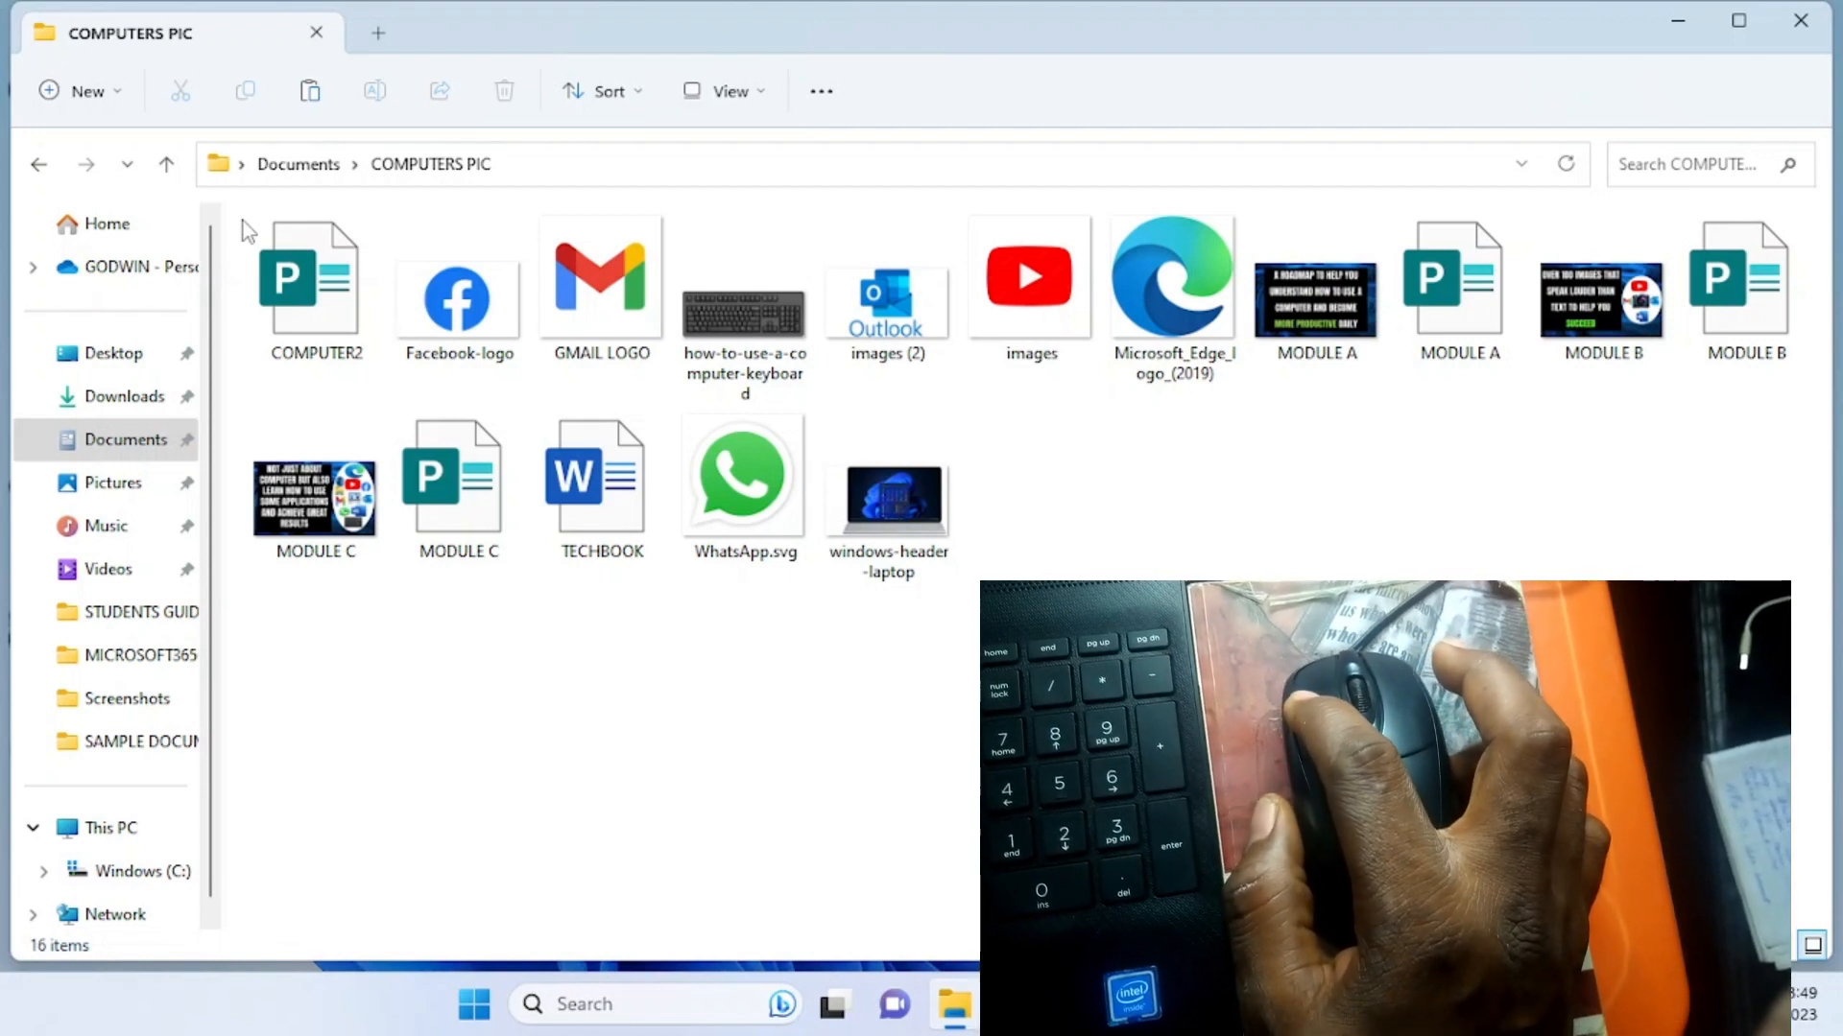
drag(241, 230, 493, 340)
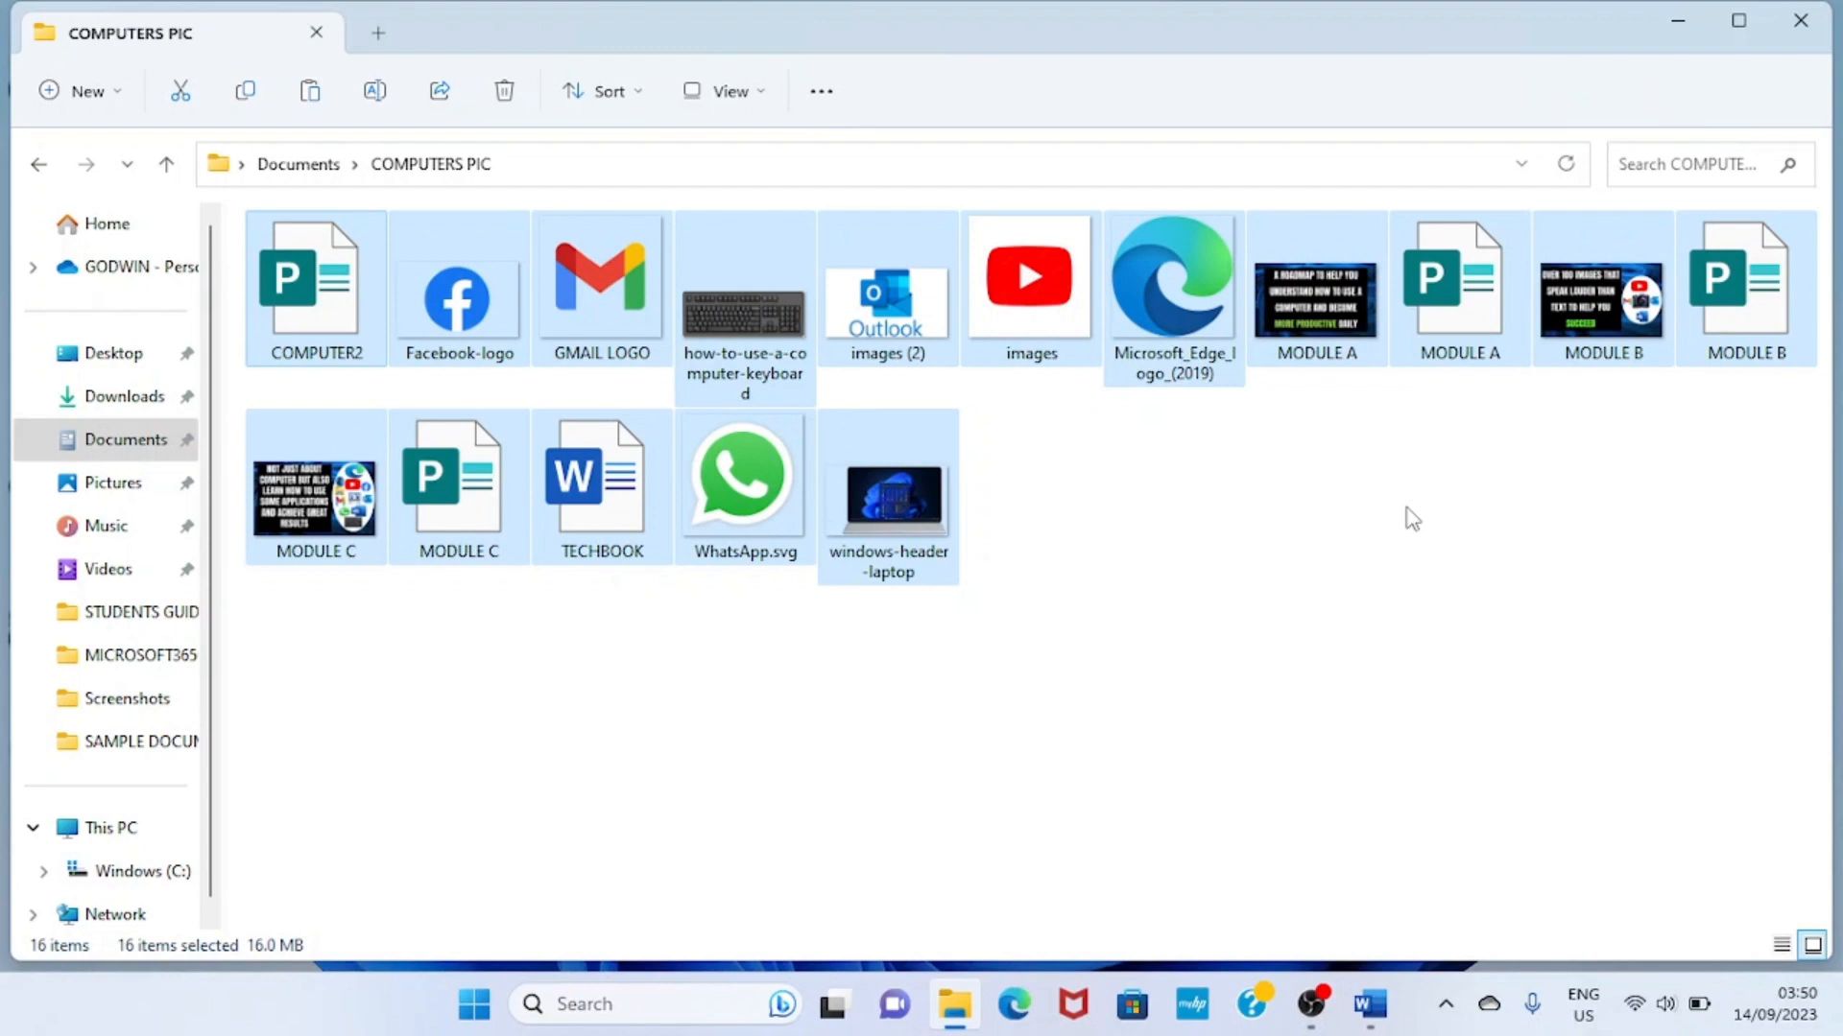
mouse_move(281, 296)
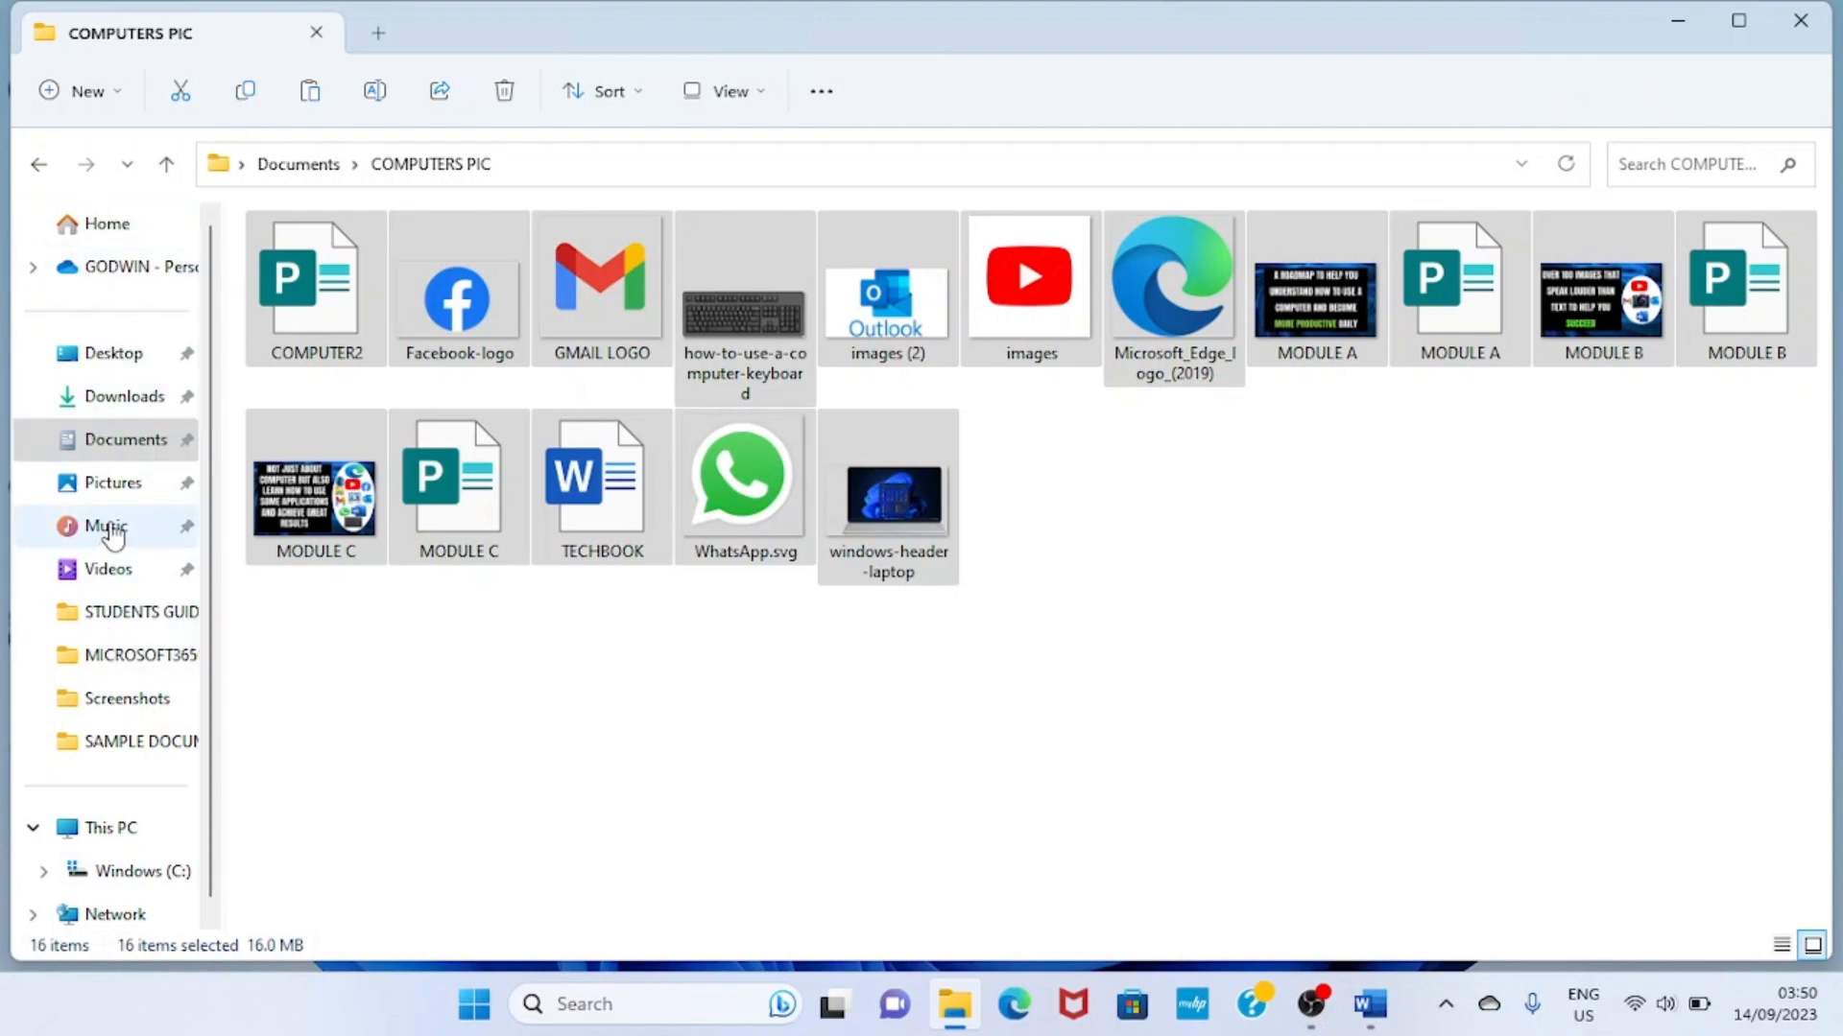
- Paste the 16 COMPUTERS PIC files into the empty Music folder
click(104, 526)
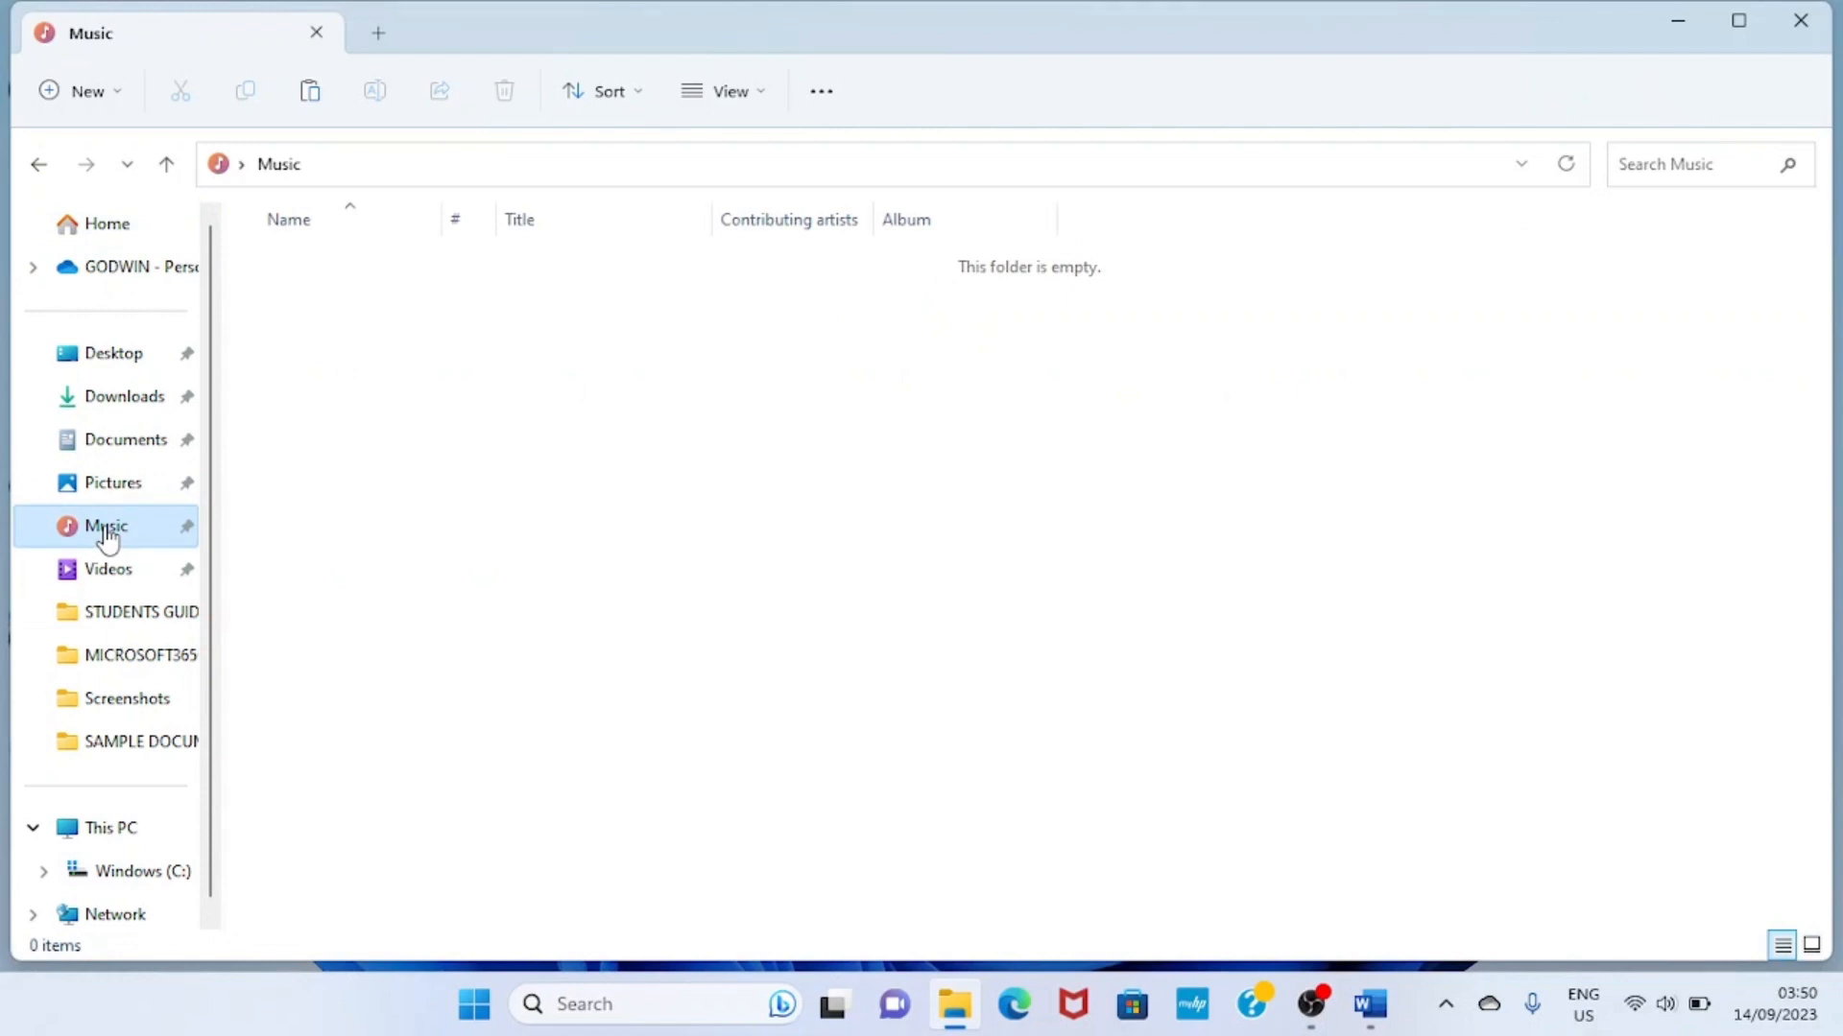
mouse_move(645, 486)
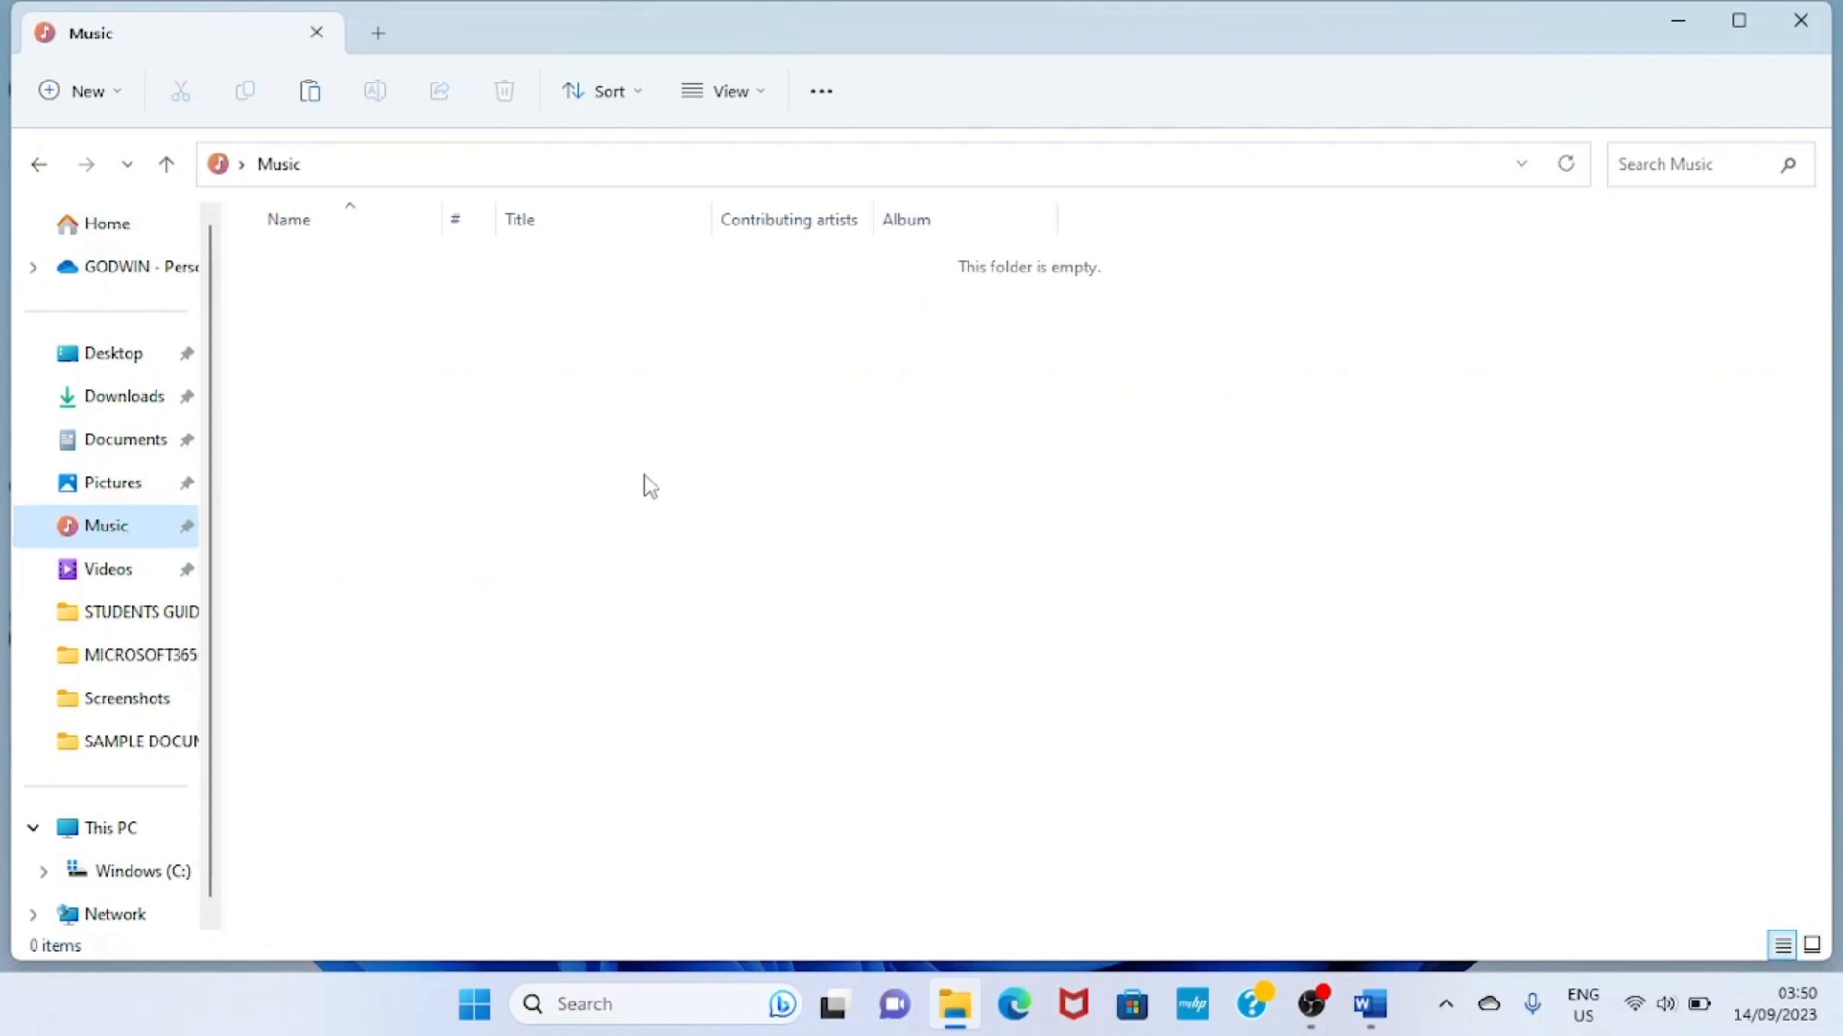
mouse_move(308, 92)
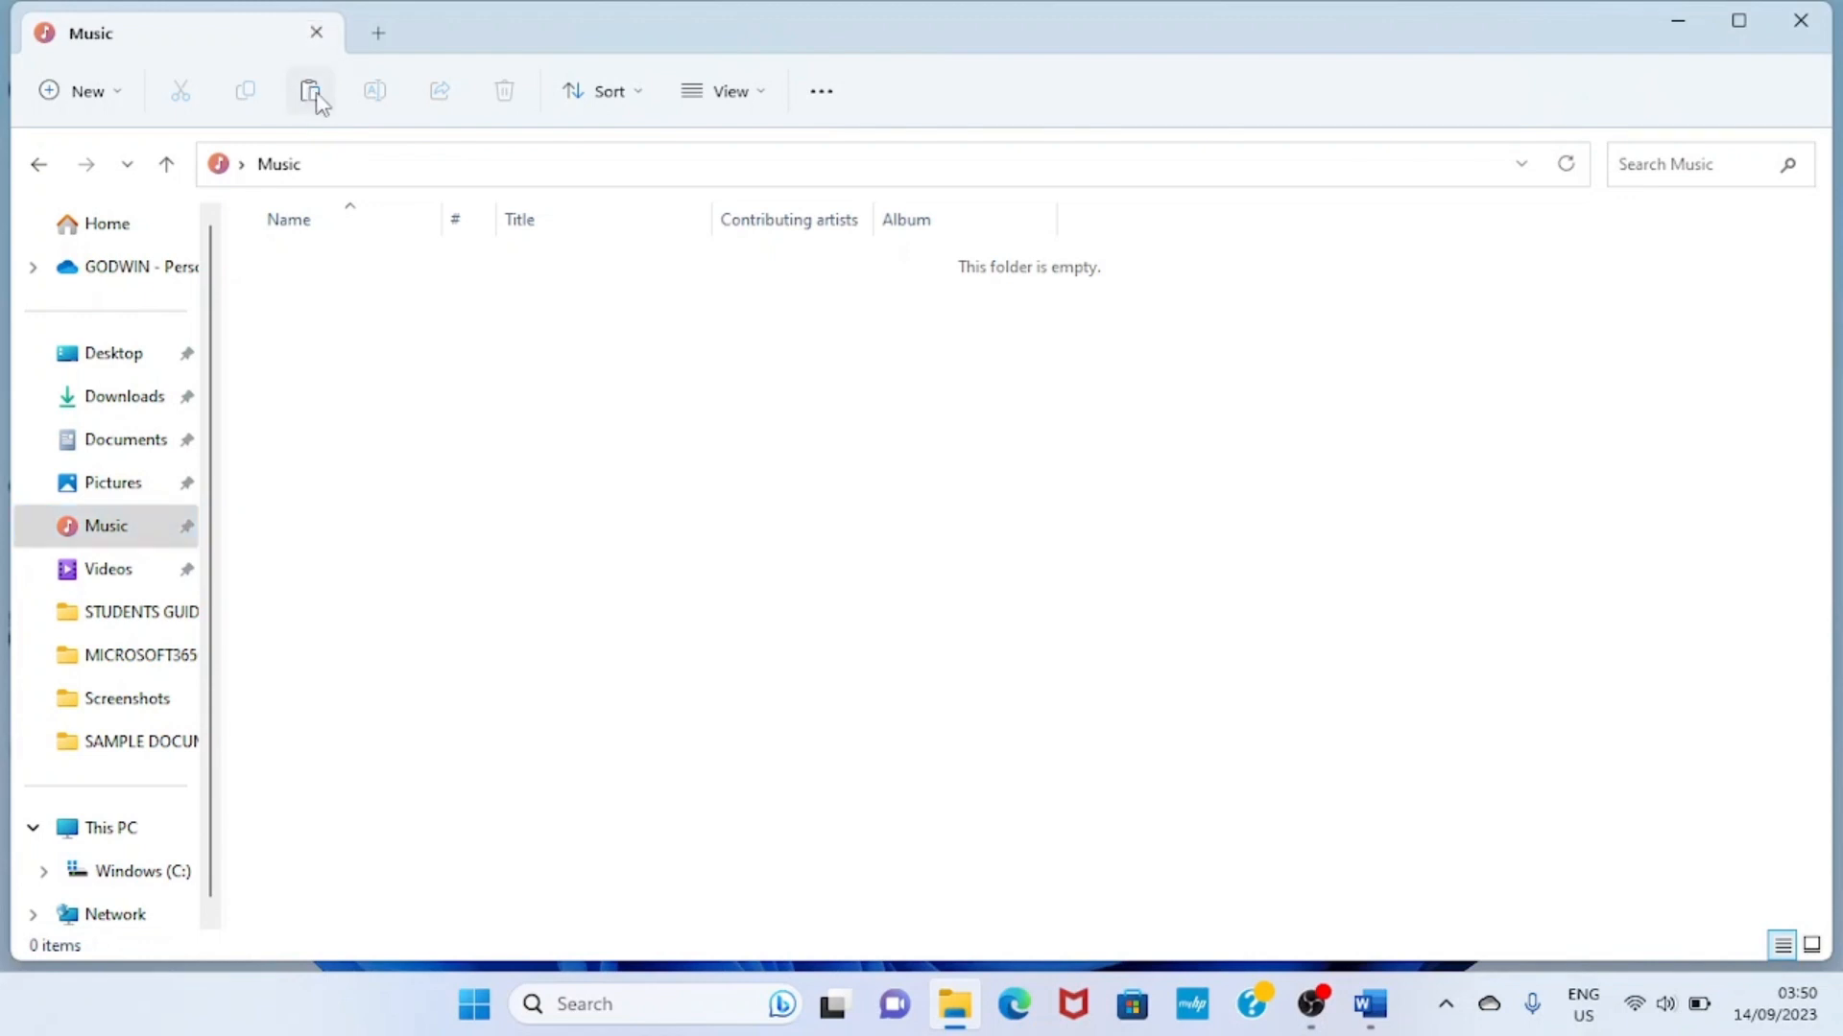
click(309, 90)
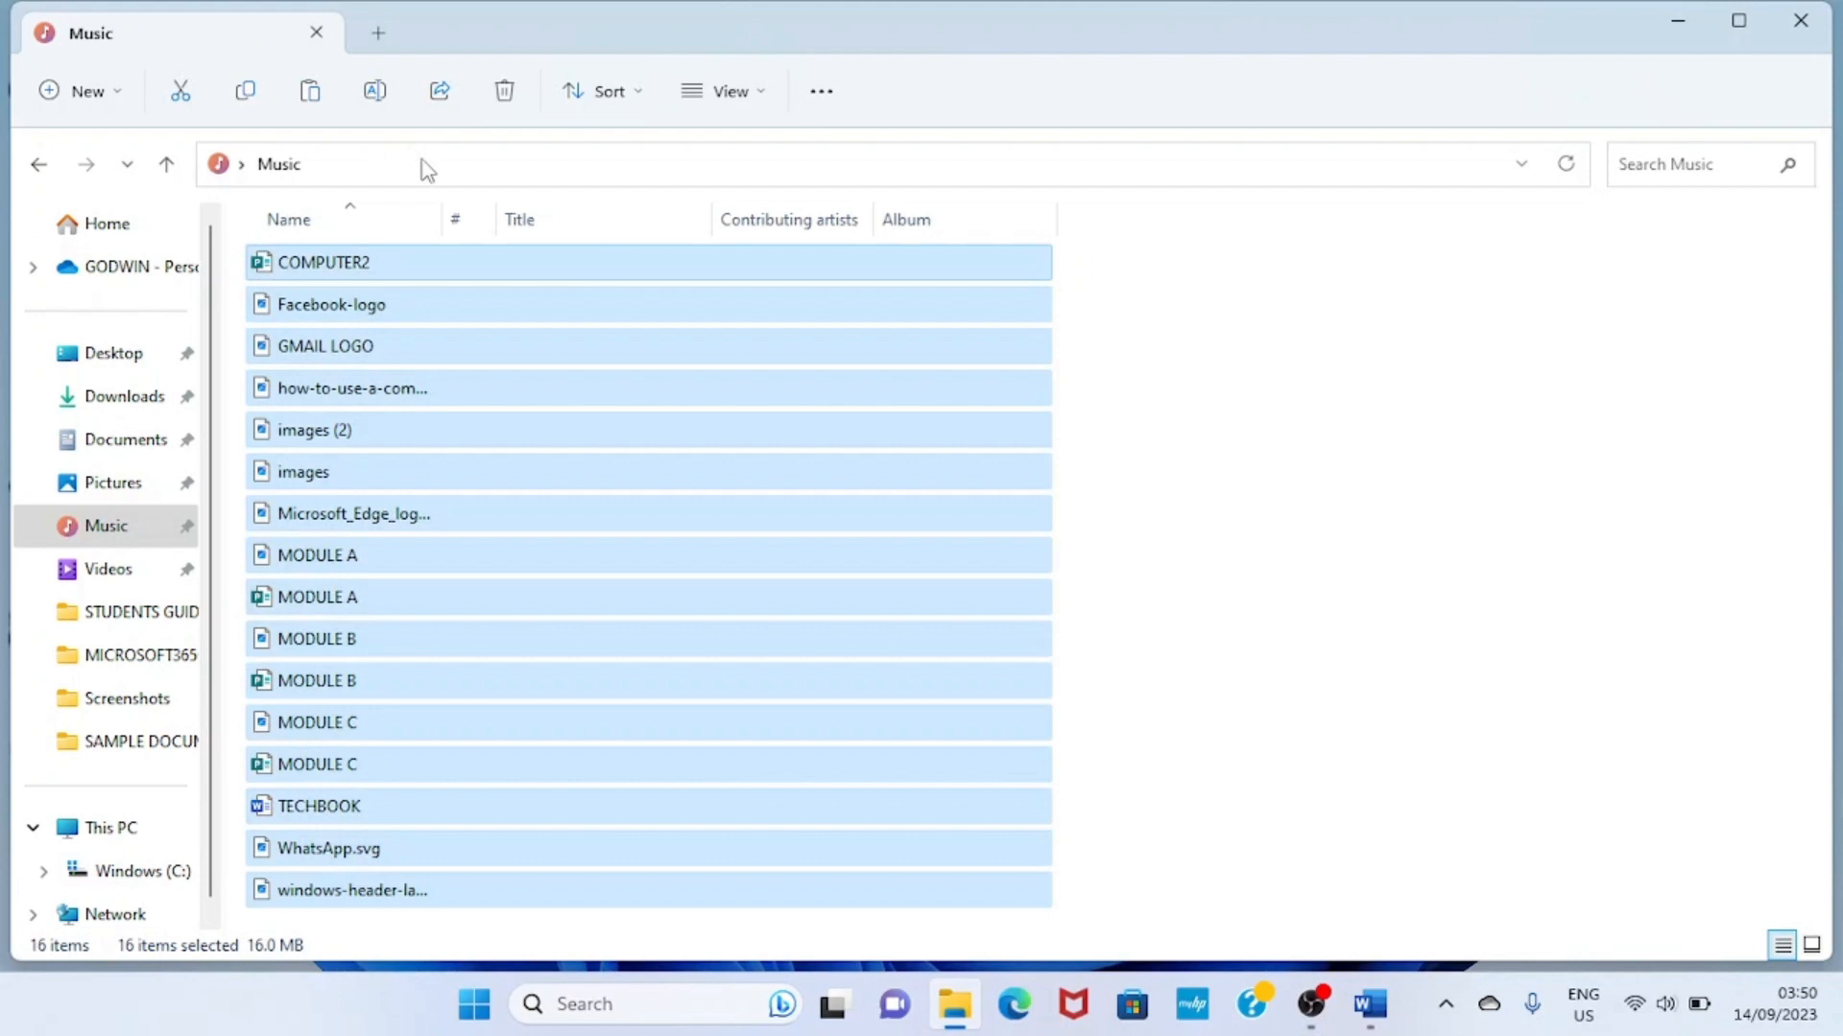
mouse_move(1219, 433)
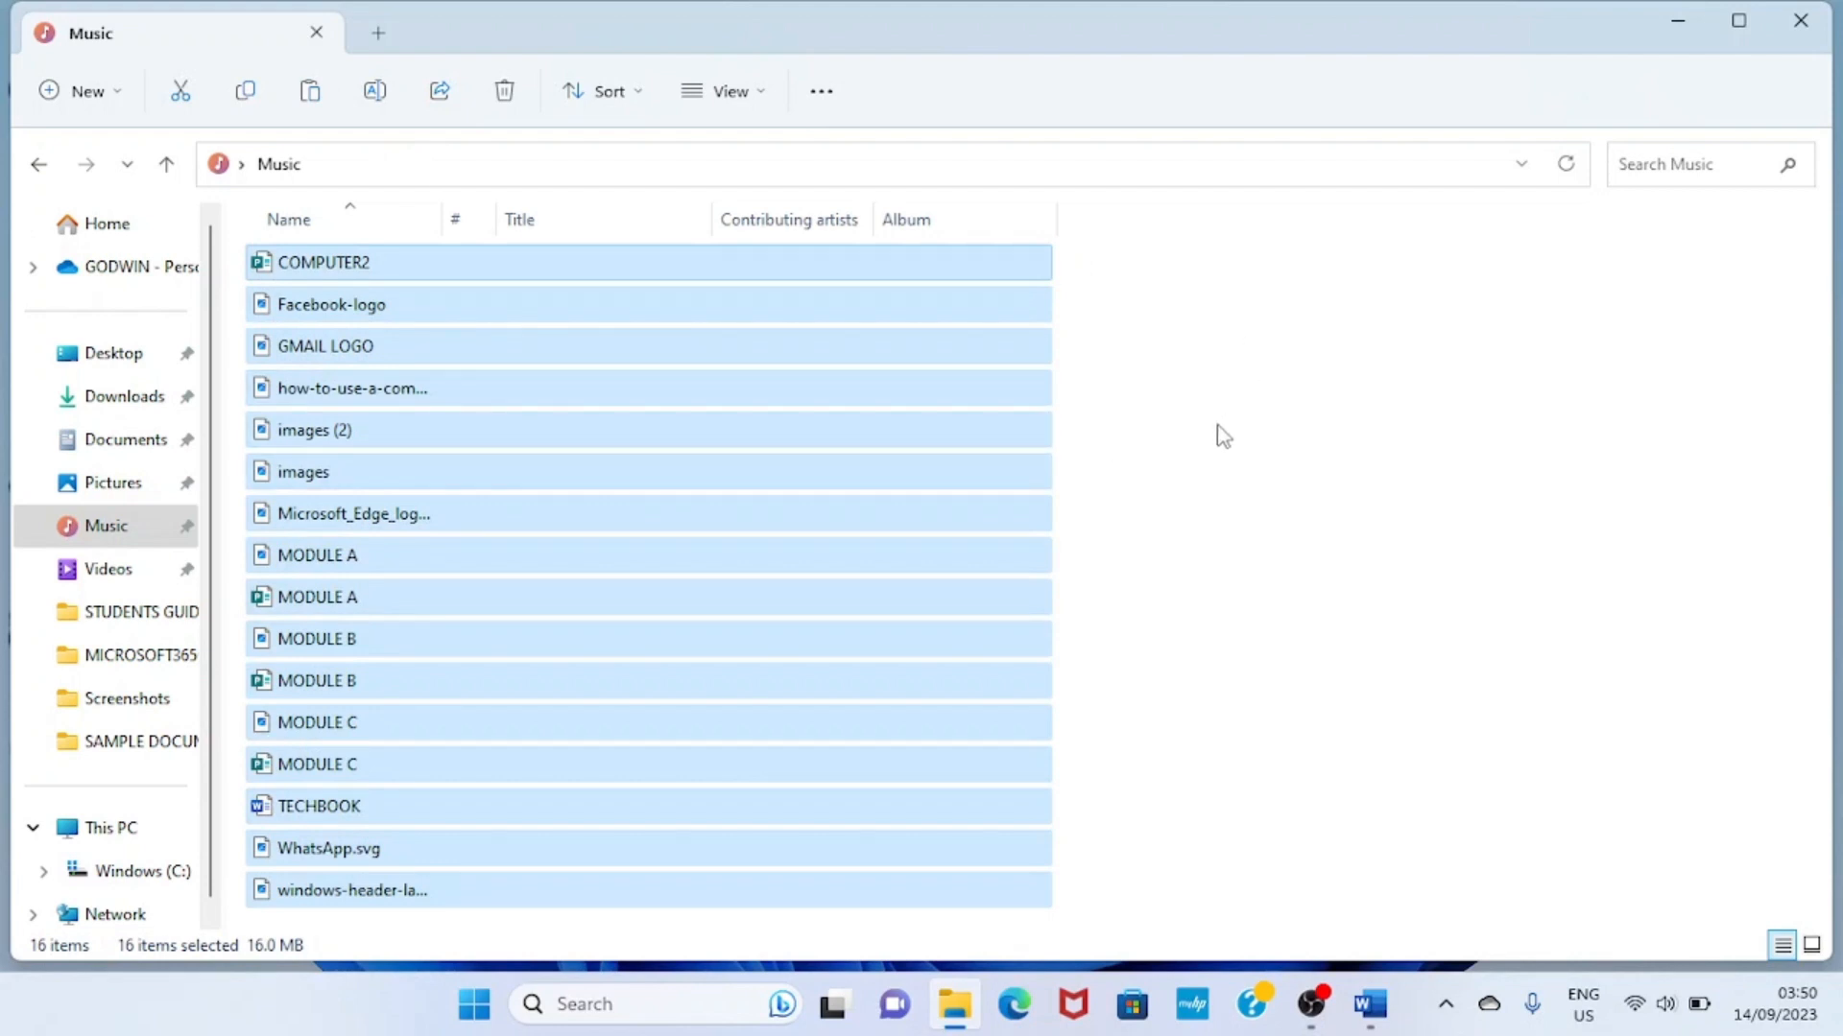
mouse_move(1215, 442)
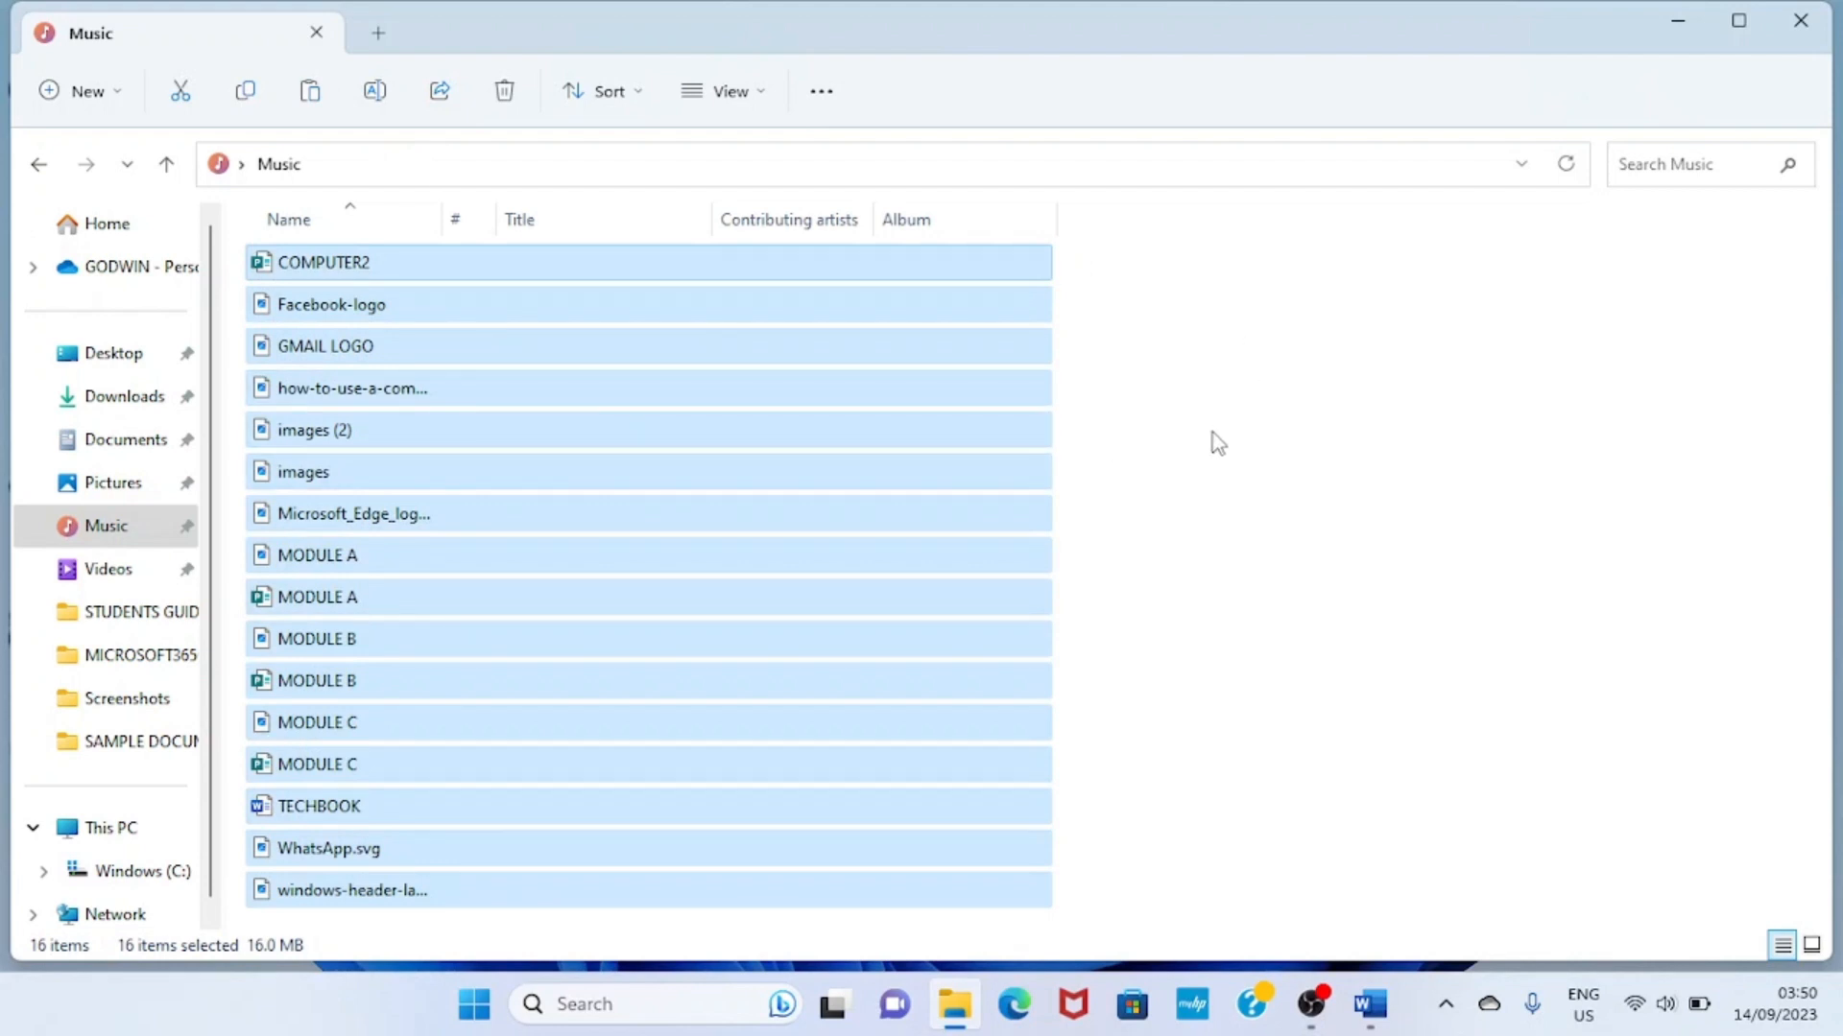
mouse_move(1206, 441)
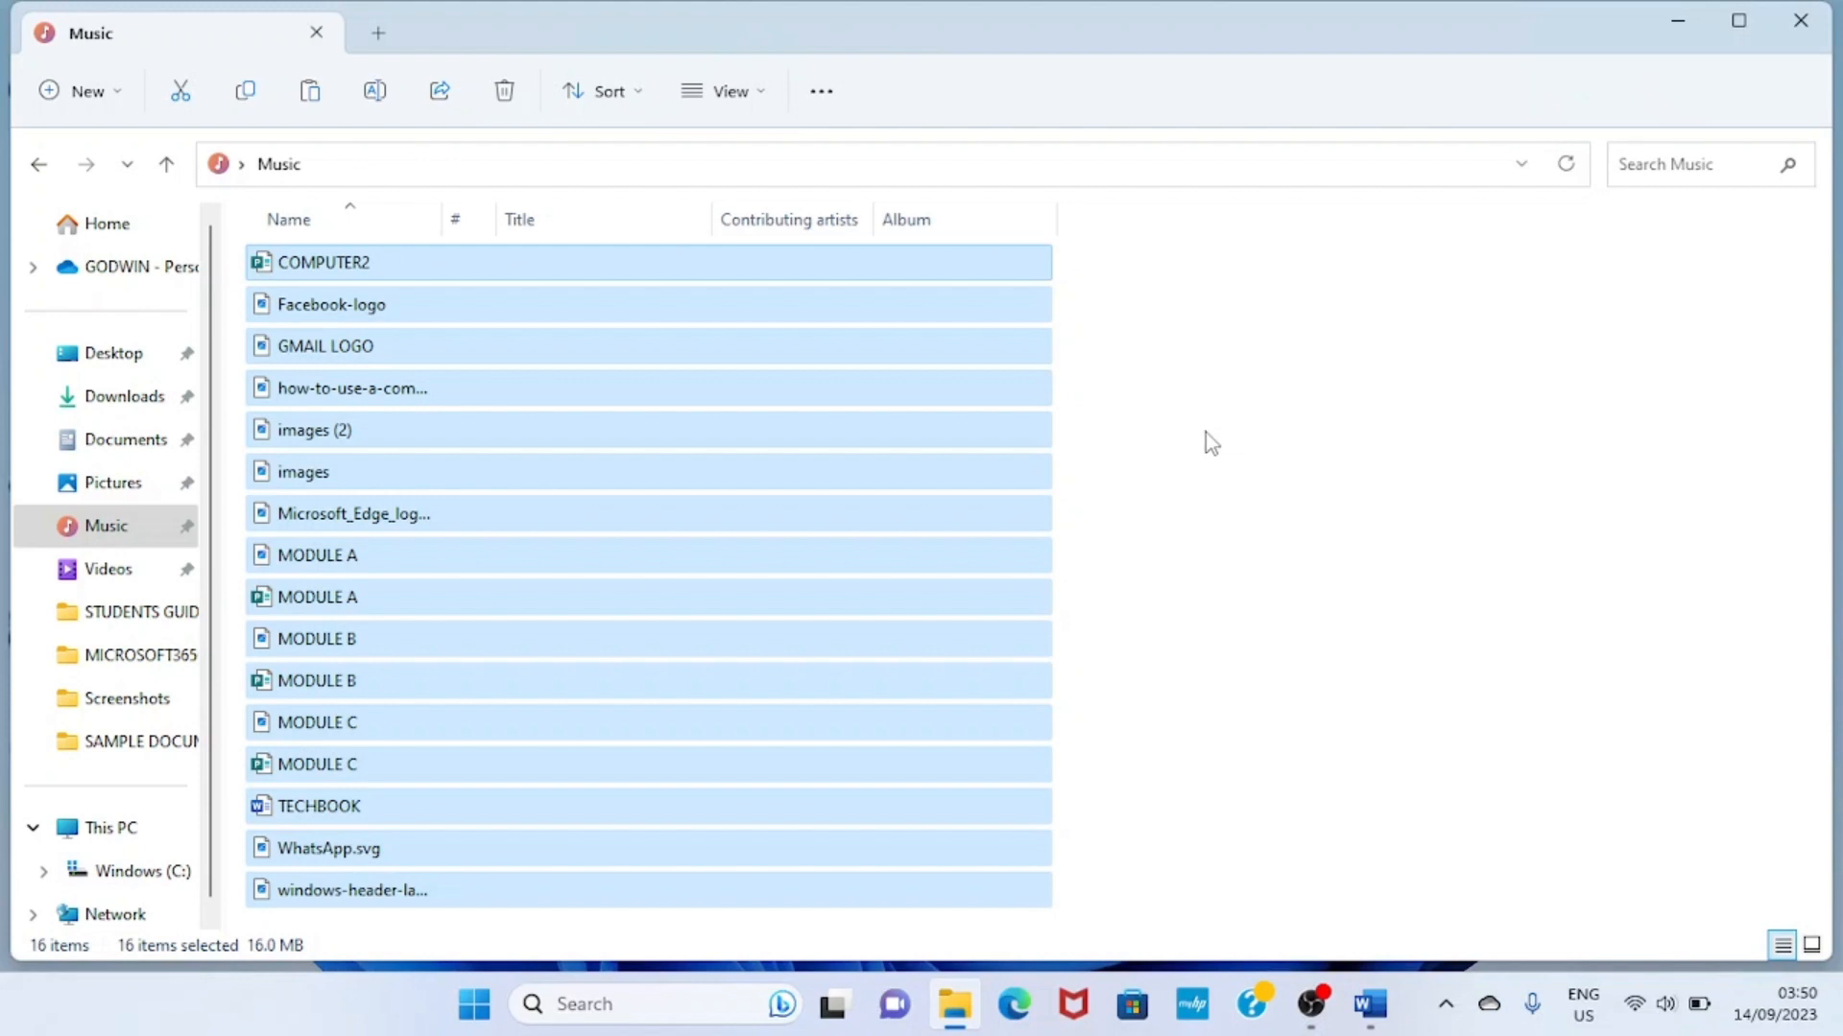
mouse_move(490, 112)
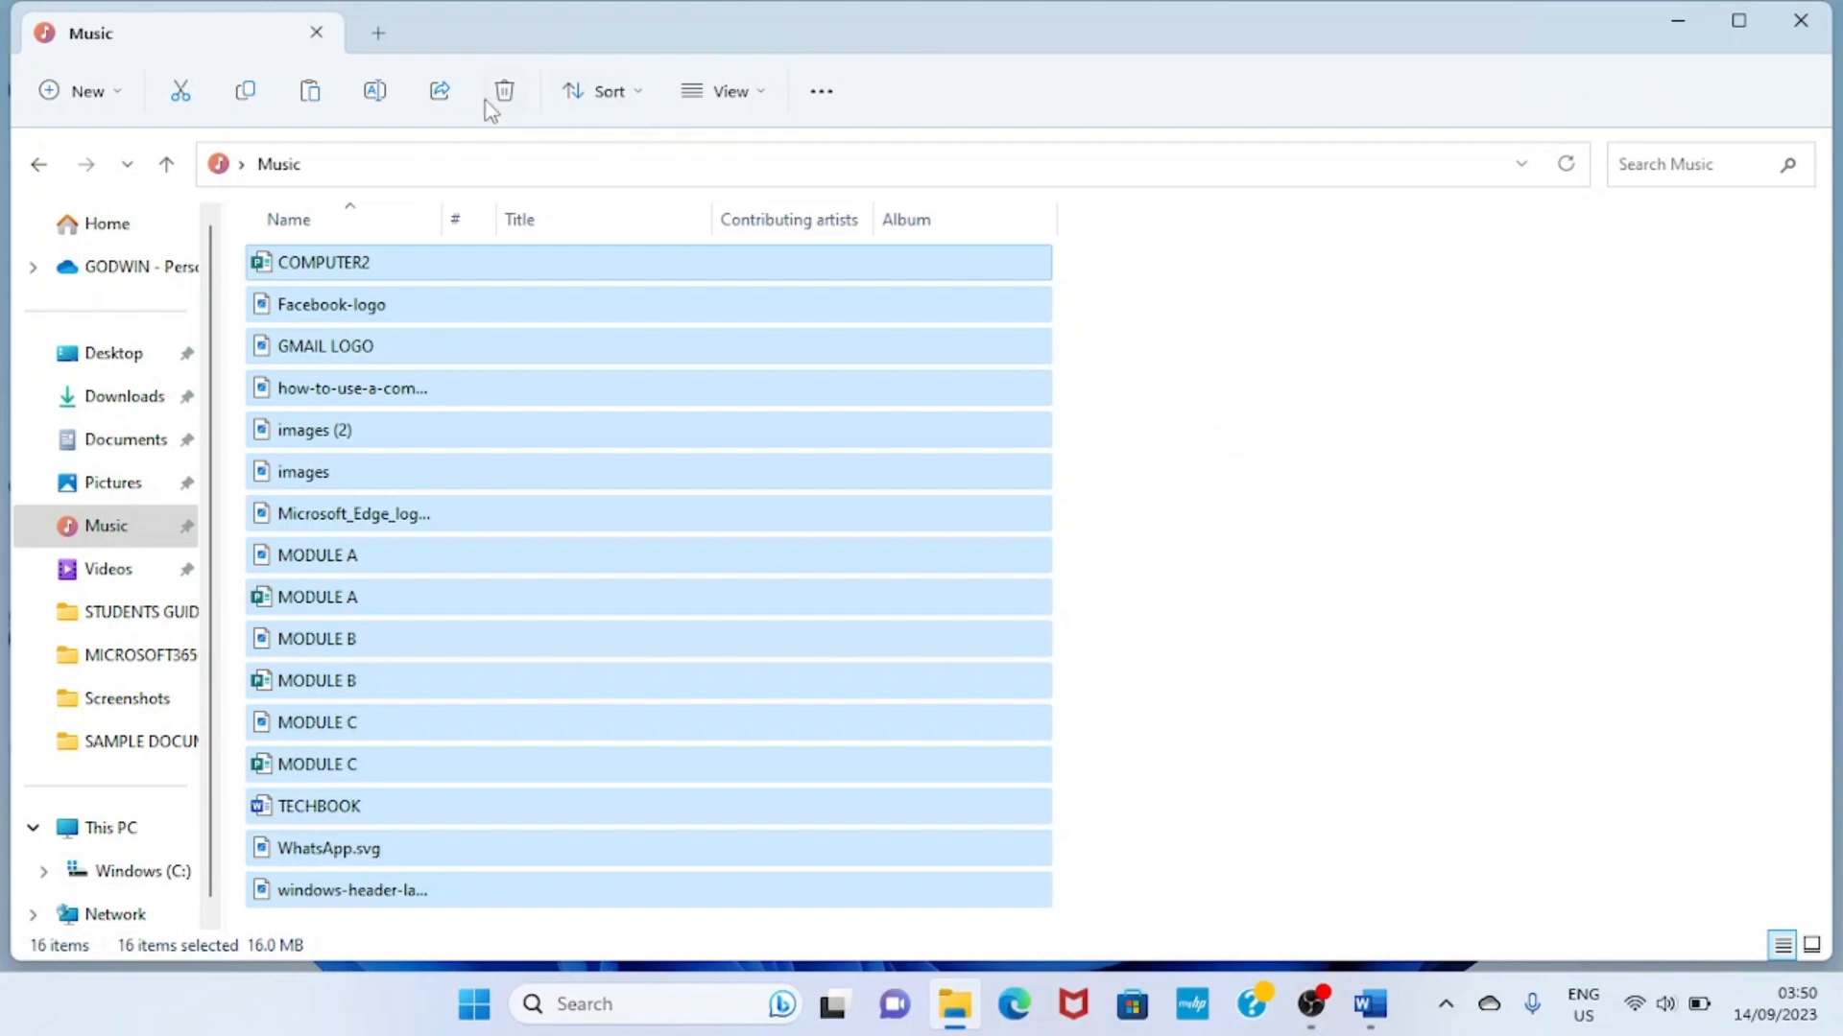
click(503, 91)
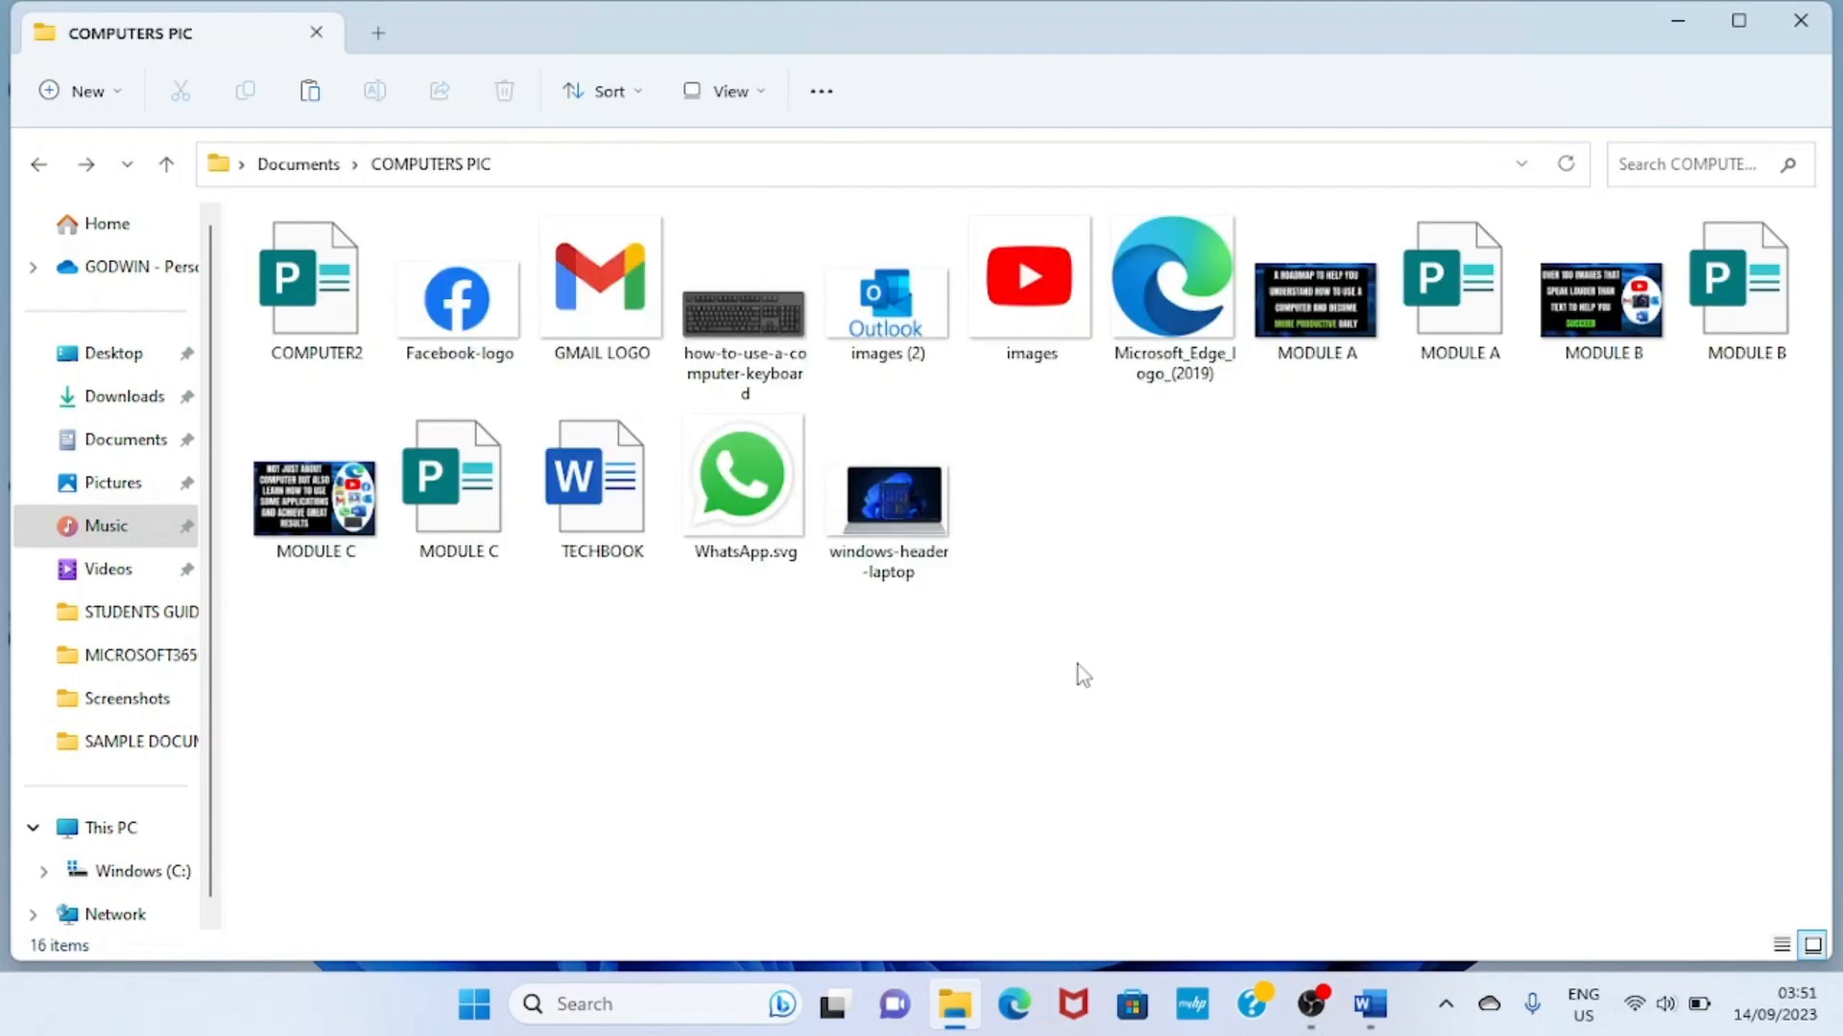
mouse_move(1087, 671)
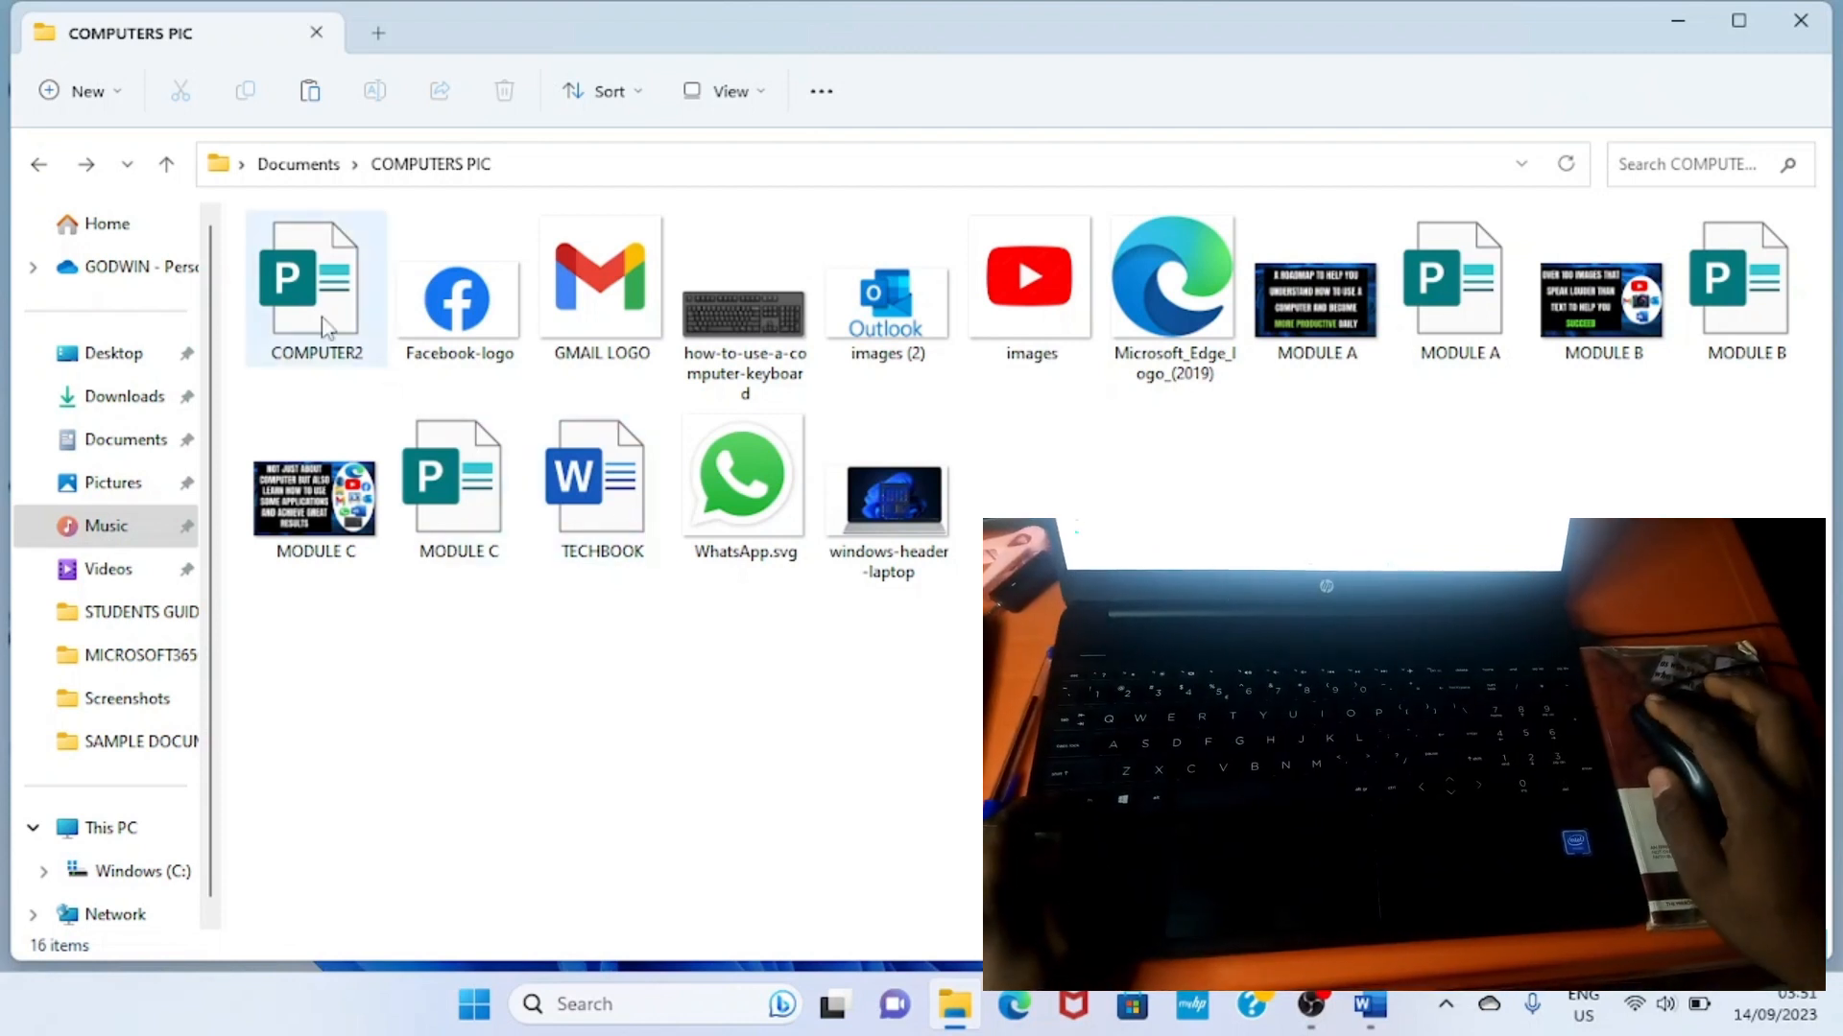
- Select eight files, including COMPUTER2, Microsoft_Edge_logo_(2019) and TECHBOOK, then go to Music
click(458, 298)
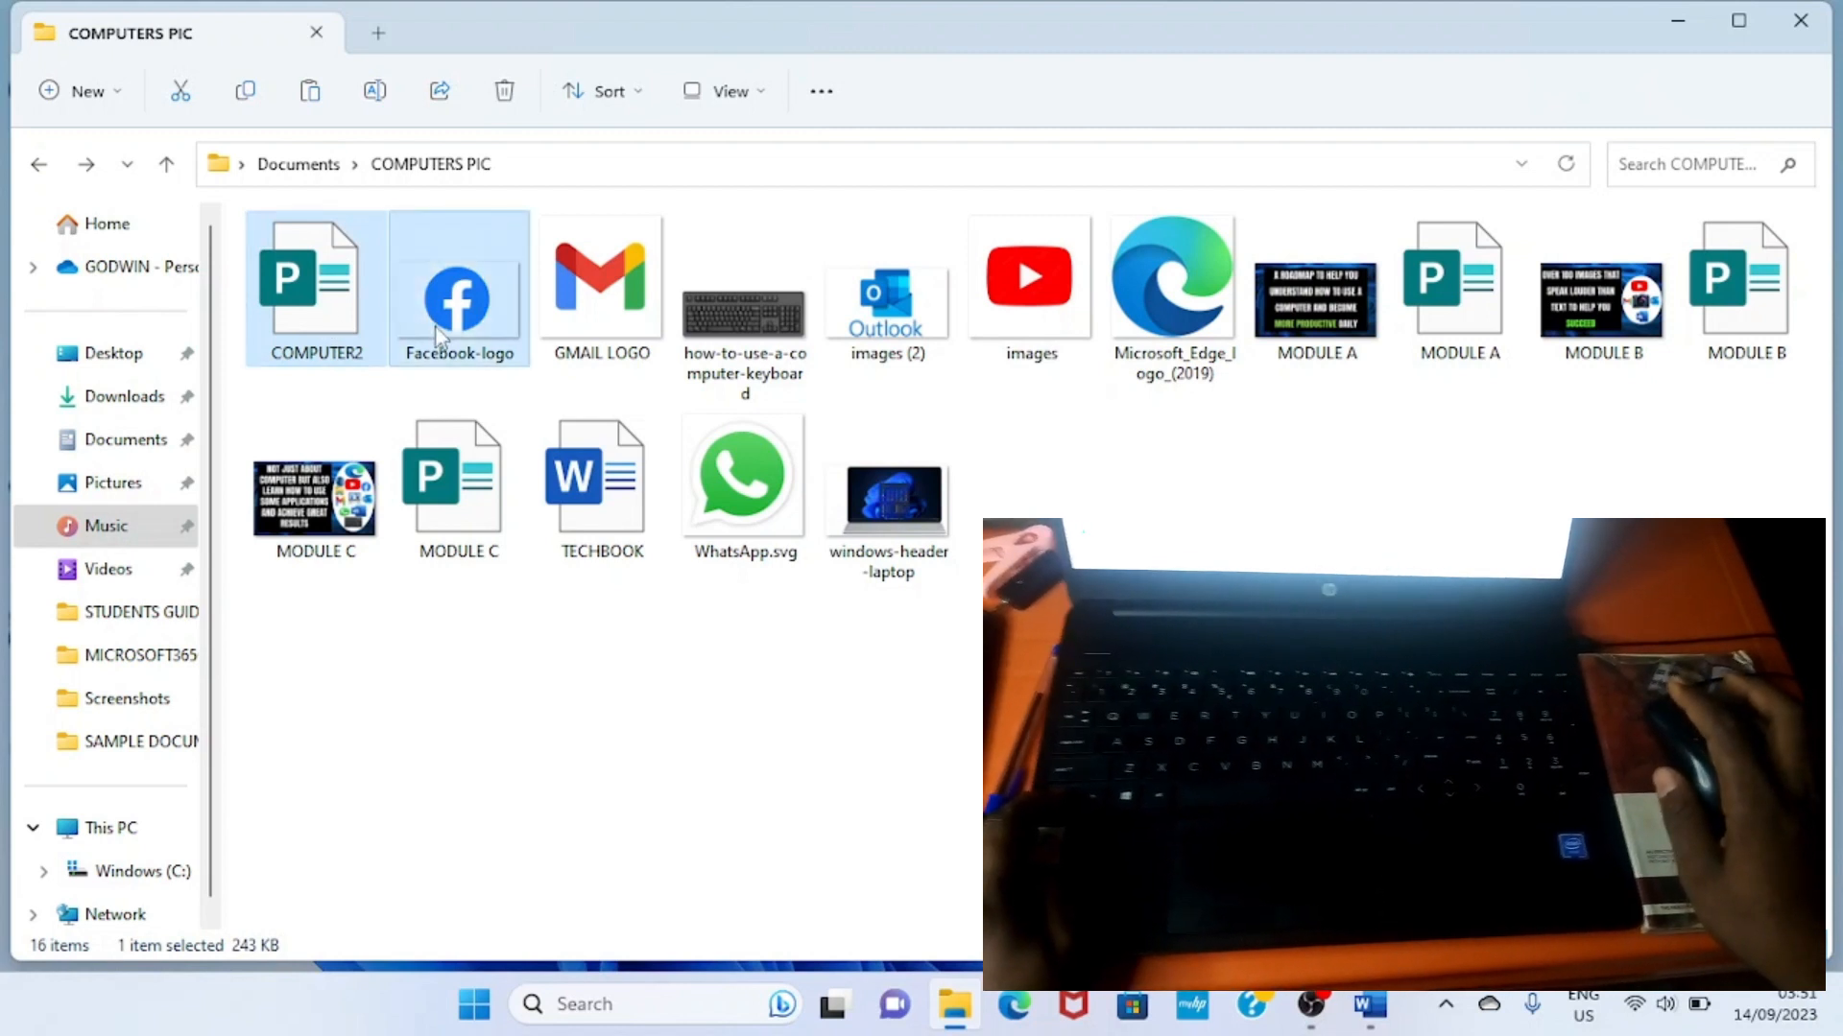
click(744, 307)
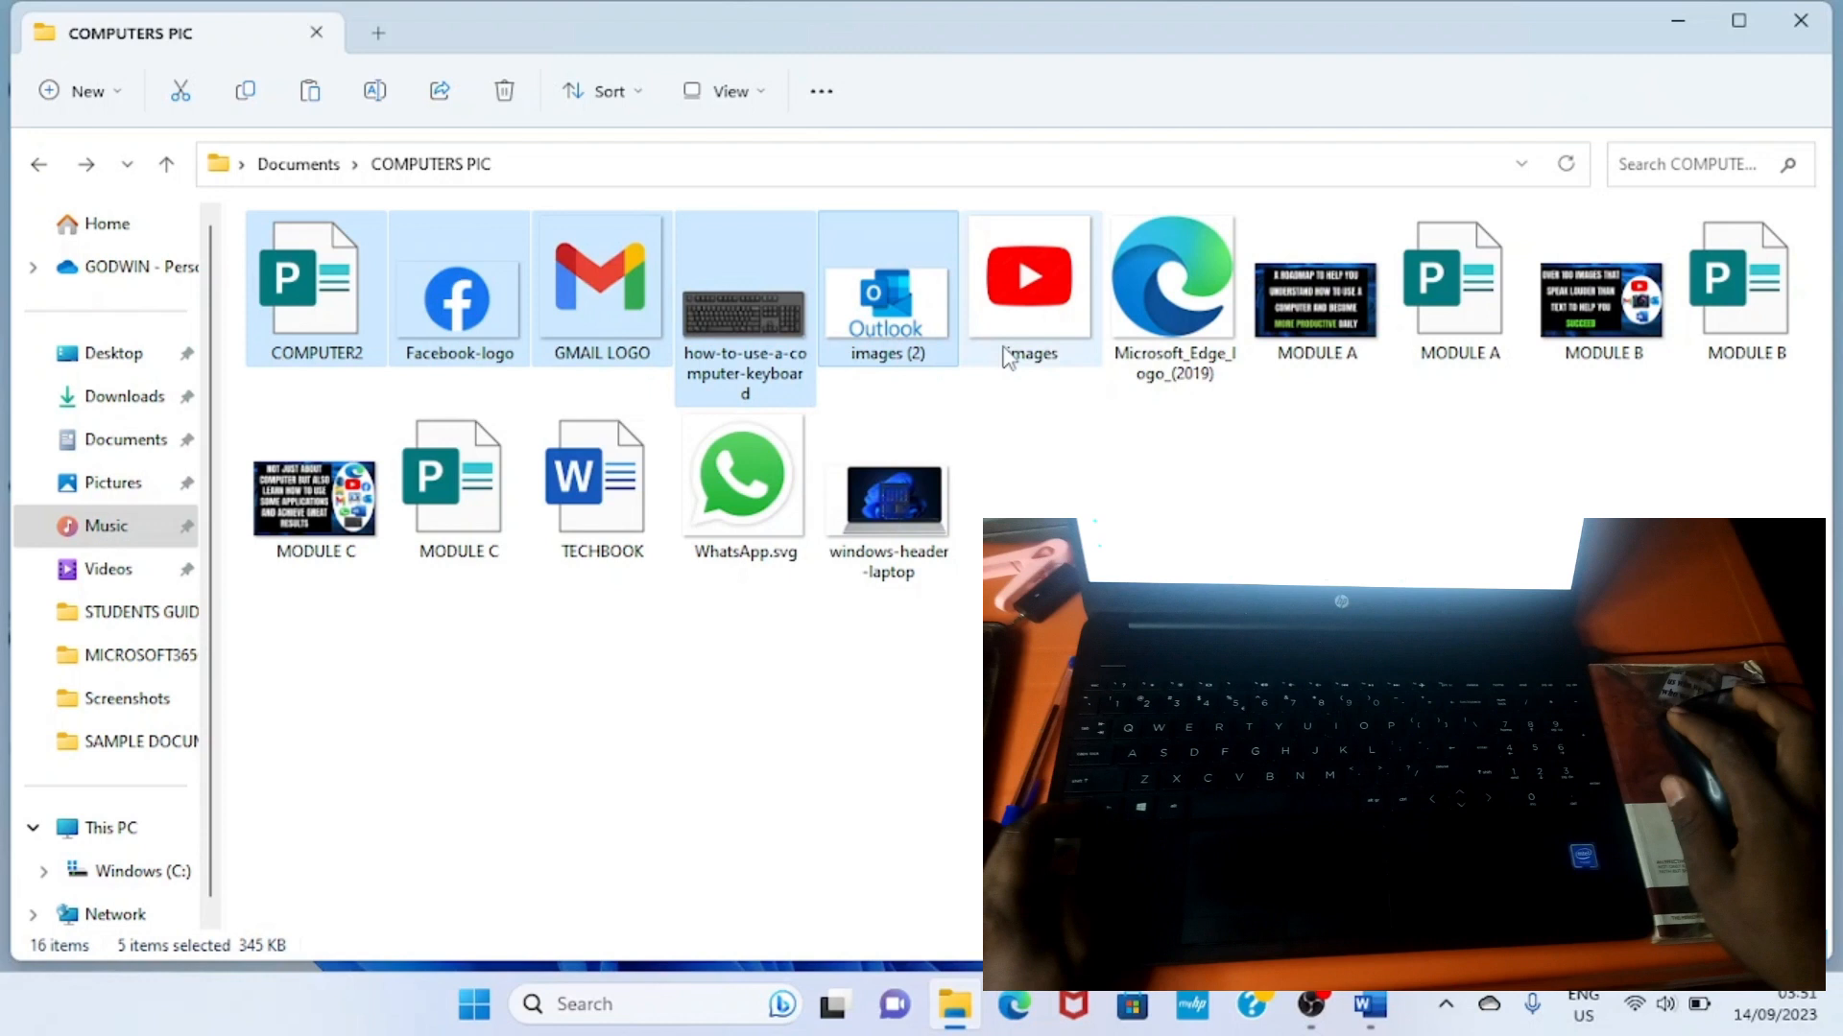
click(1030, 279)
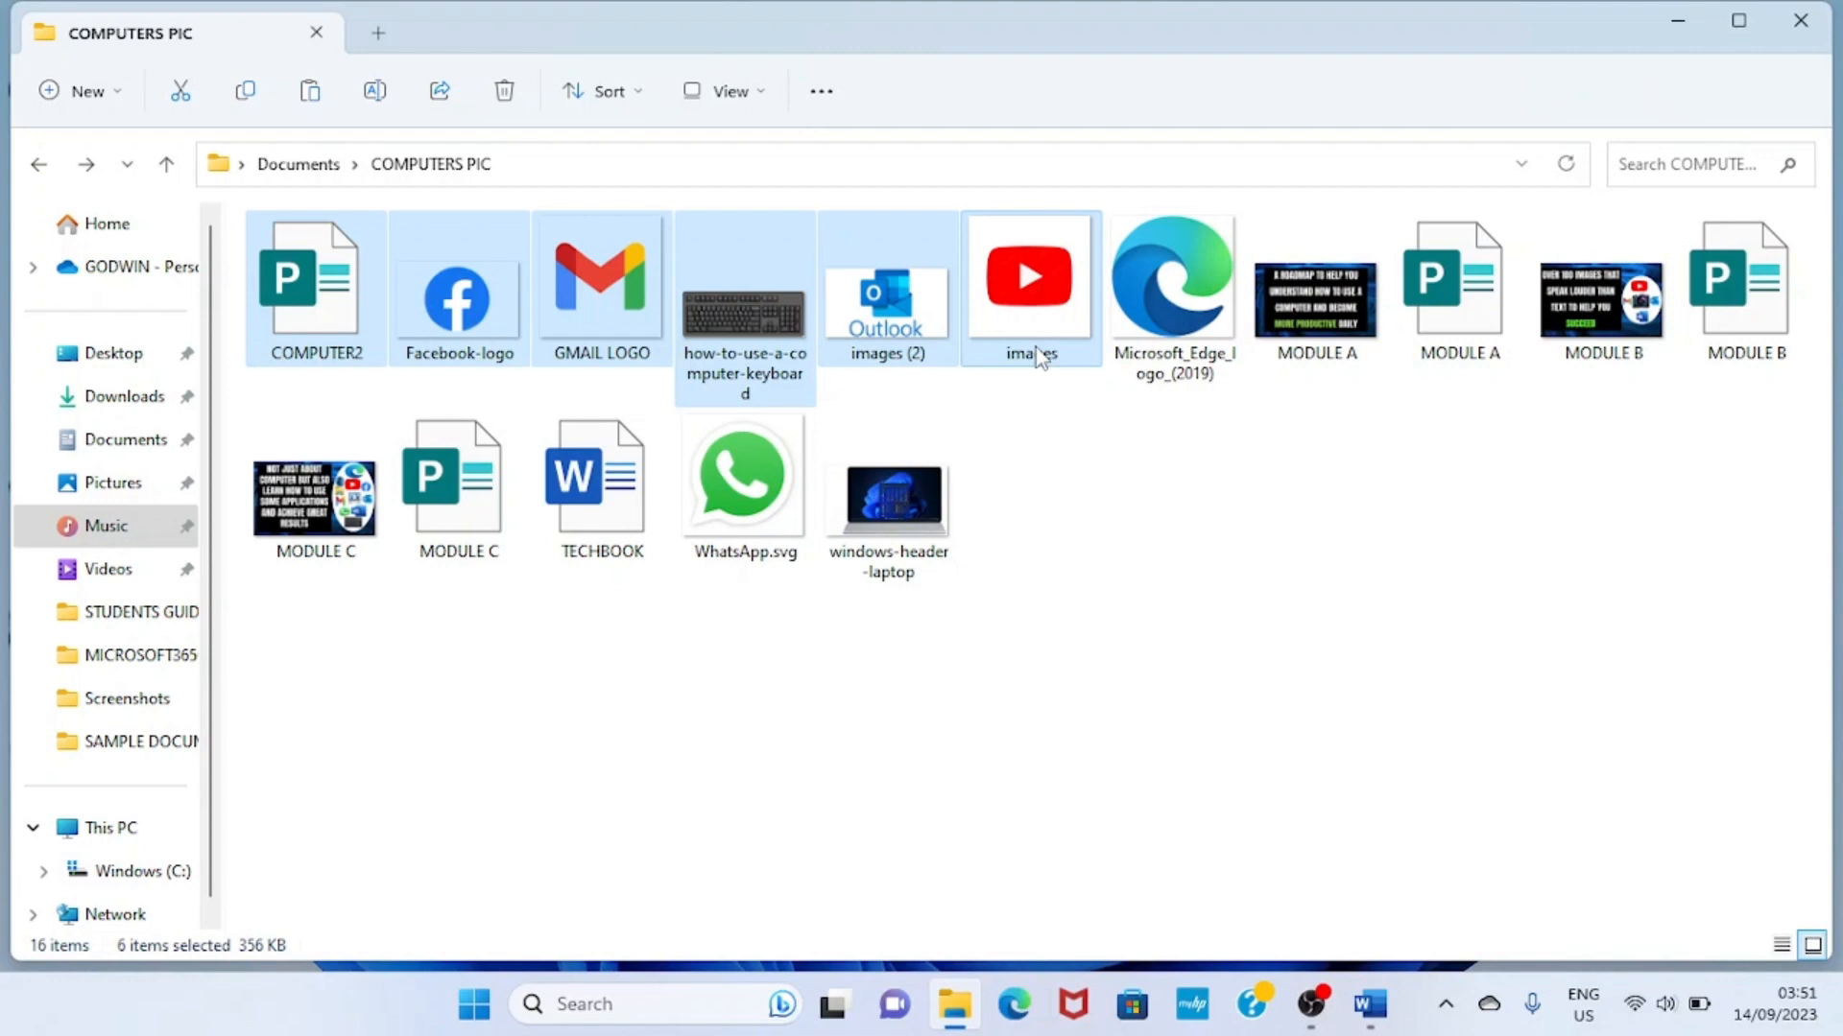
click(1174, 288)
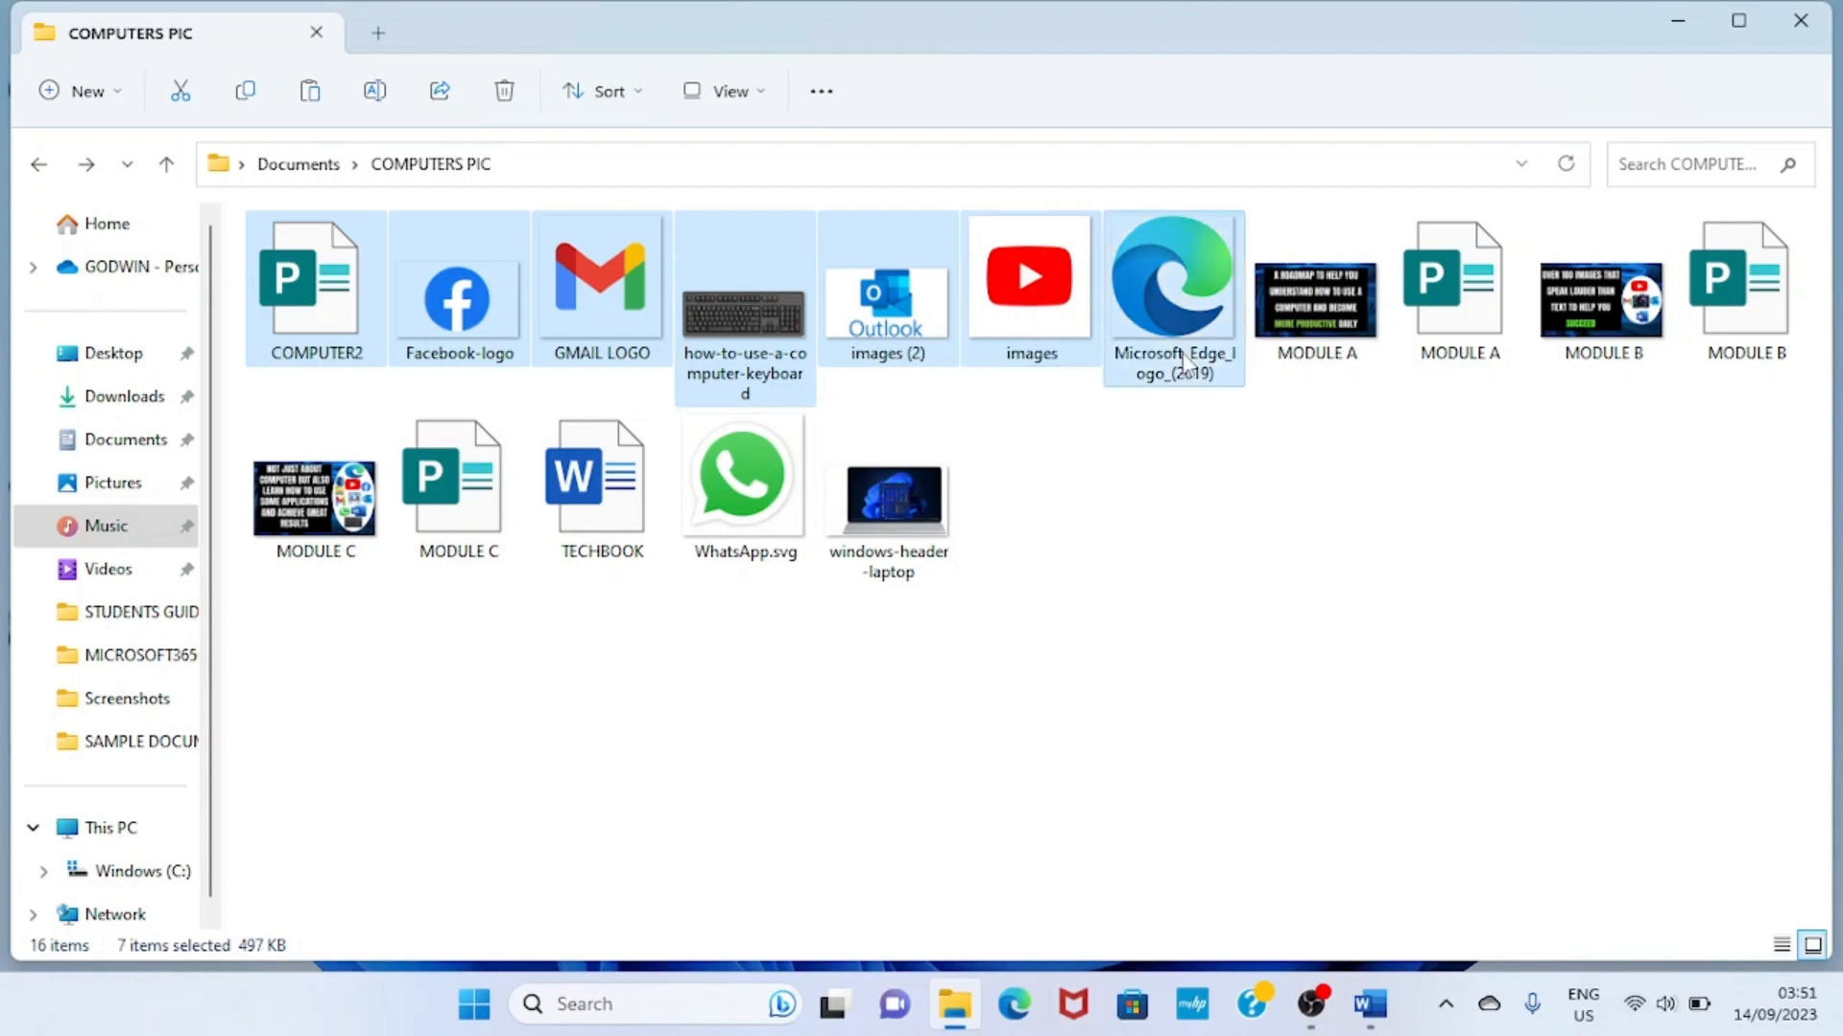
click(600, 481)
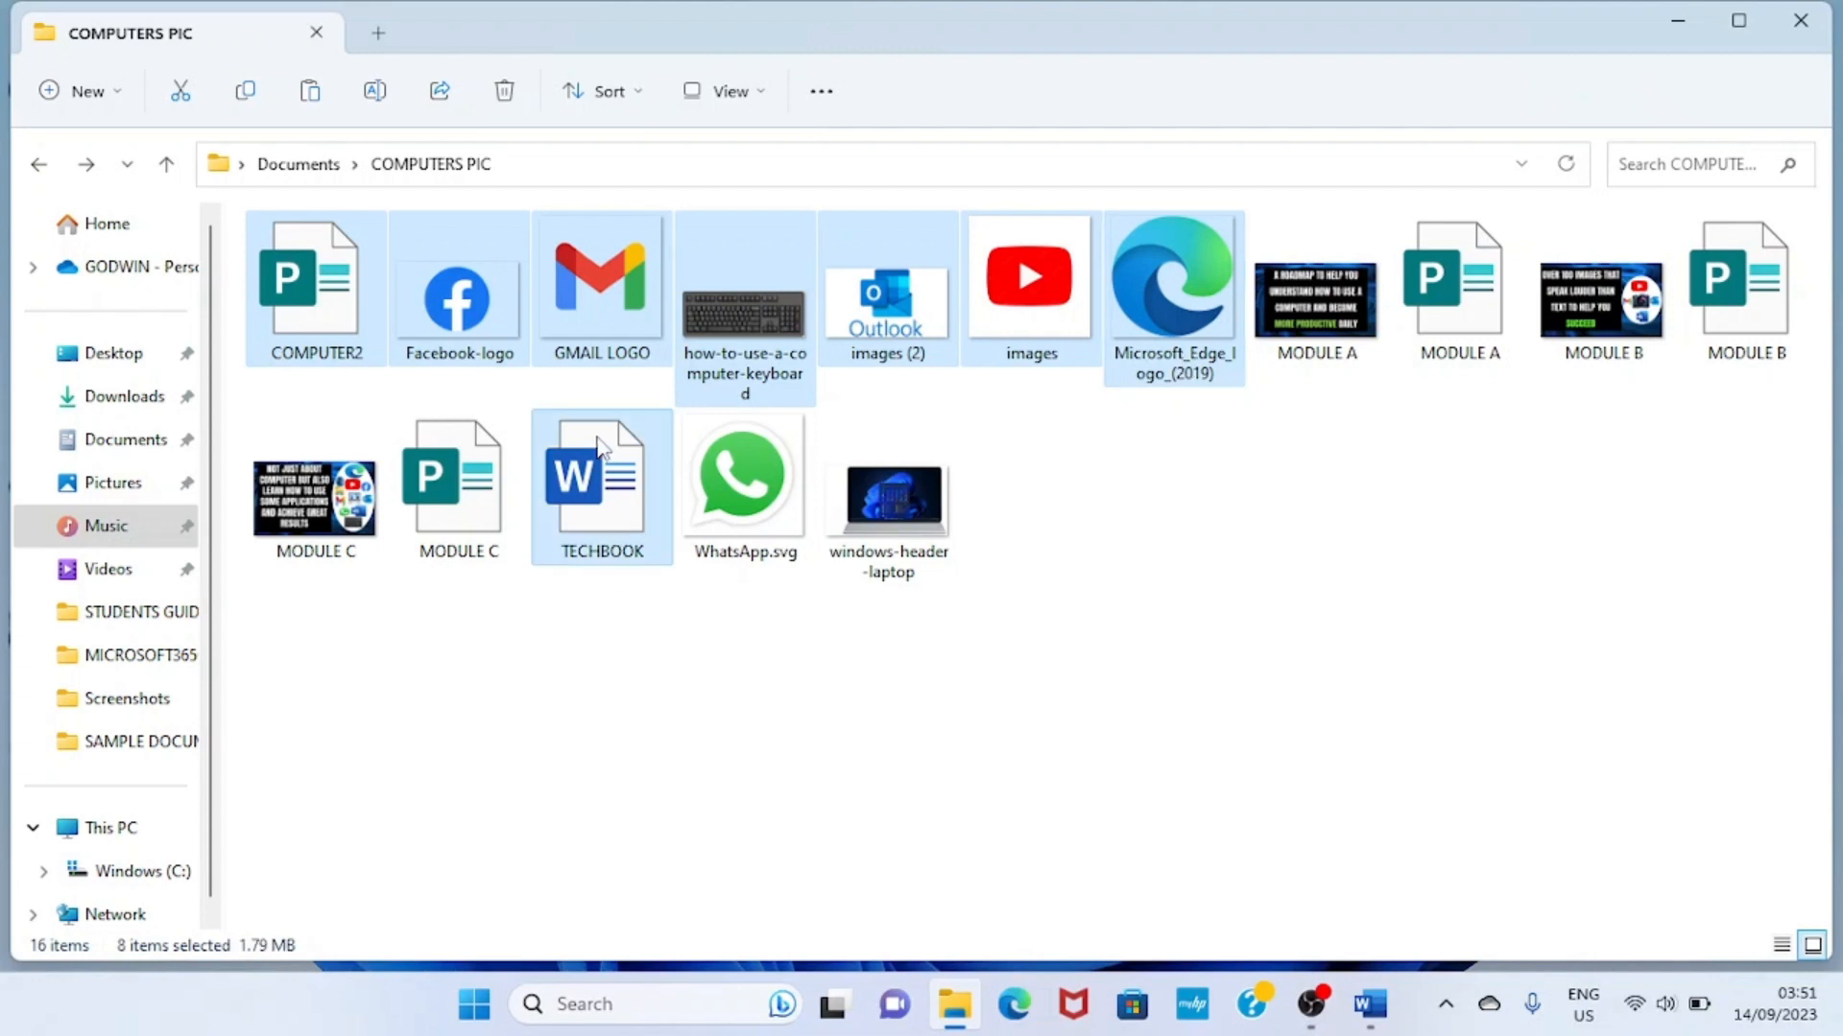
mouse_move(599, 448)
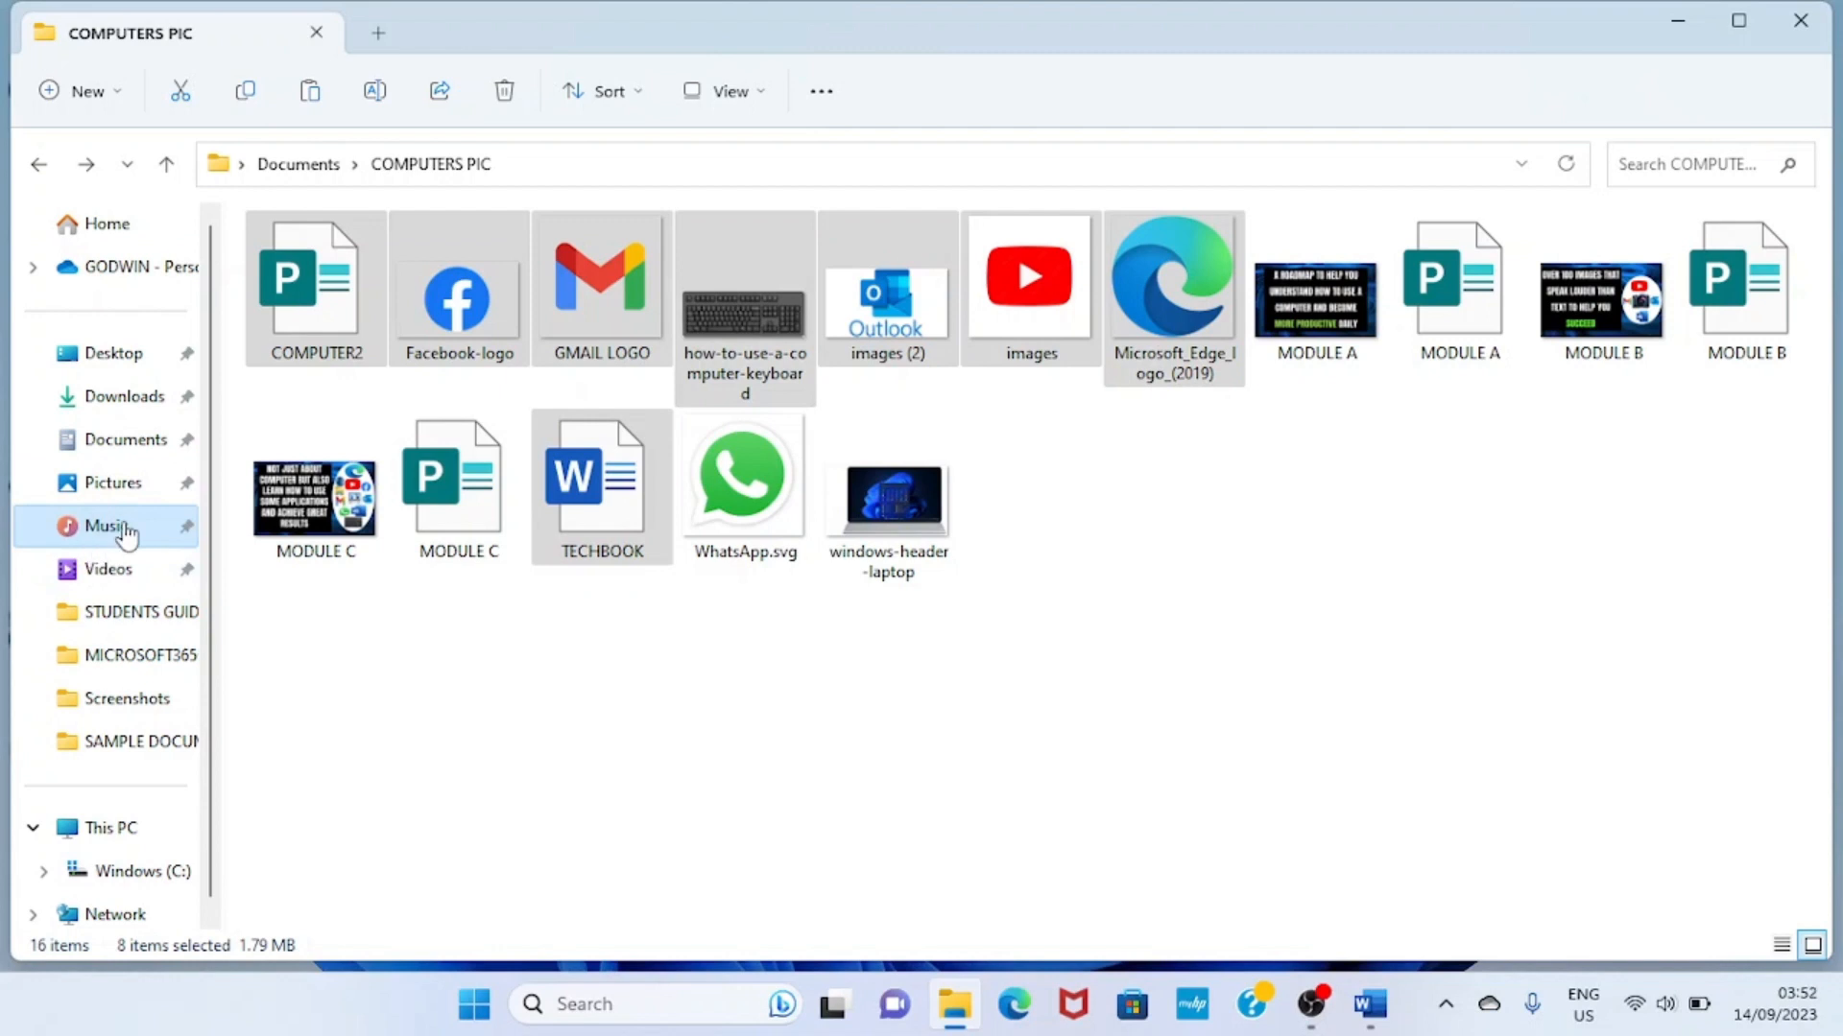
click(105, 526)
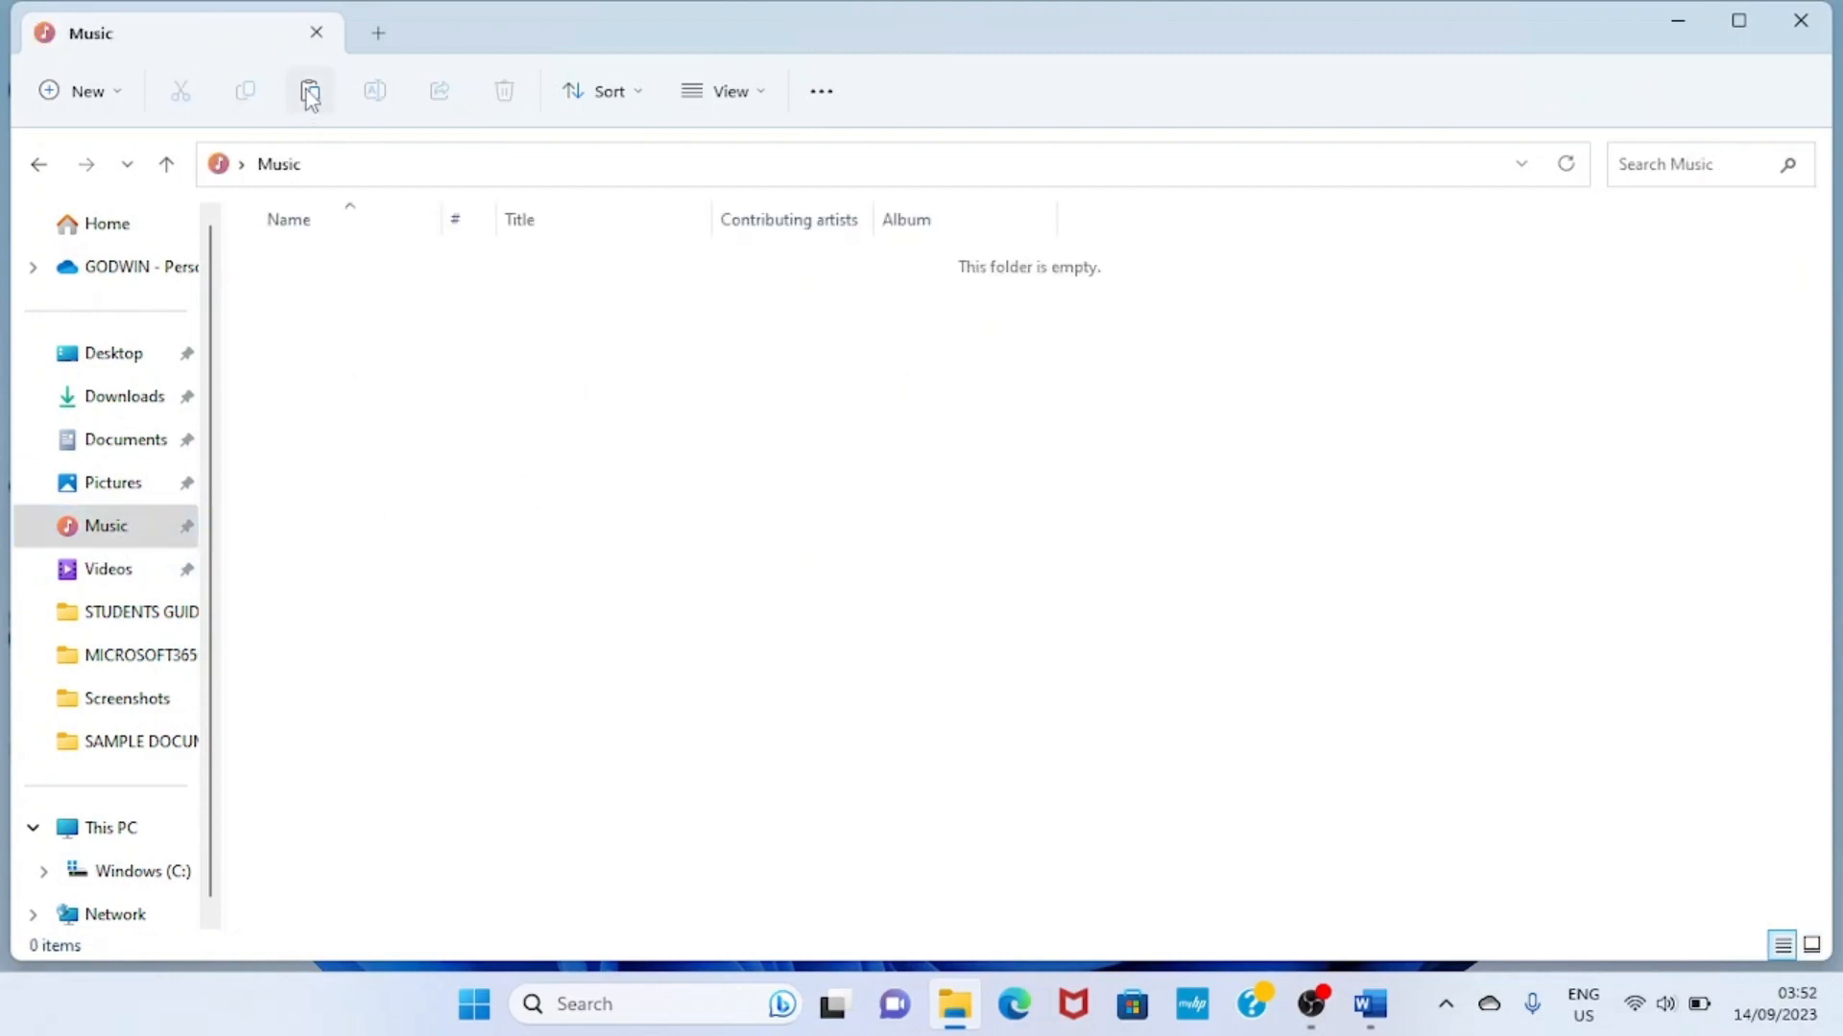
- Paste the eight files into Music, then undo the move
click(309, 90)
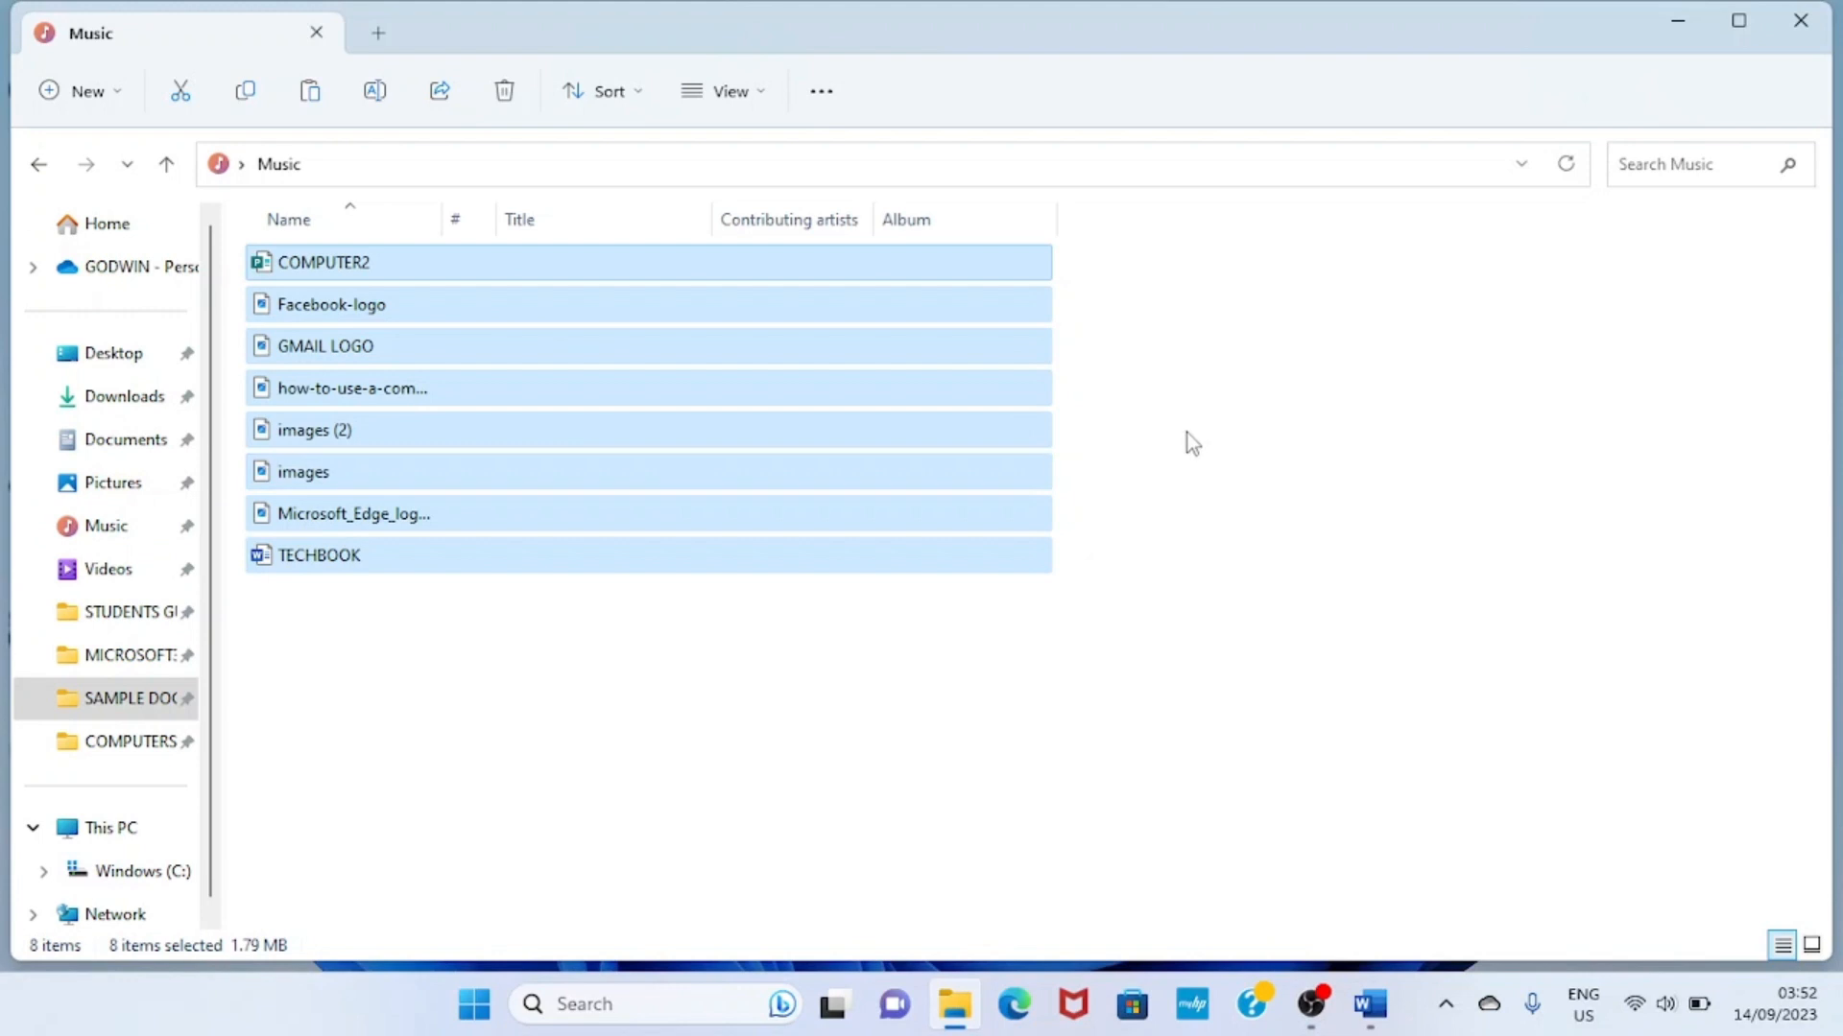
mouse_move(1154, 444)
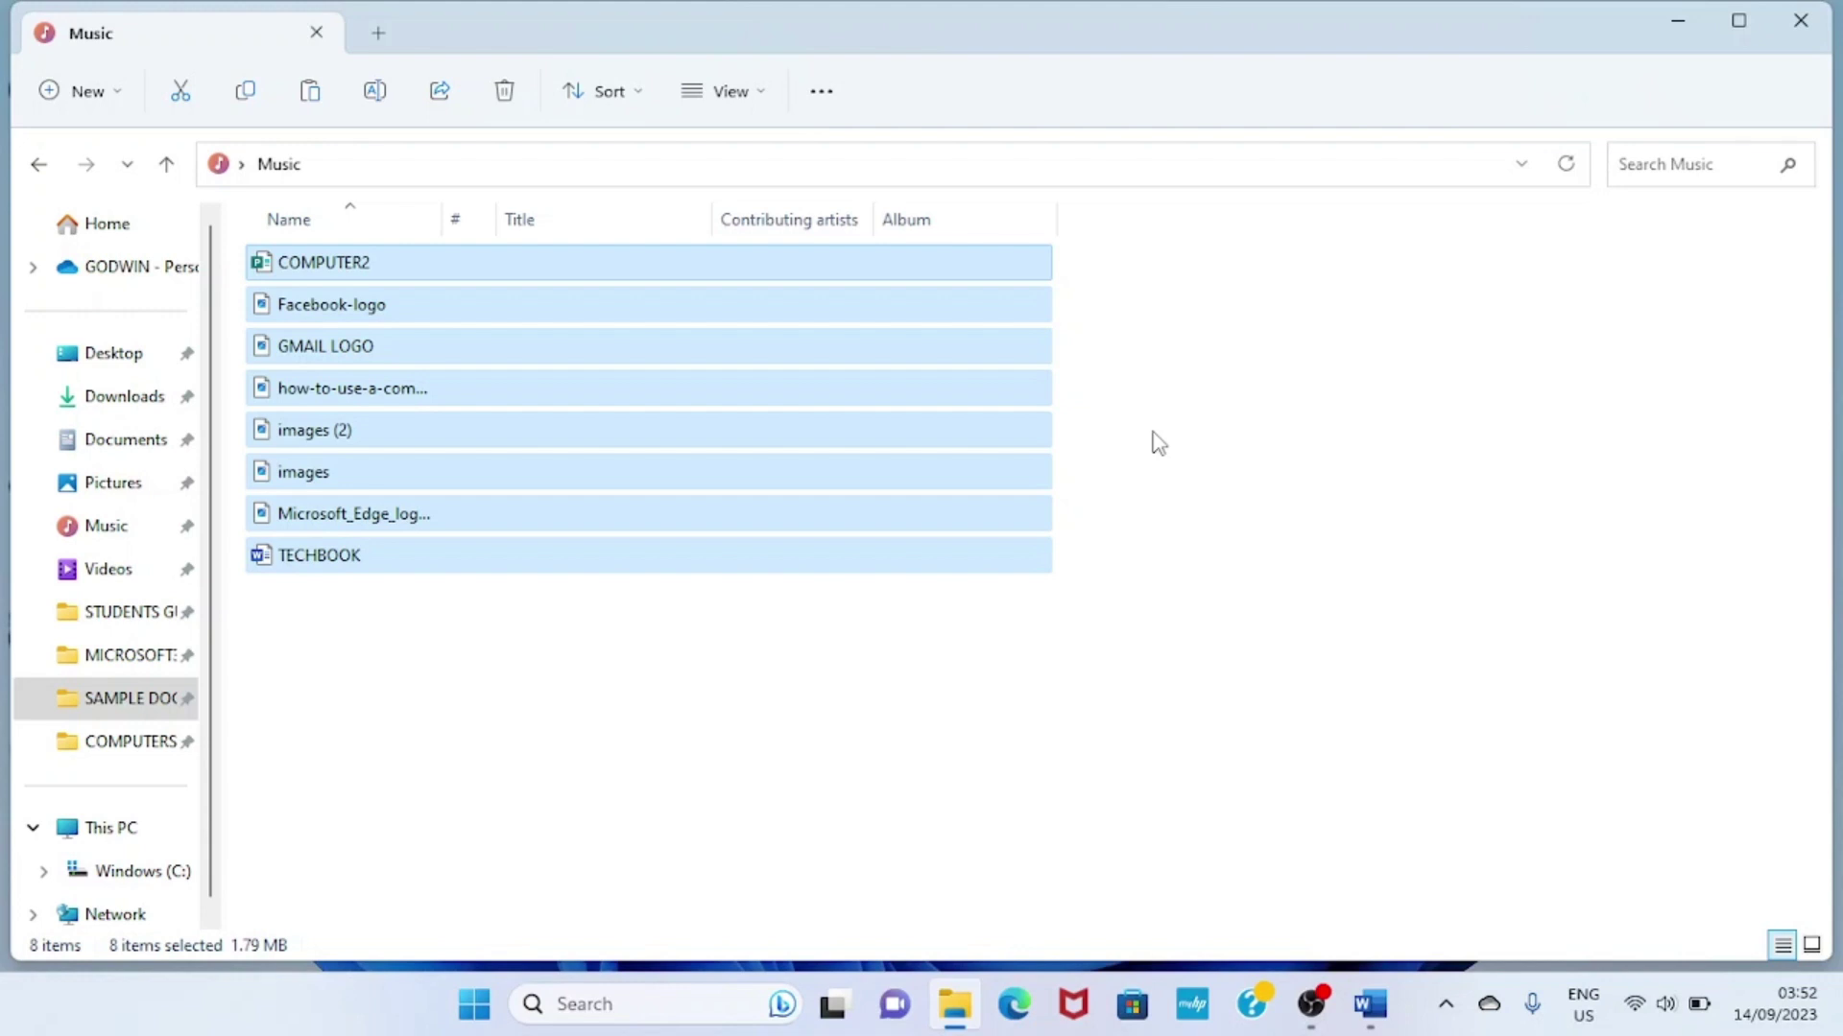
mouse_move(718, 706)
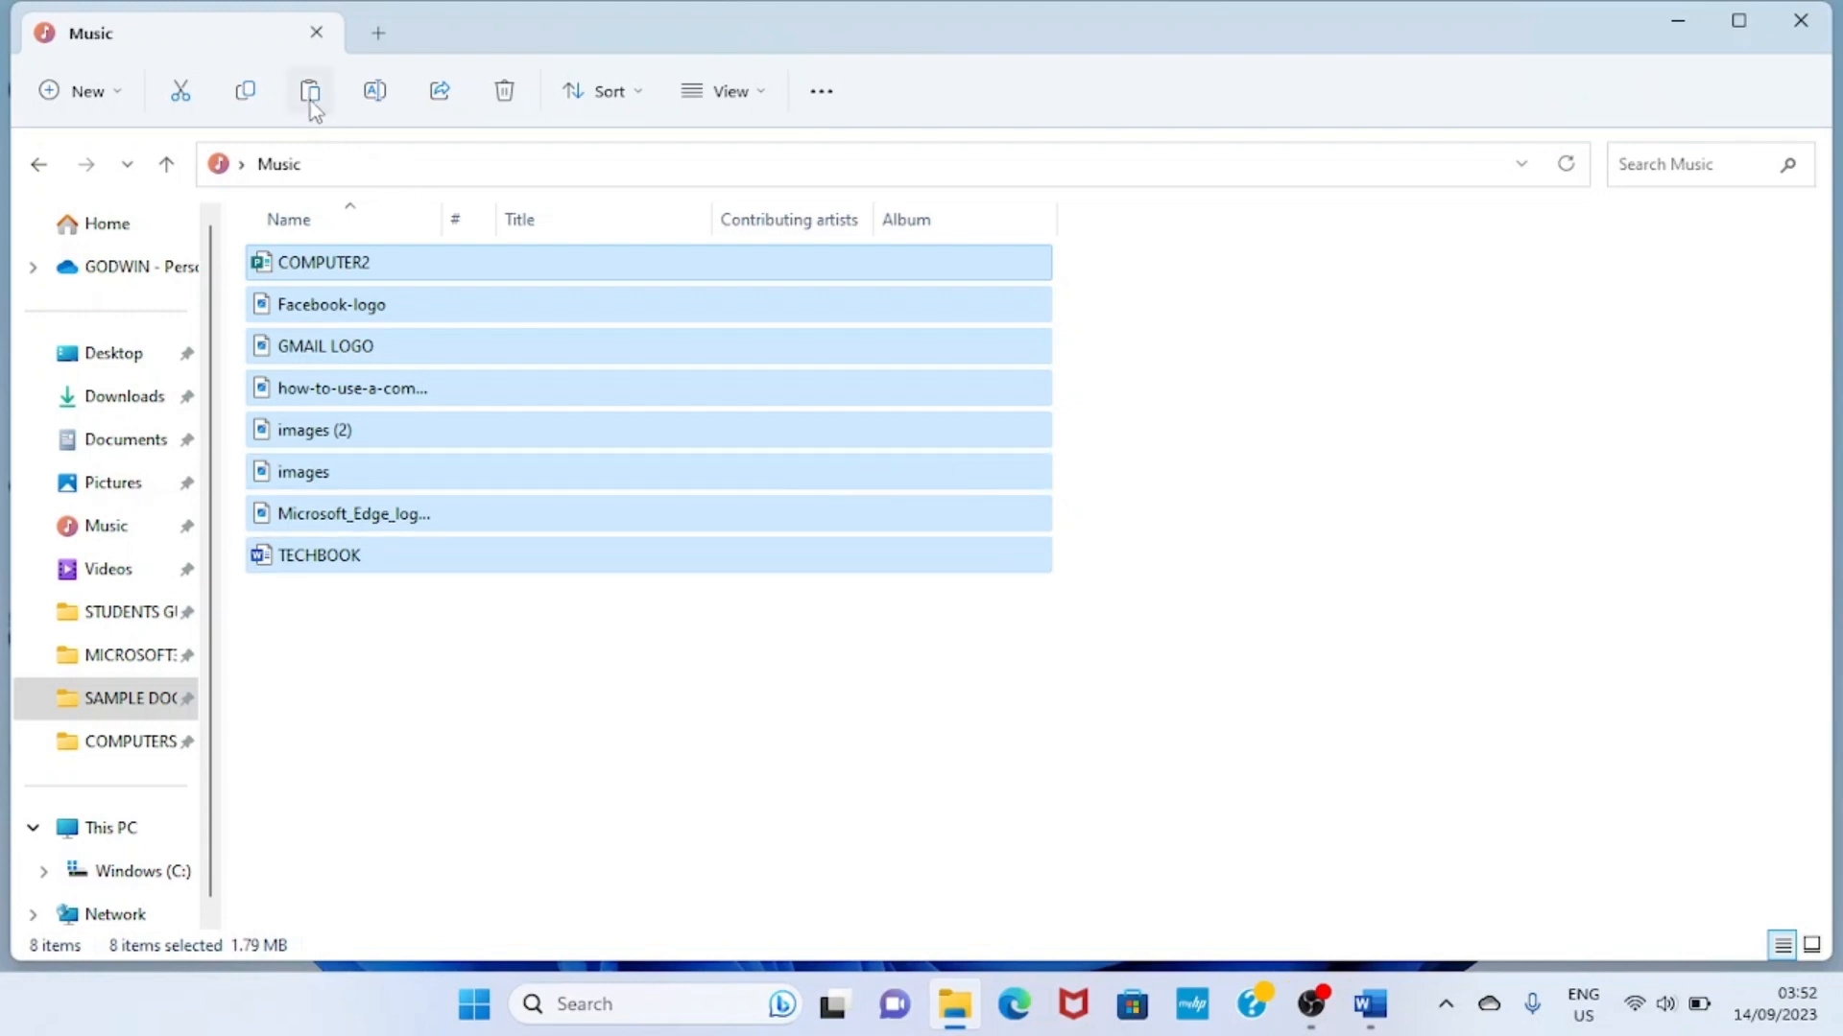
mouse_move(504, 92)
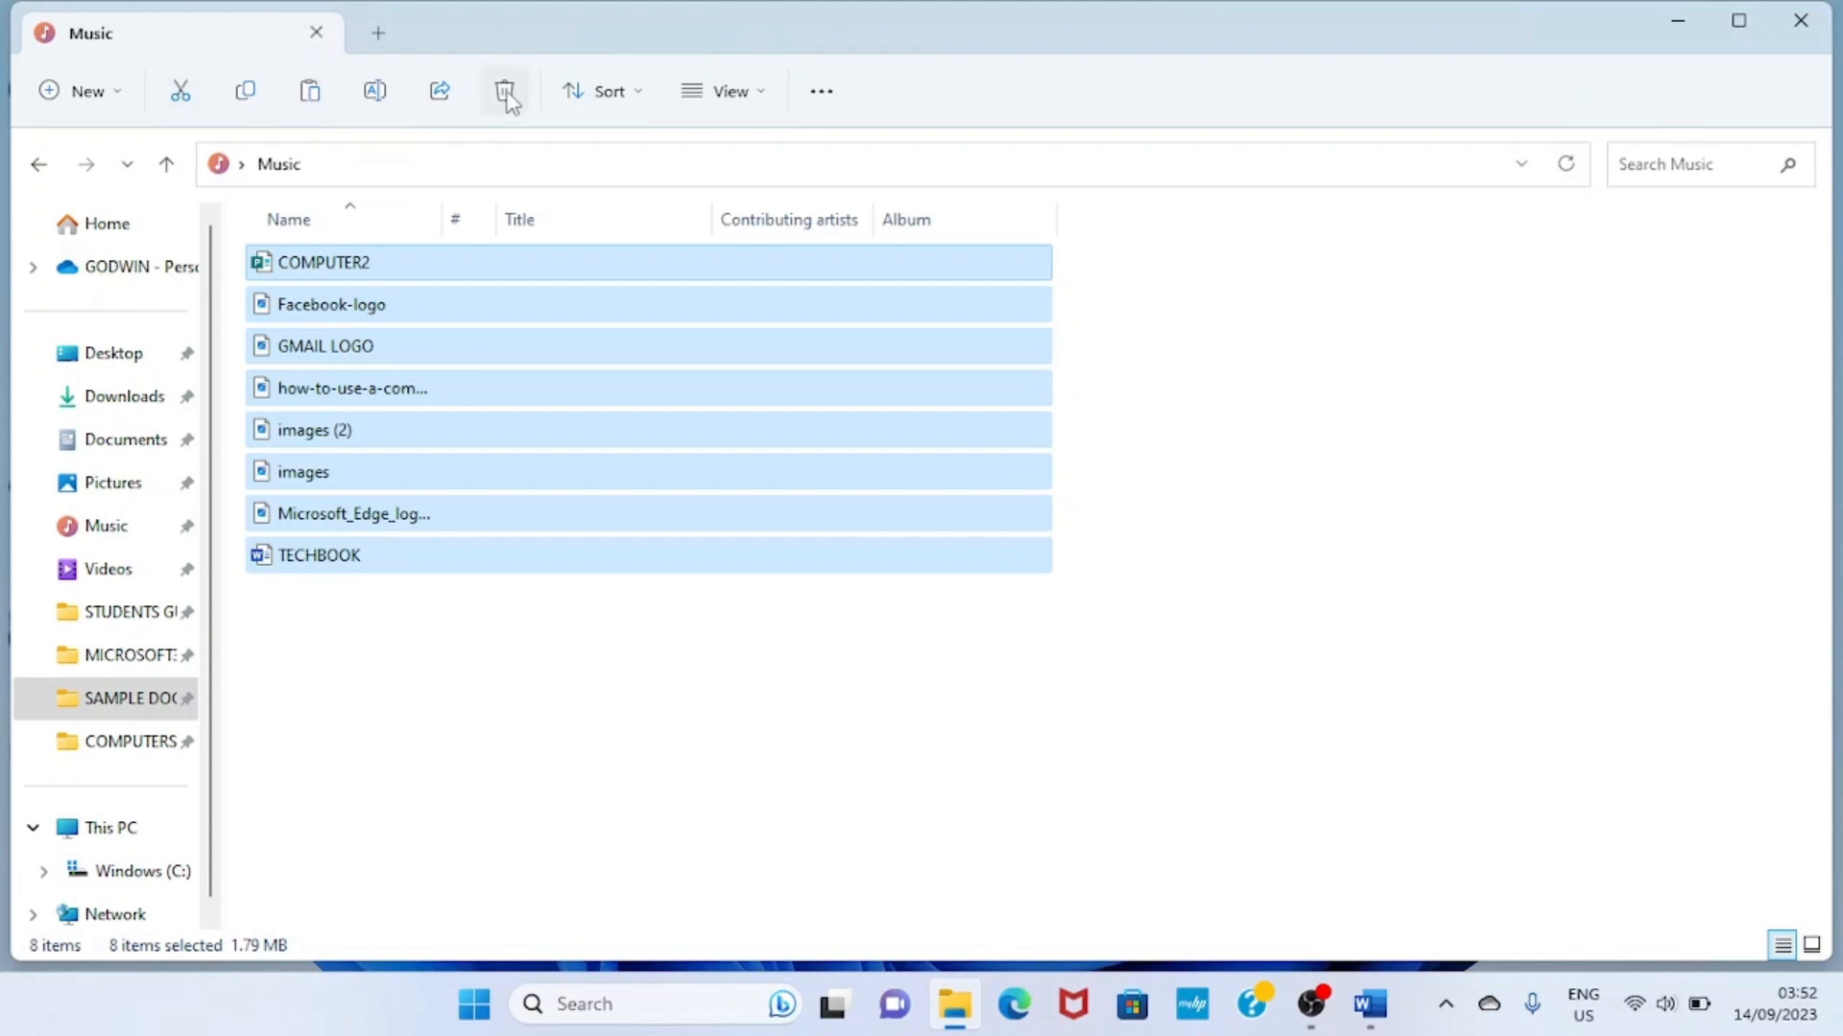
click(503, 89)
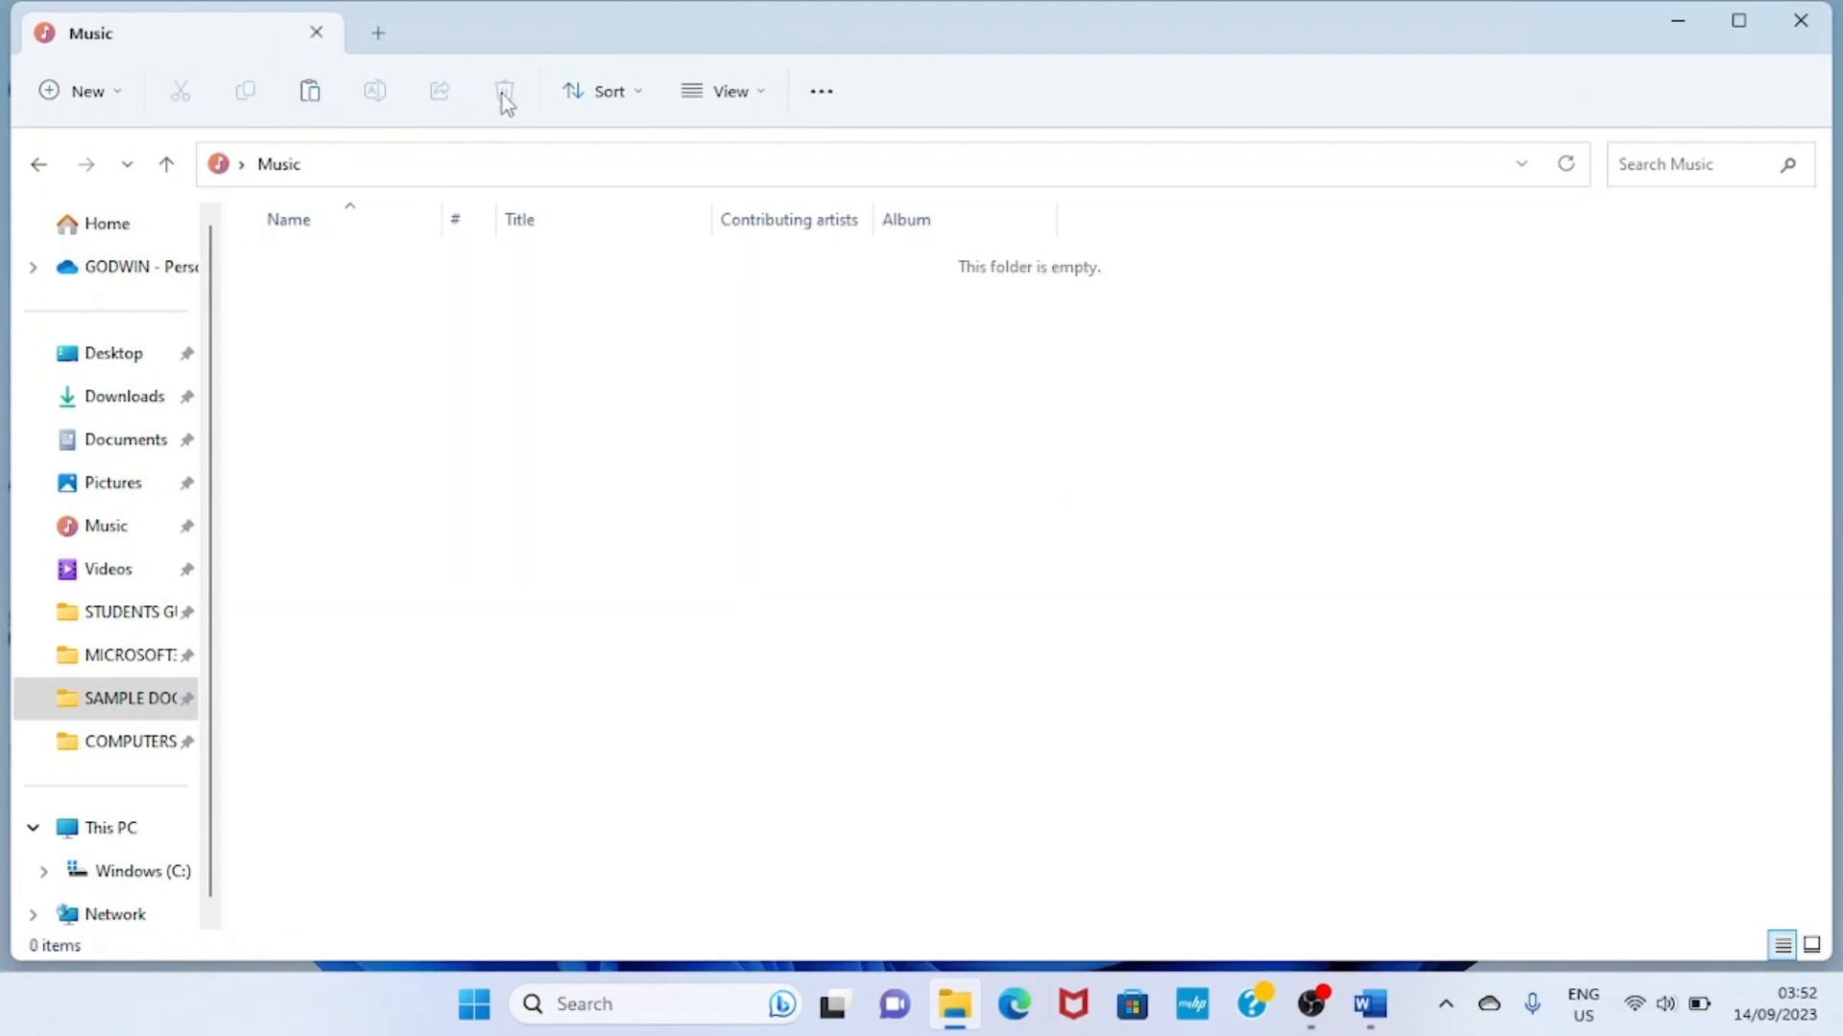
- Return to COMPUTERS PIC, box-select the six top-row files, then clear the selection
click(119, 741)
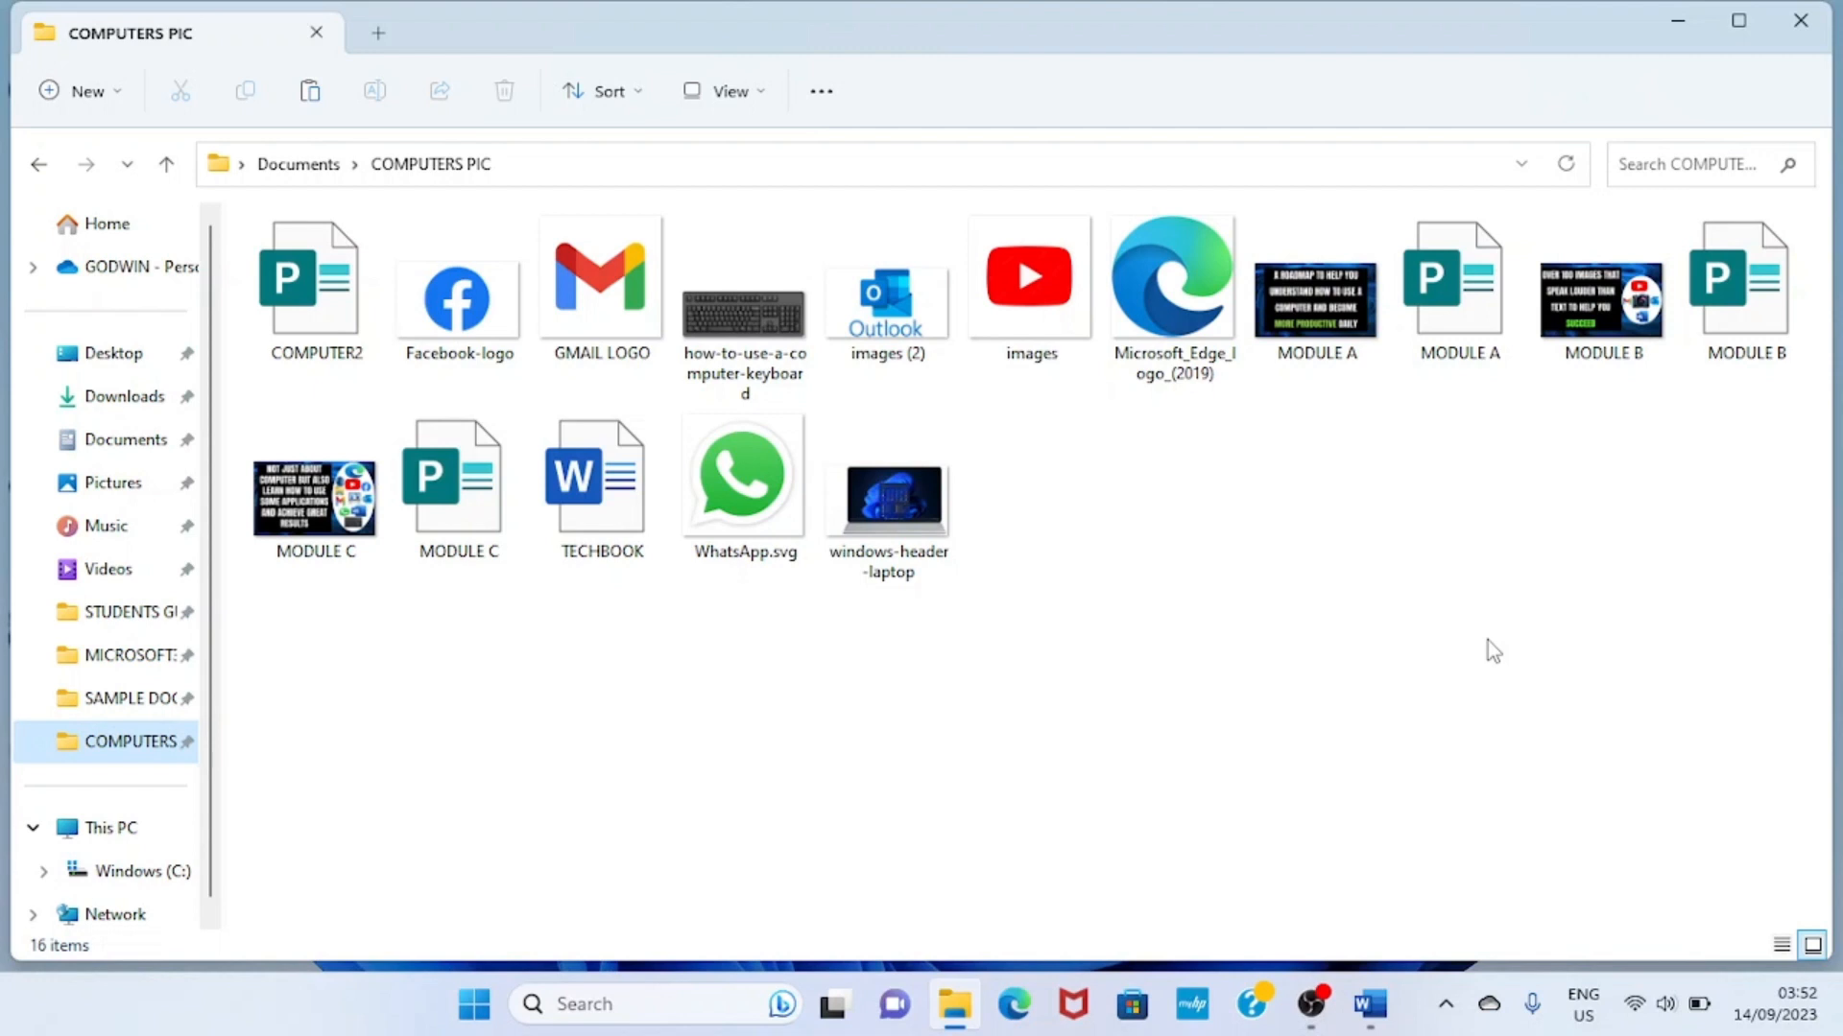
mouse_move(279, 197)
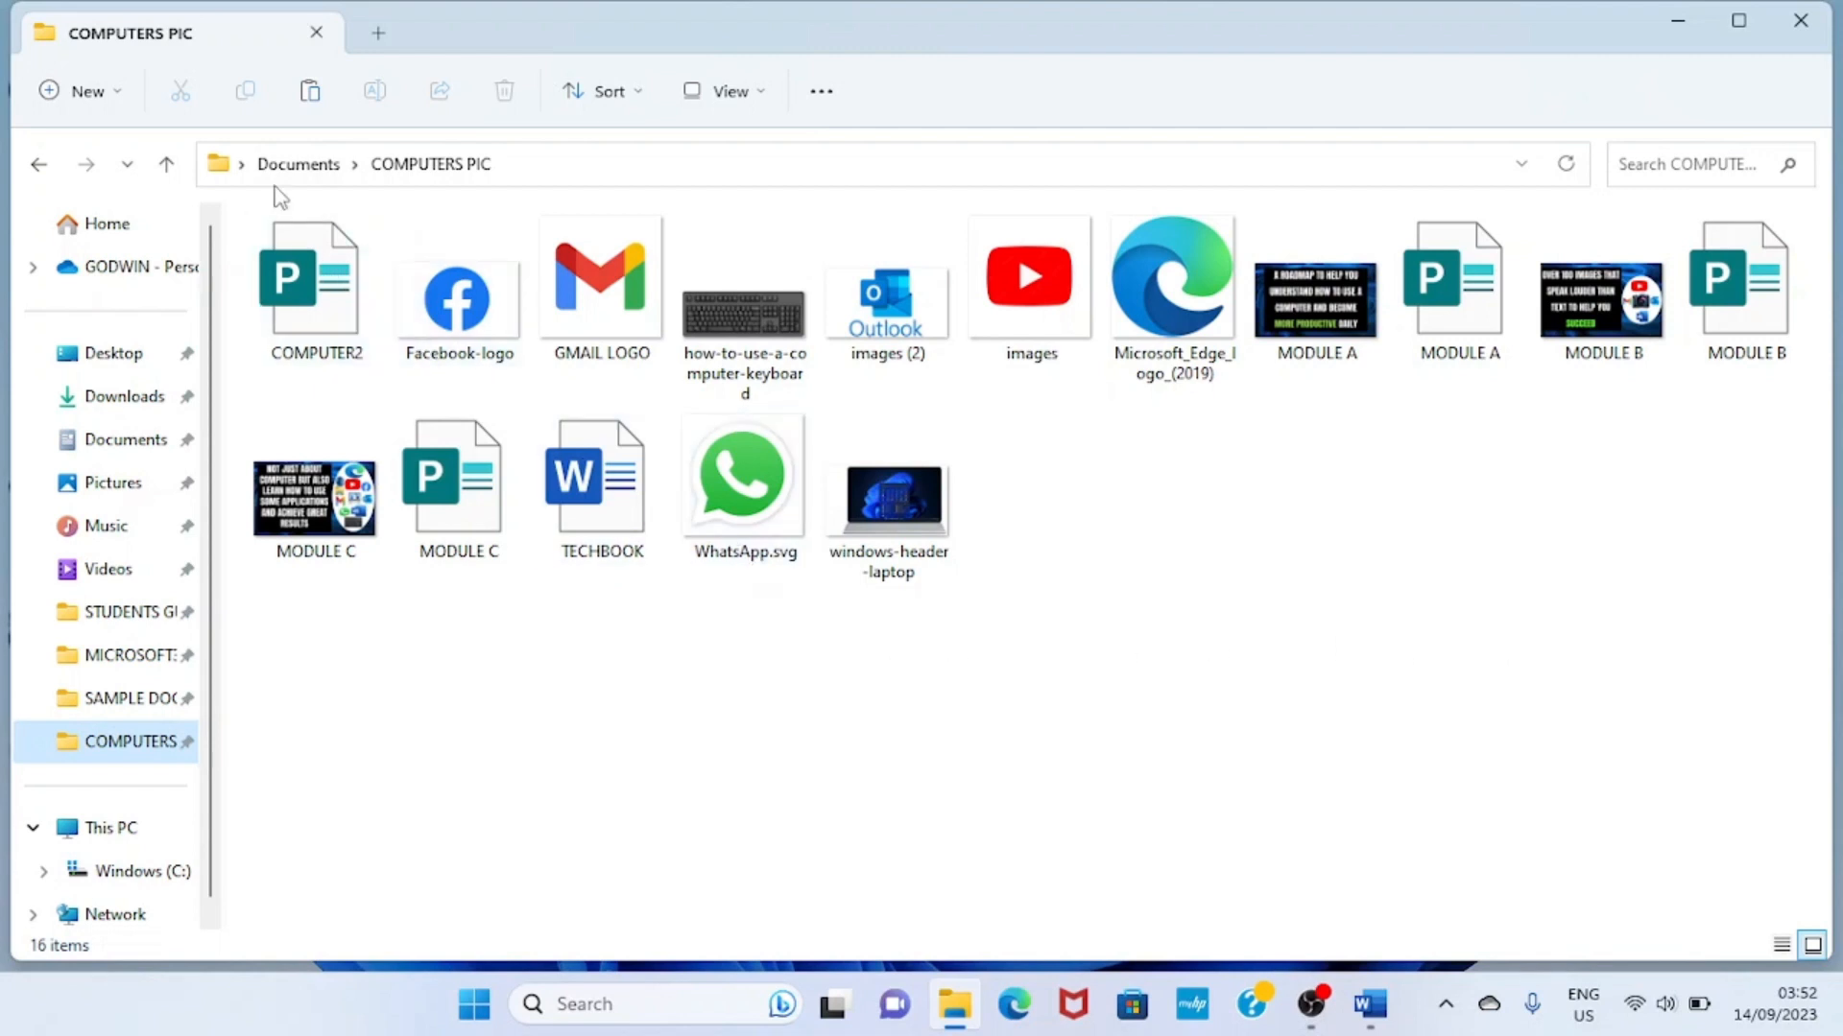
mouse_move(243, 224)
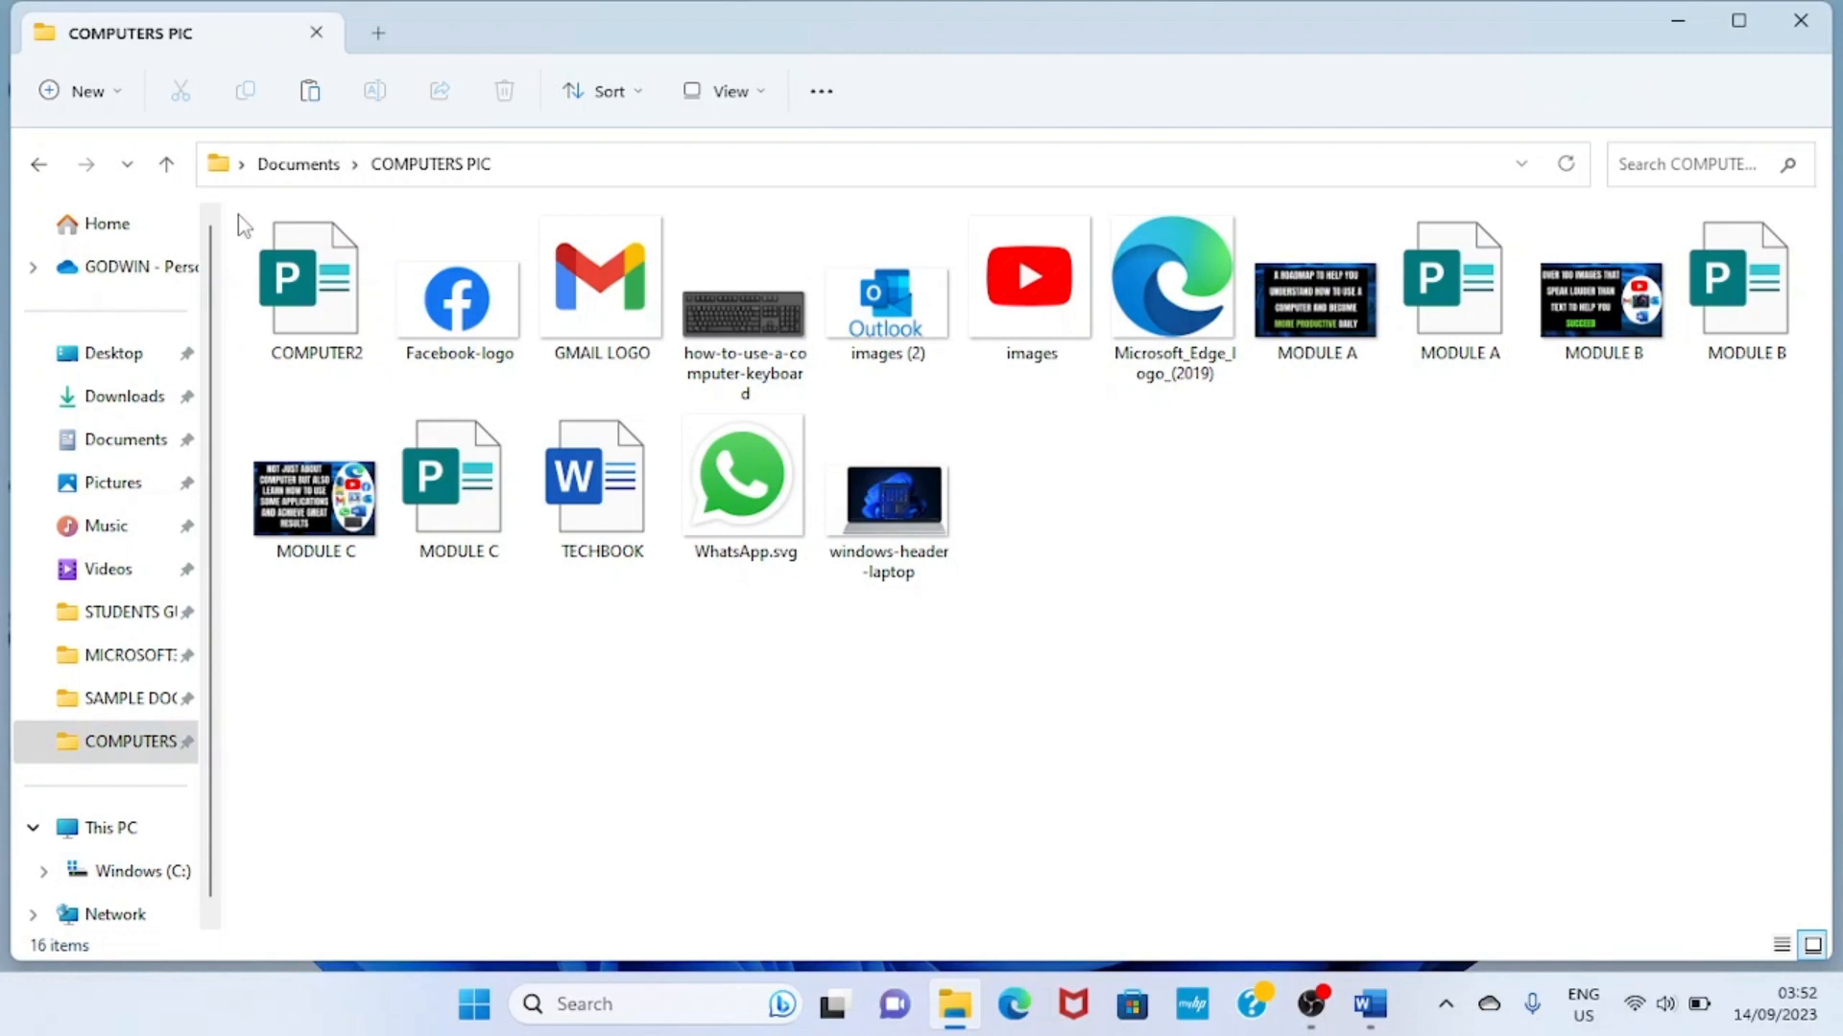
drag(235, 218, 494, 329)
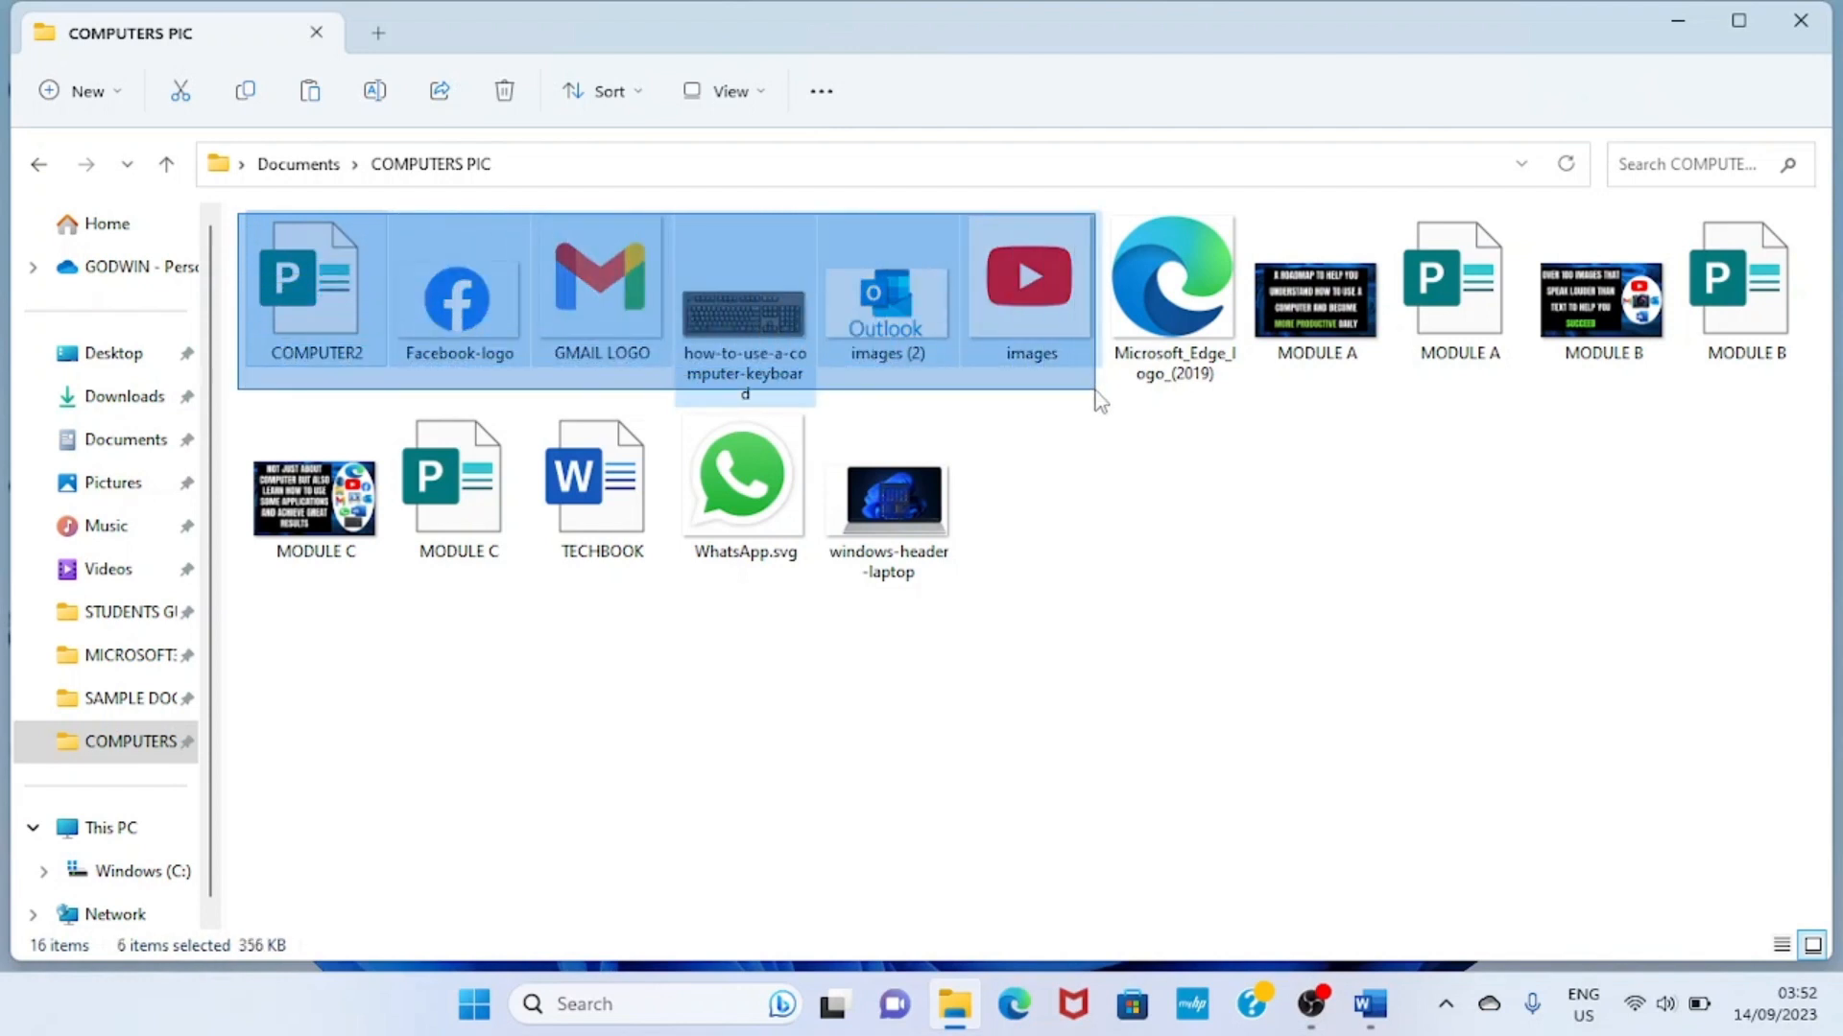
click(1157, 470)
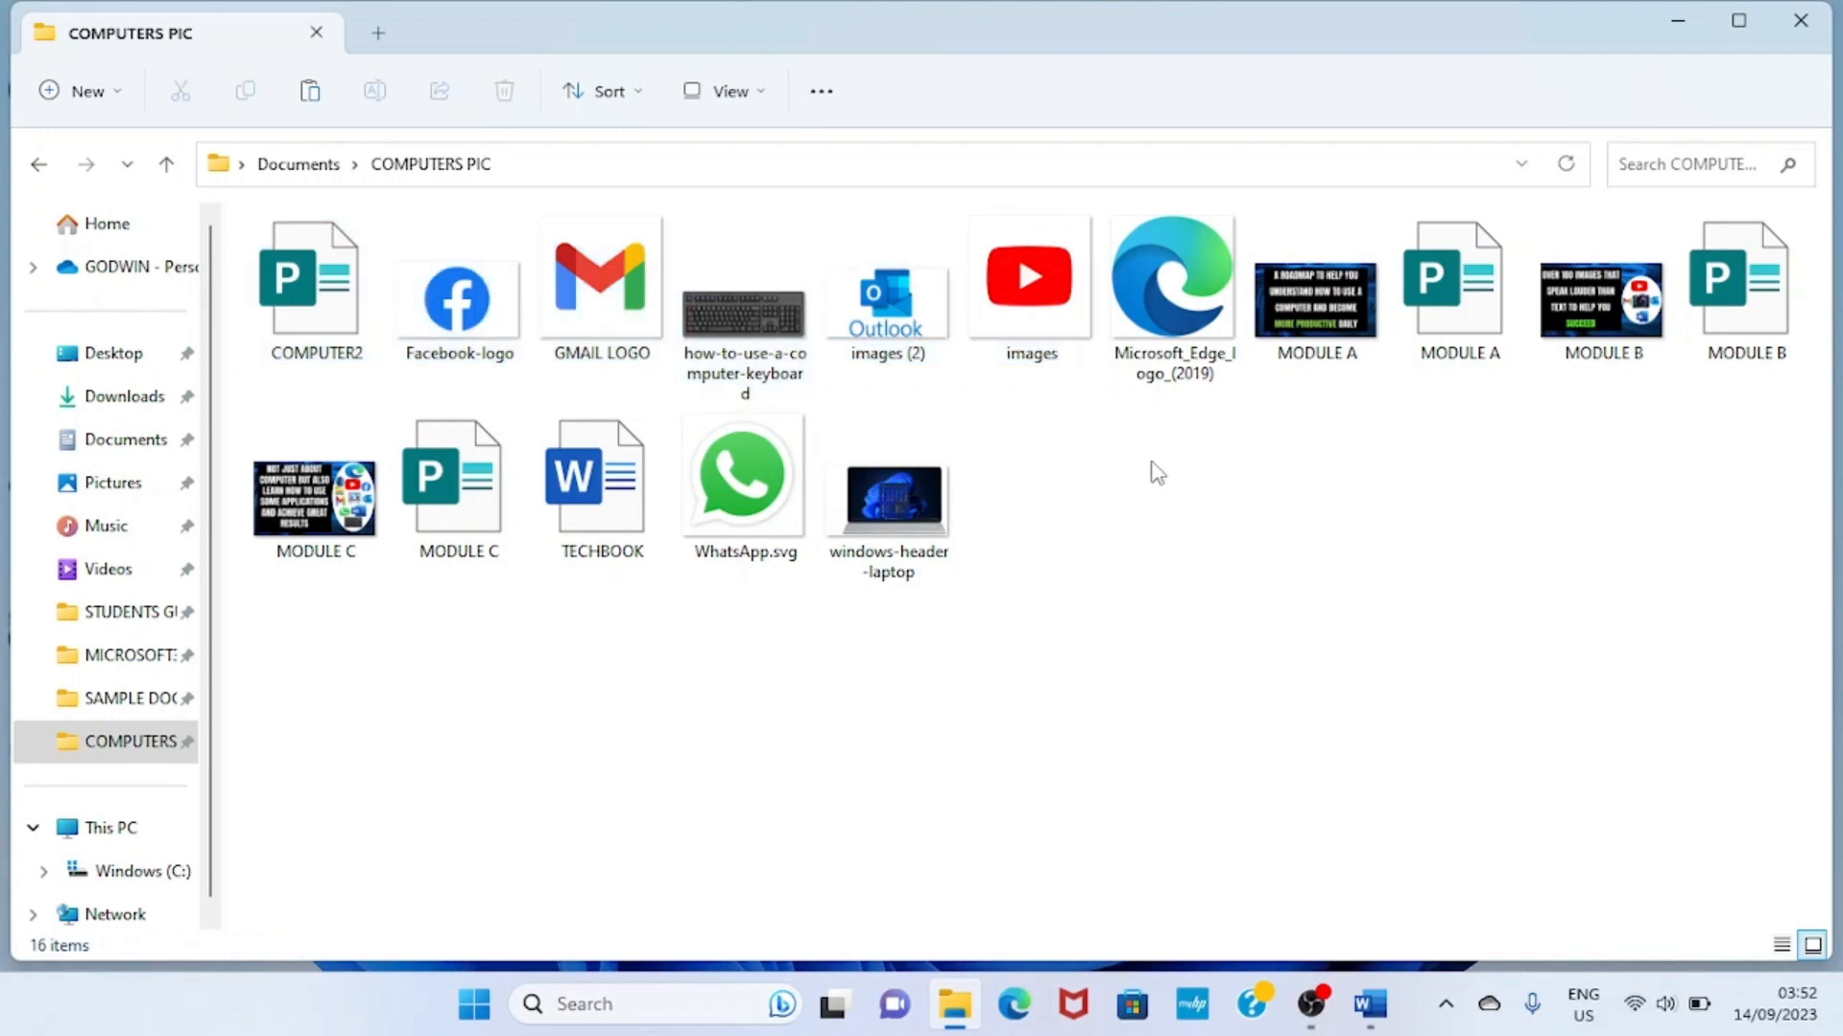
mouse_move(1157, 461)
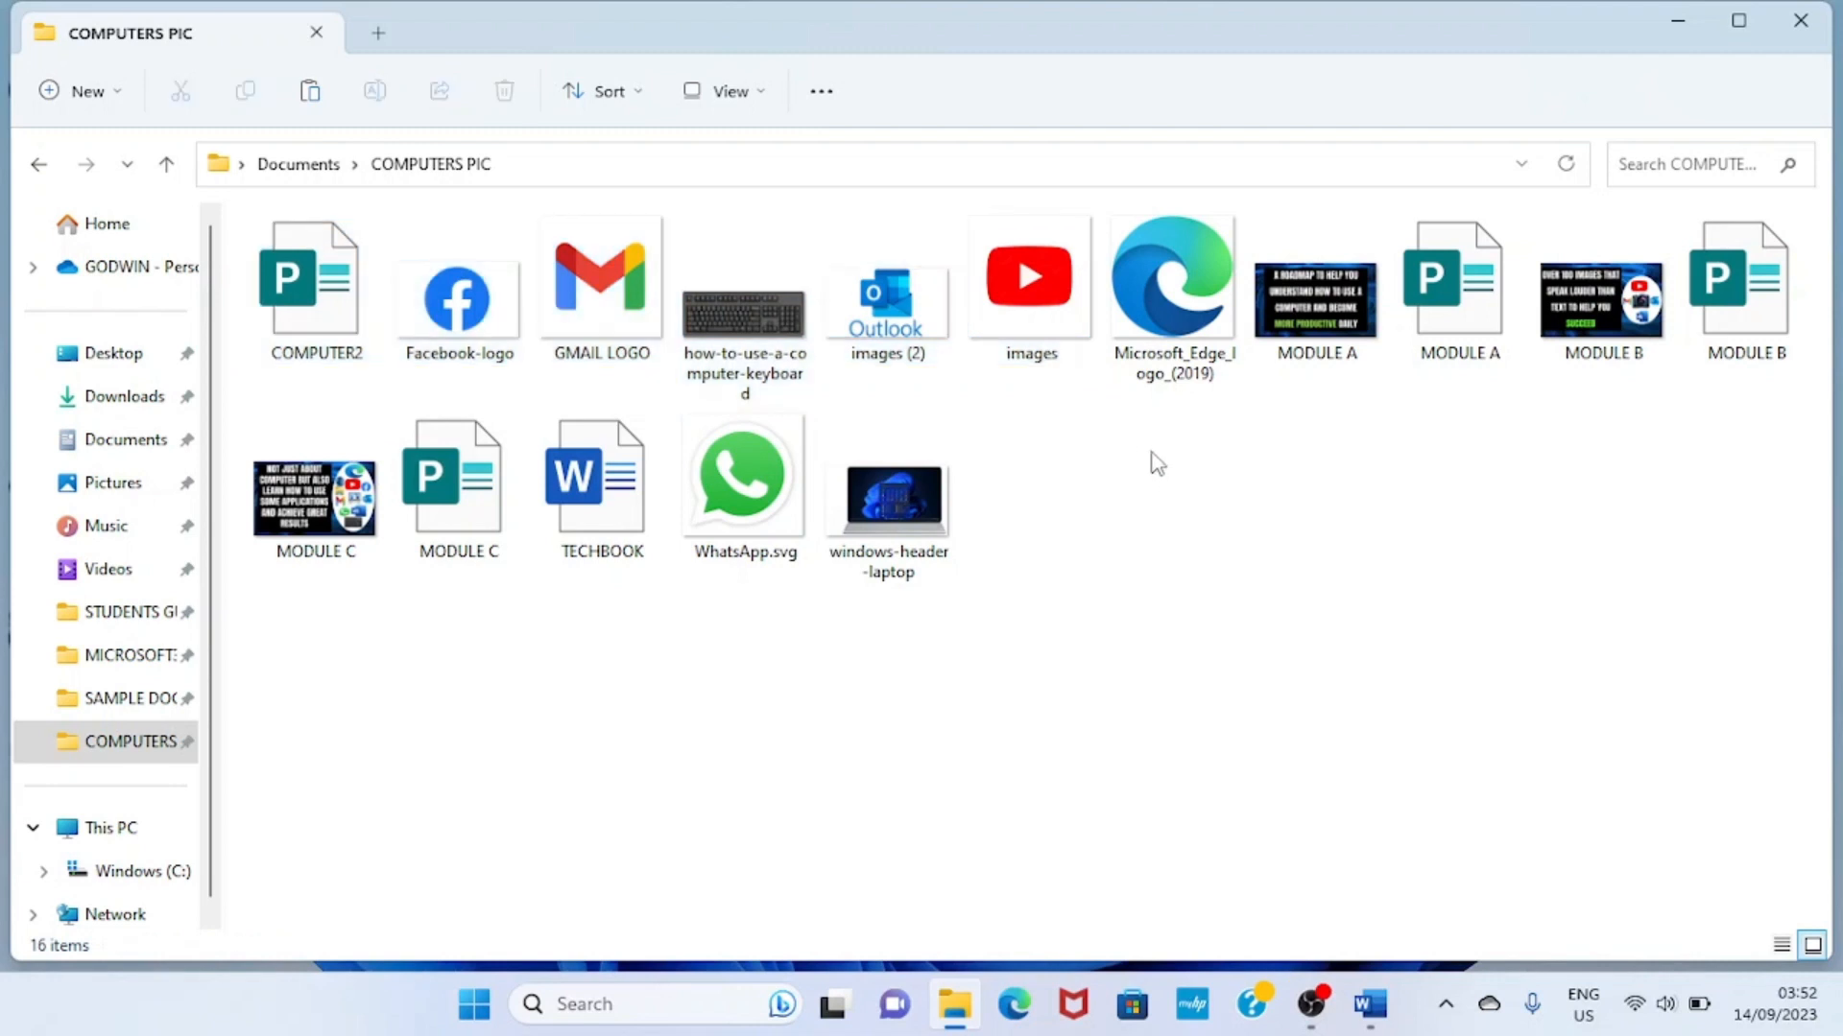
mouse_move(1074, 461)
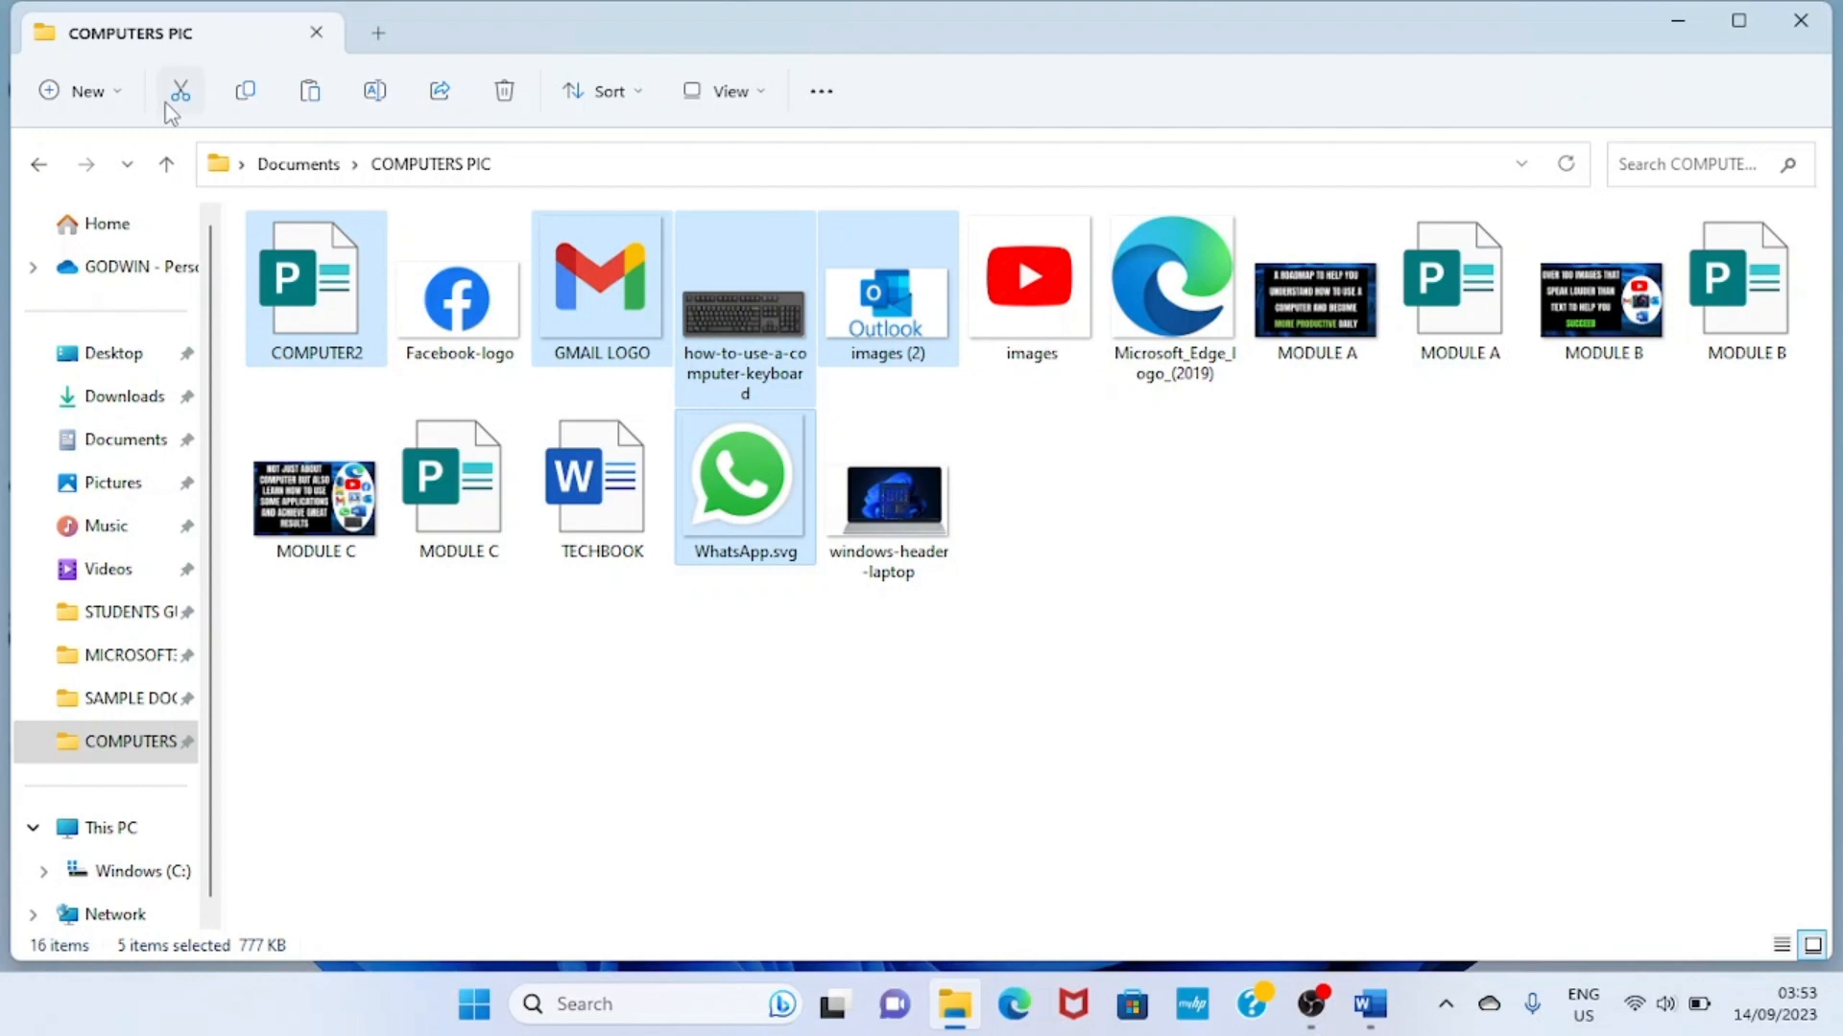
mouse_move(220, 129)
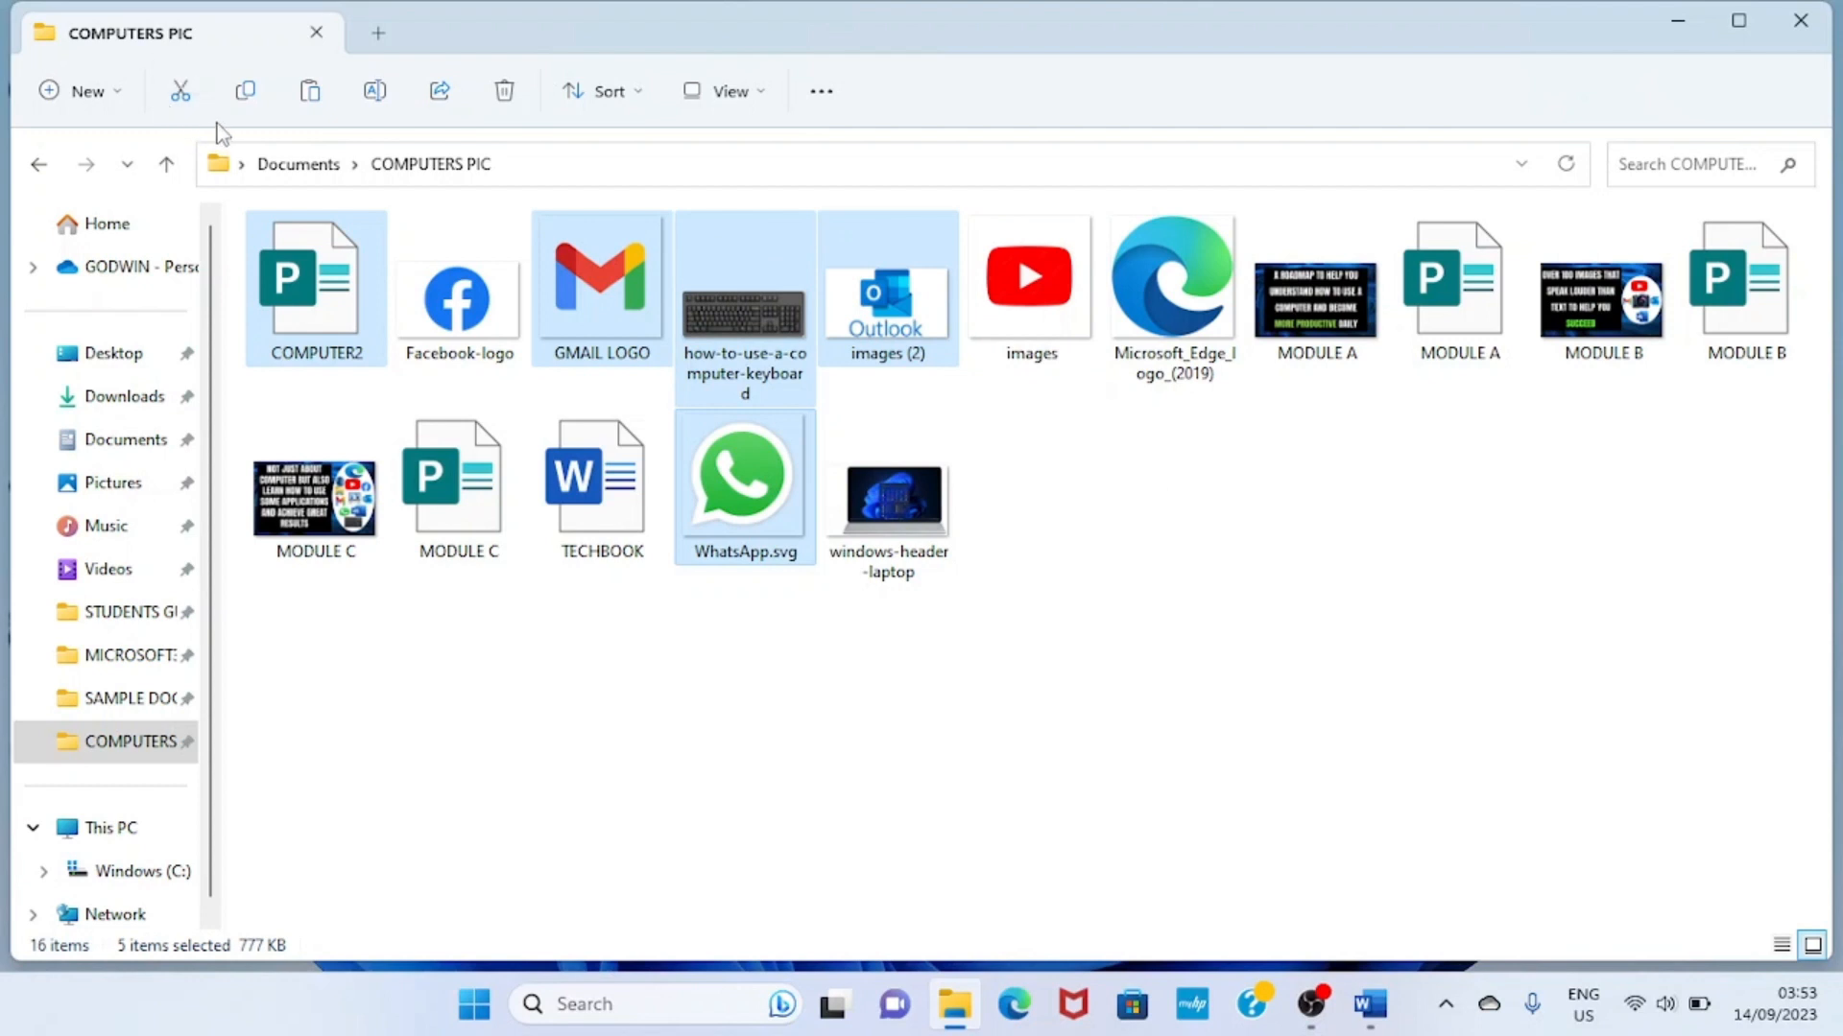
mouse_move(181, 91)
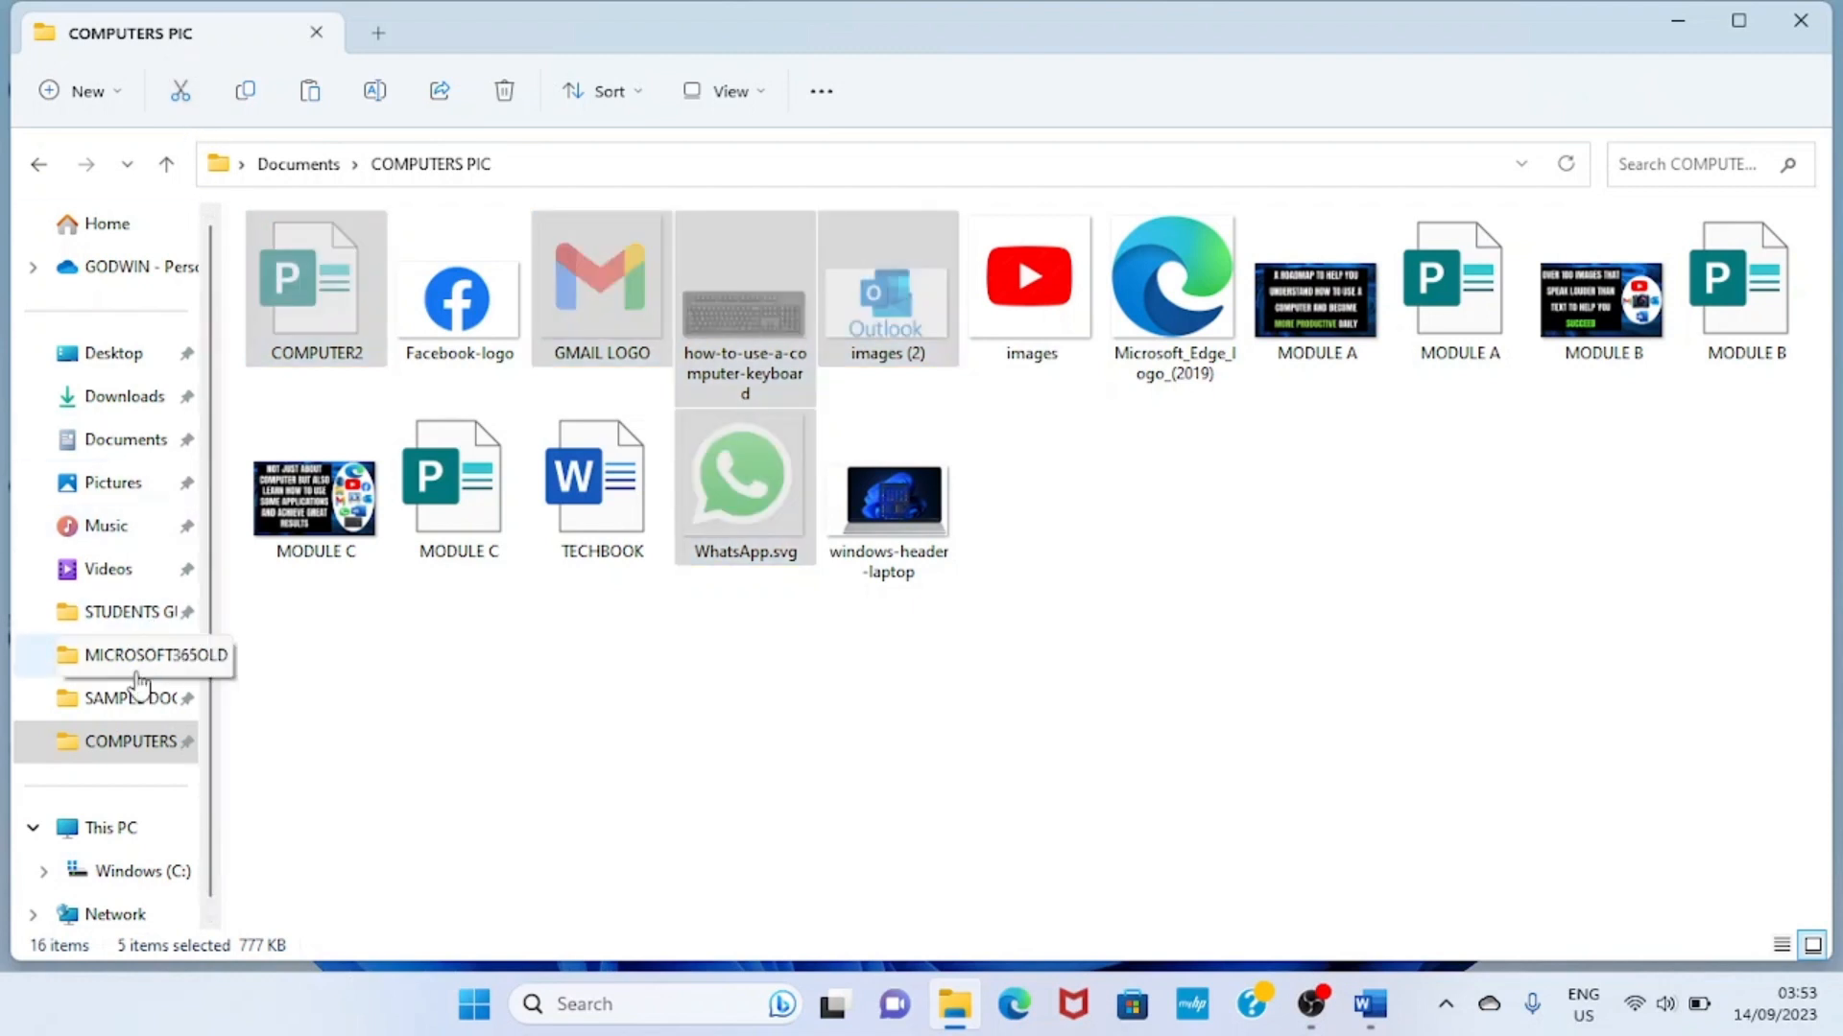
- Paste COMPUTER2, GMAIL LOGO, keyboard guide, images (2) and WhatsApp.svg into Music
click(106, 525)
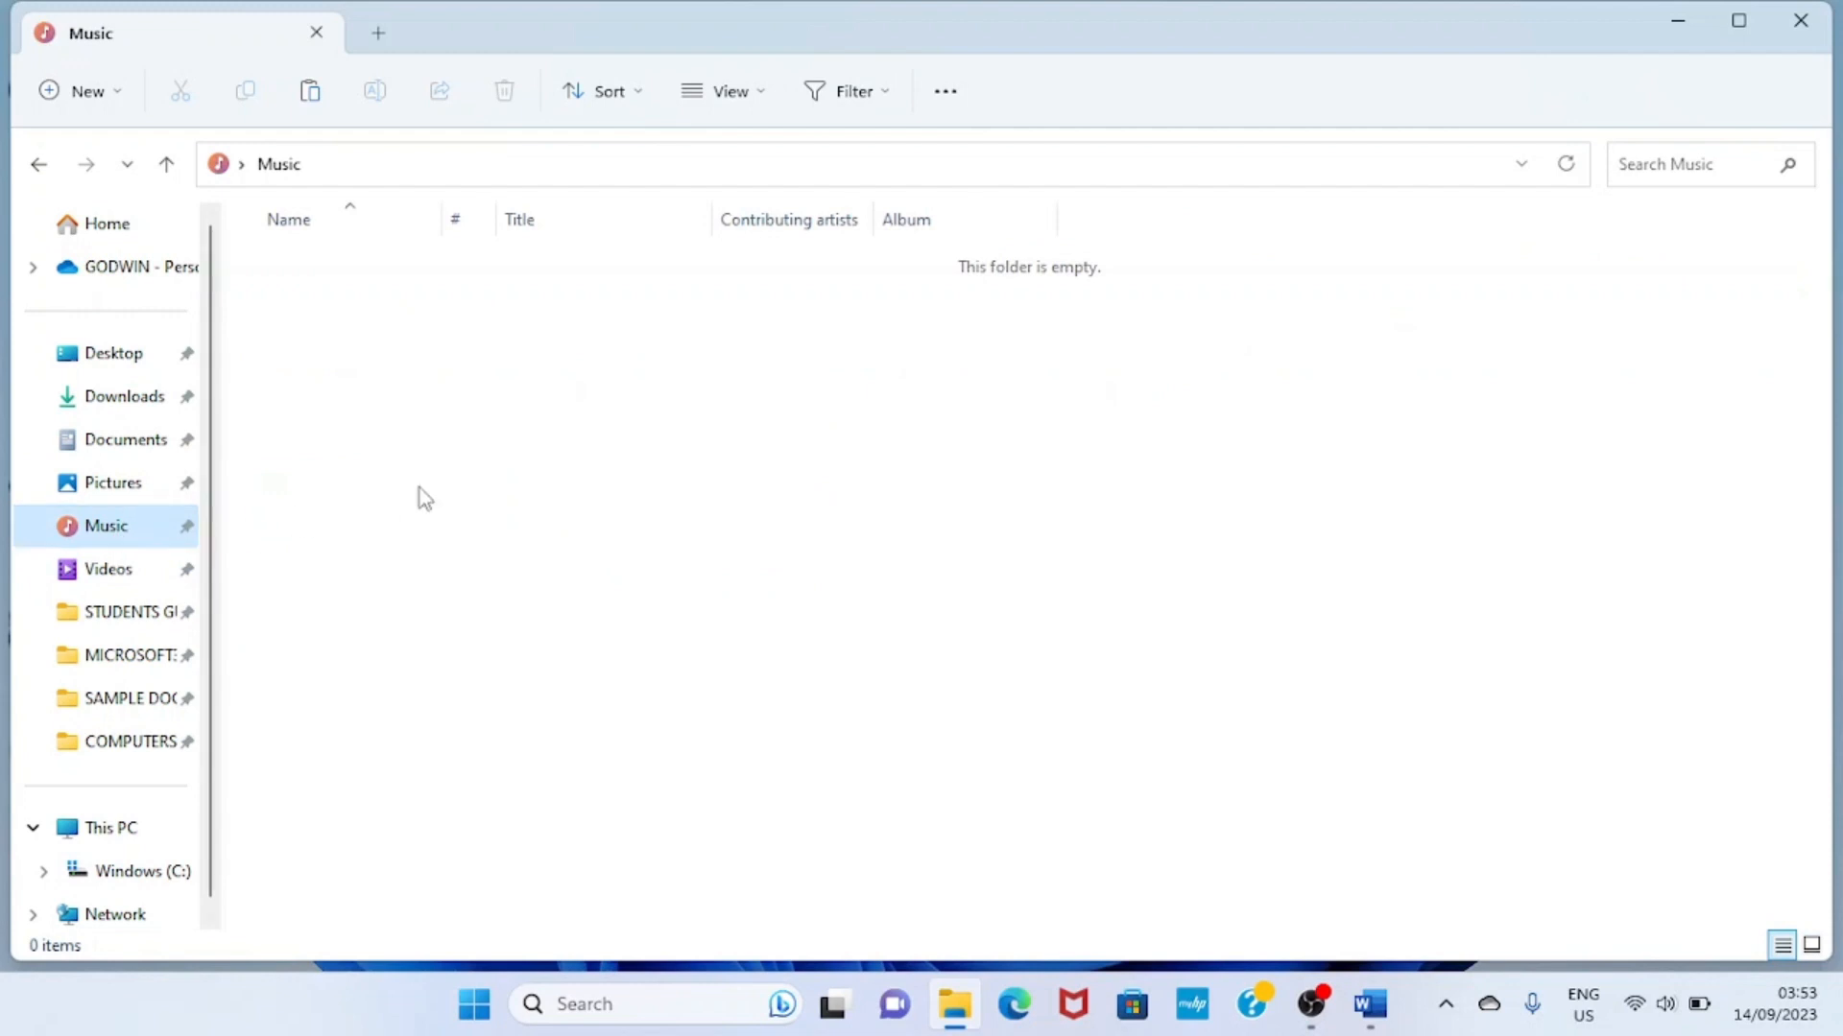
mouse_move(533, 611)
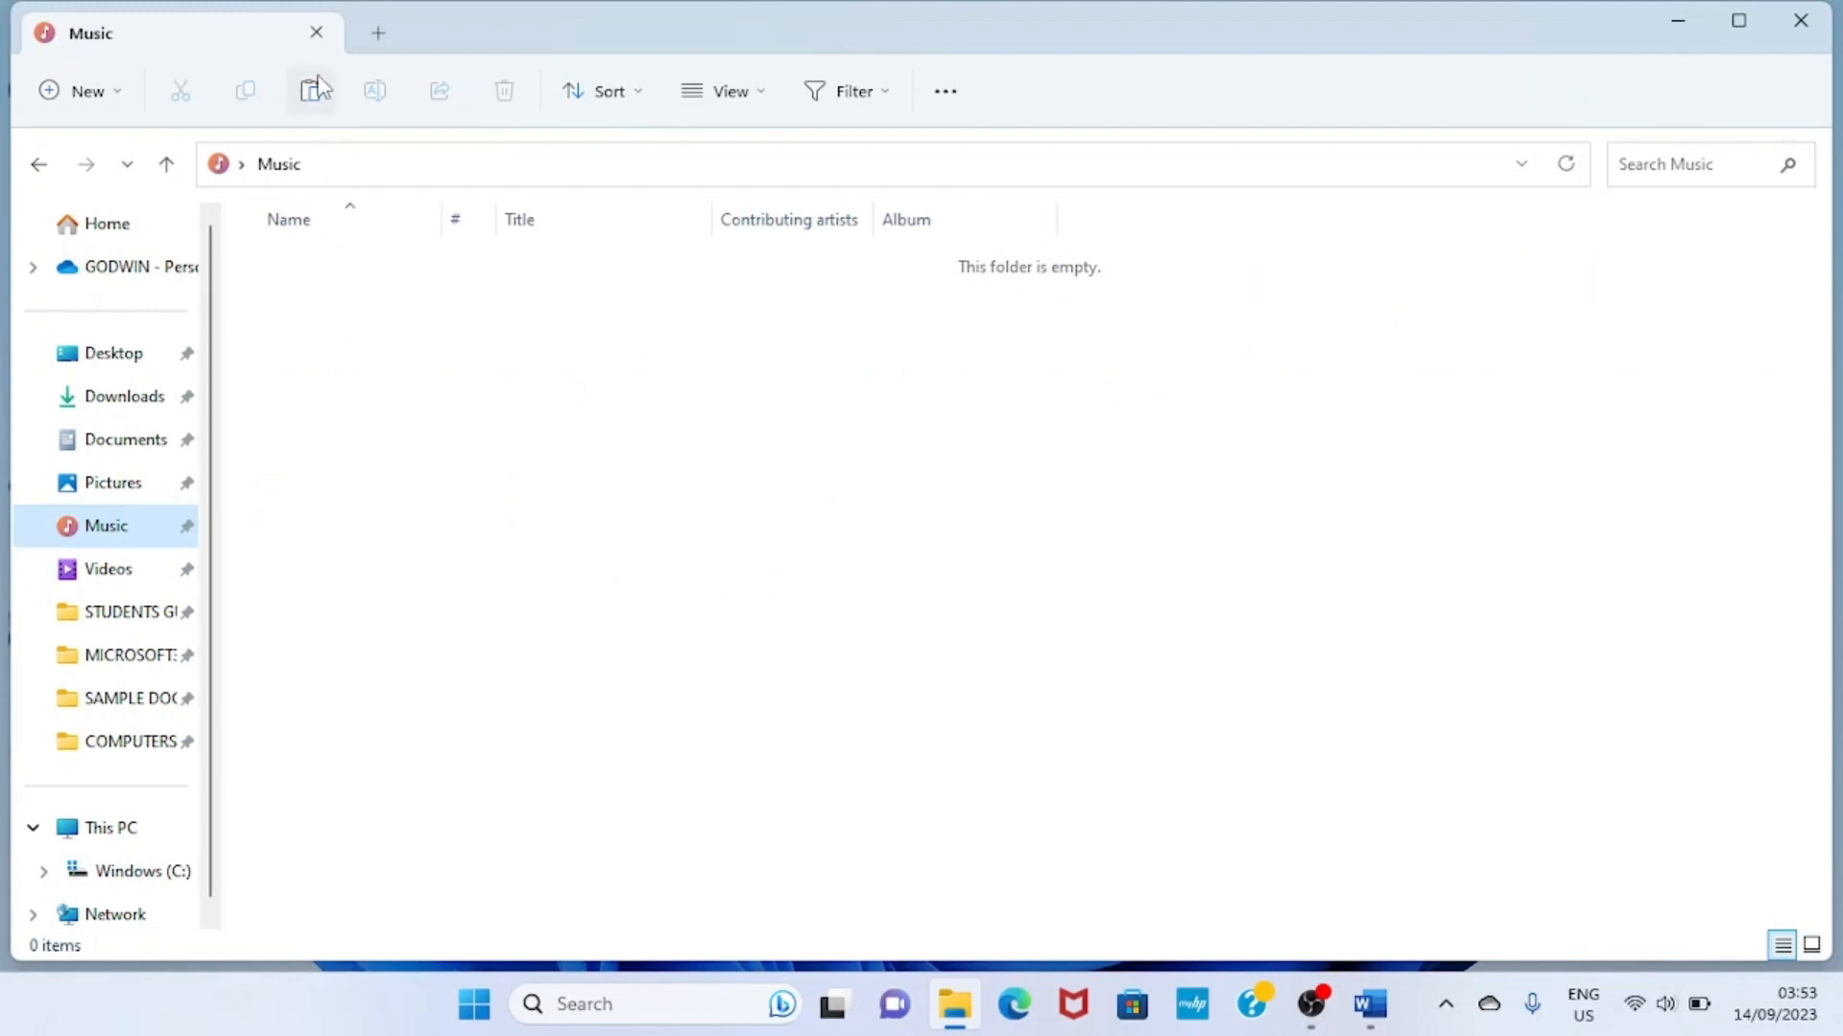
click(309, 90)
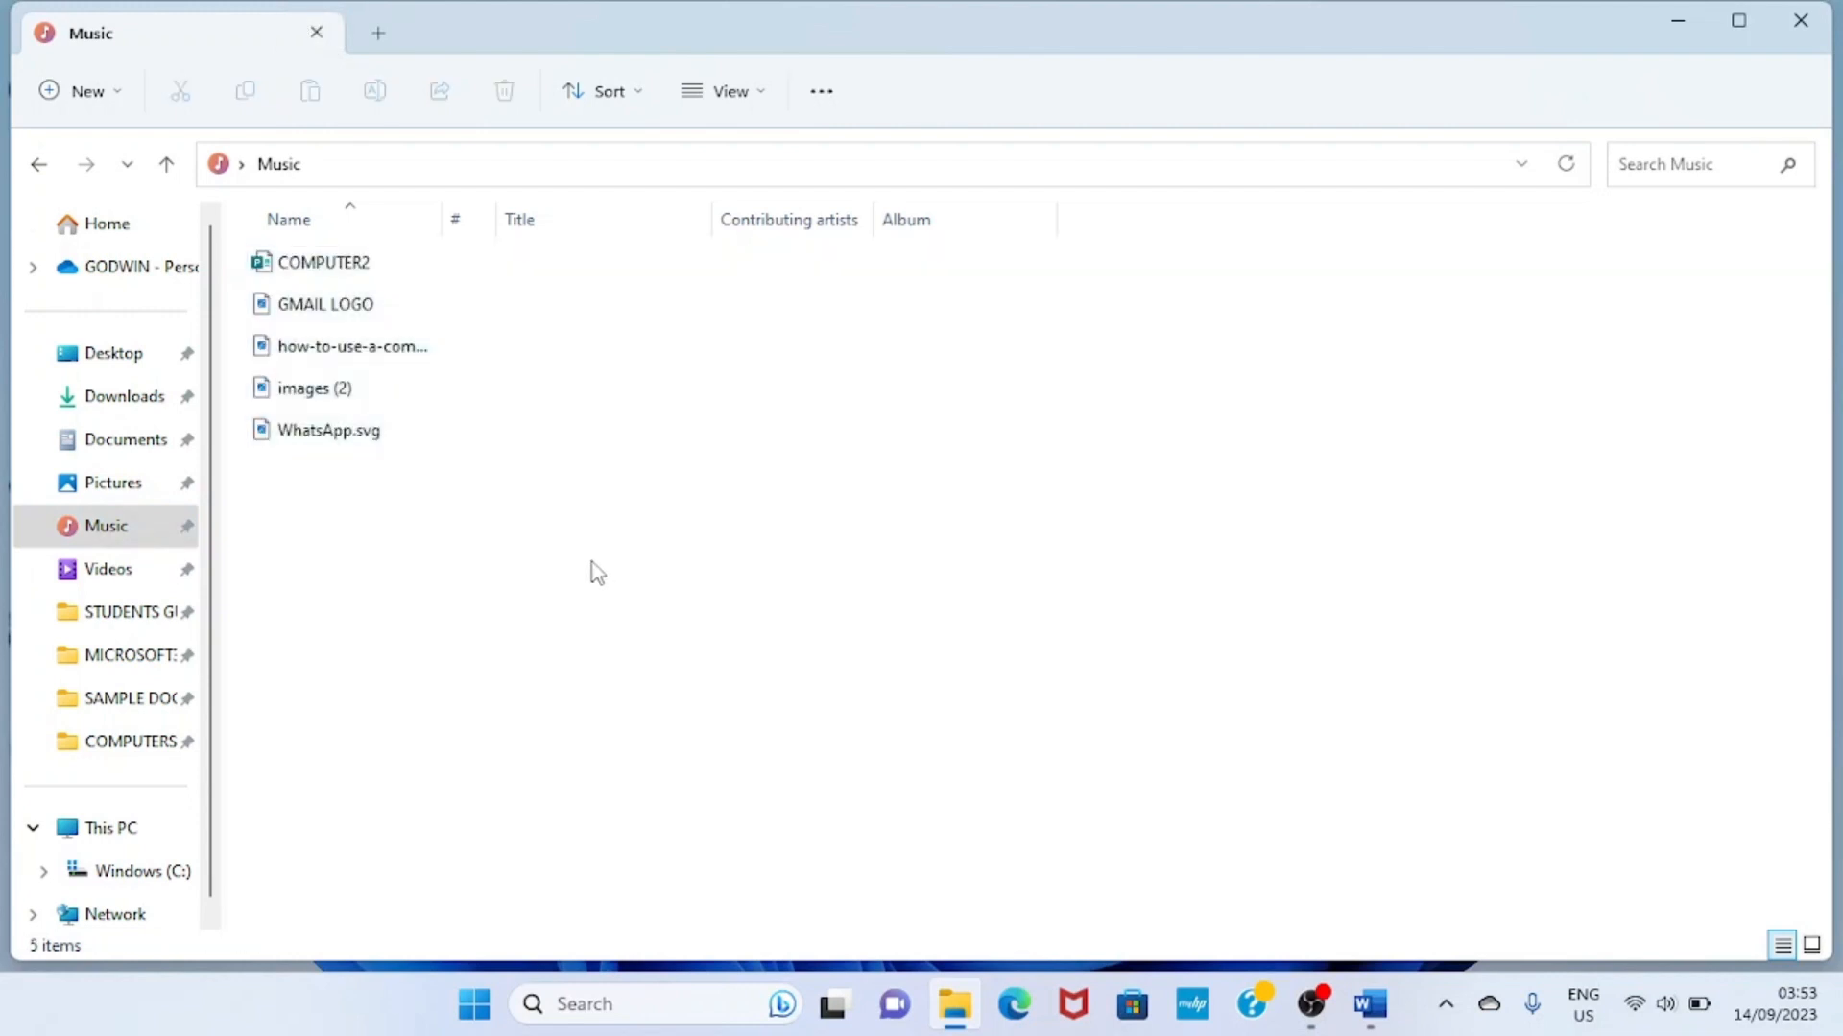
mouse_move(586, 551)
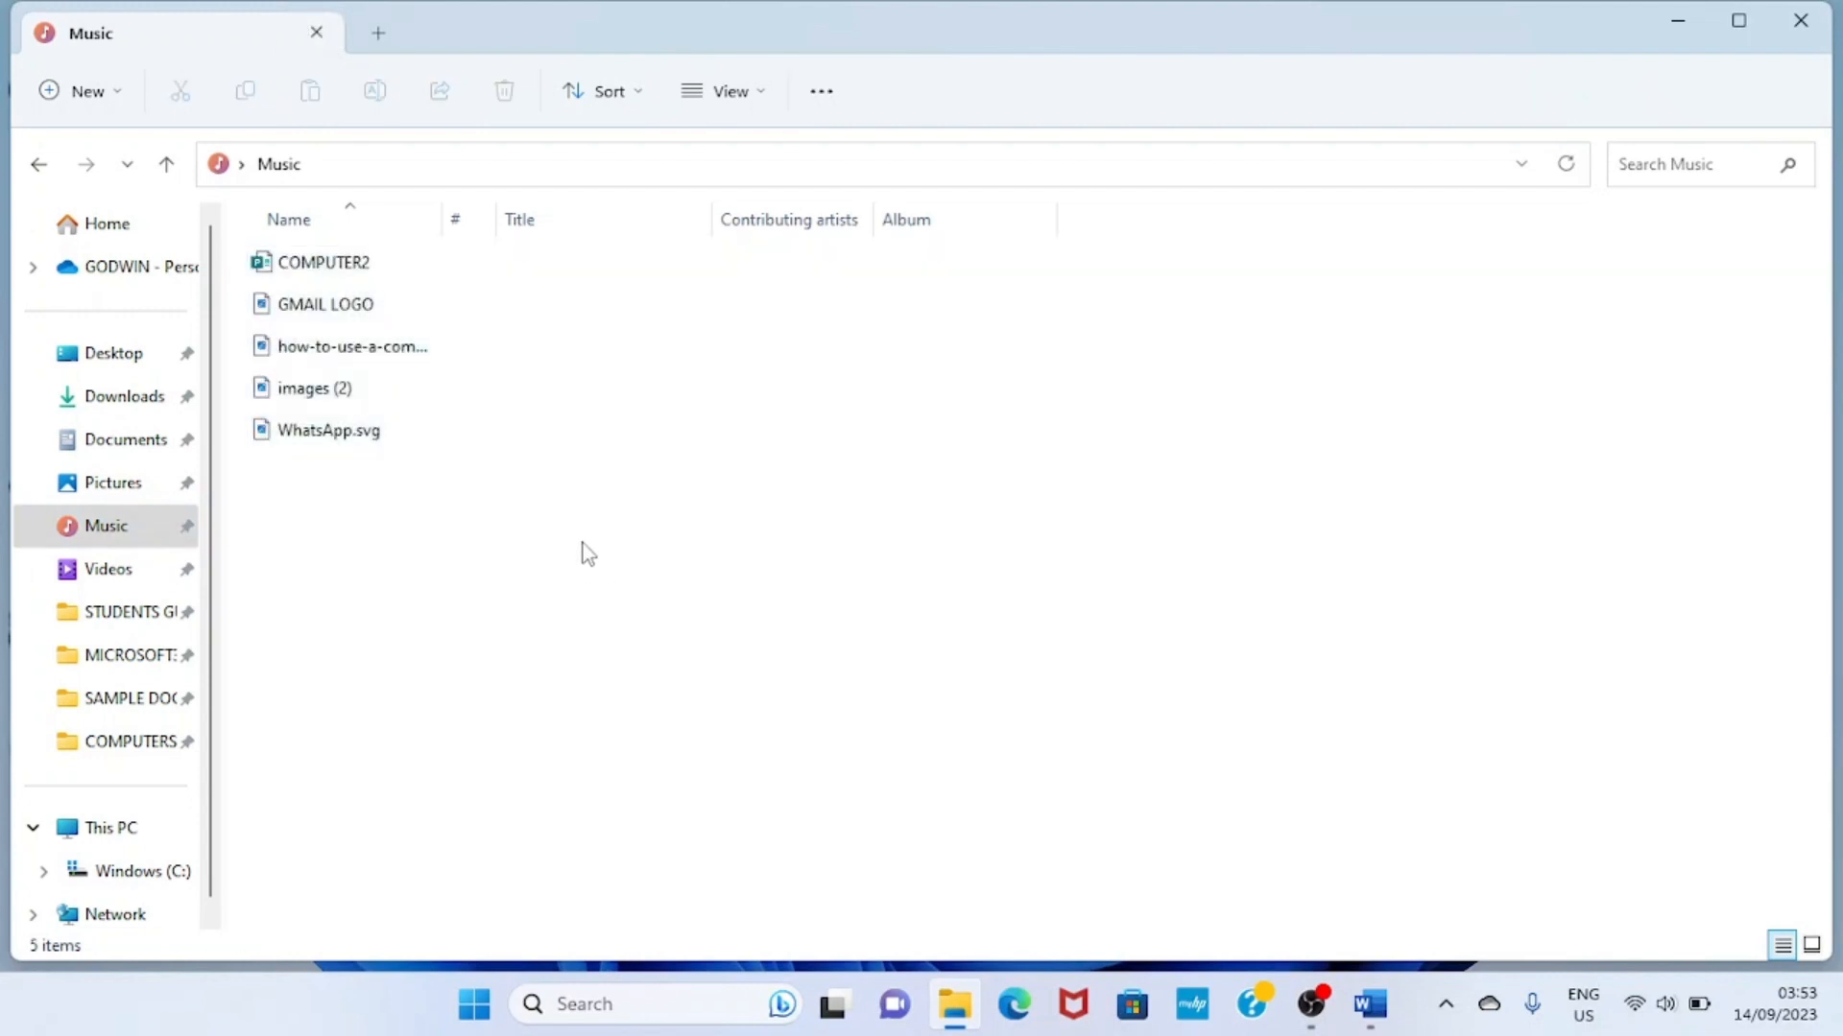
mouse_move(620, 553)
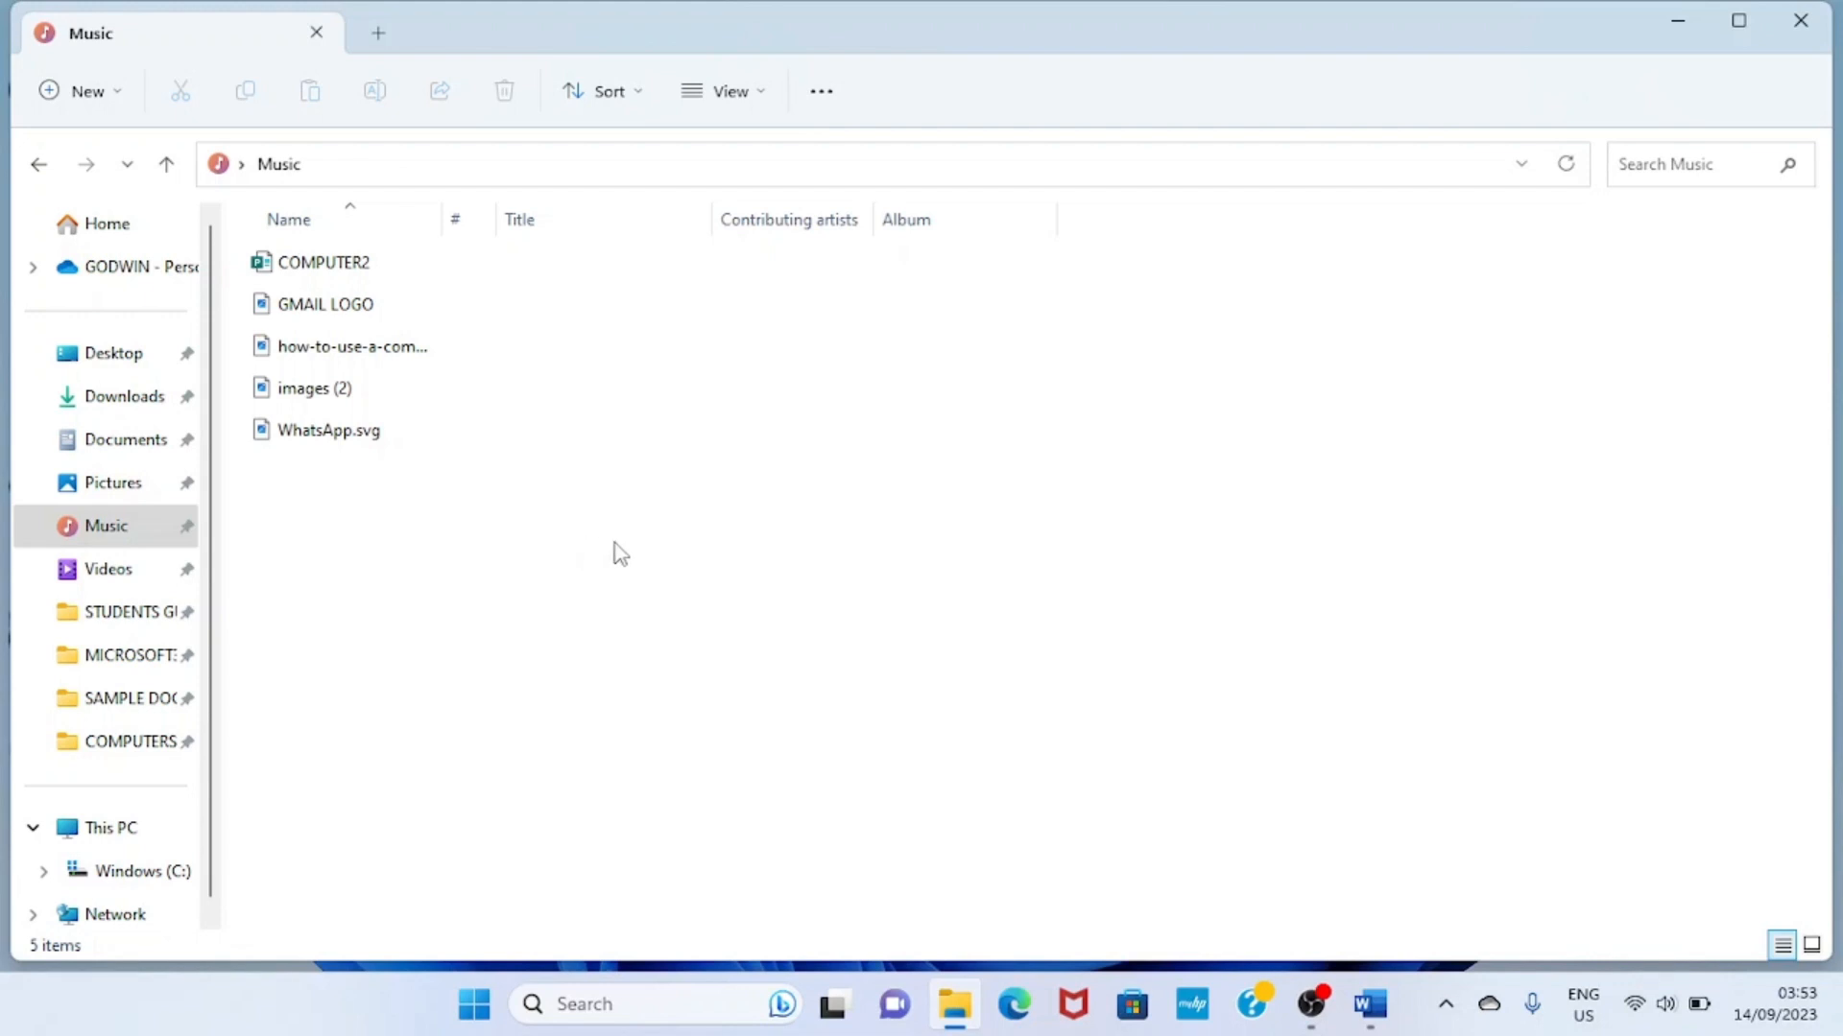
mouse_move(92, 571)
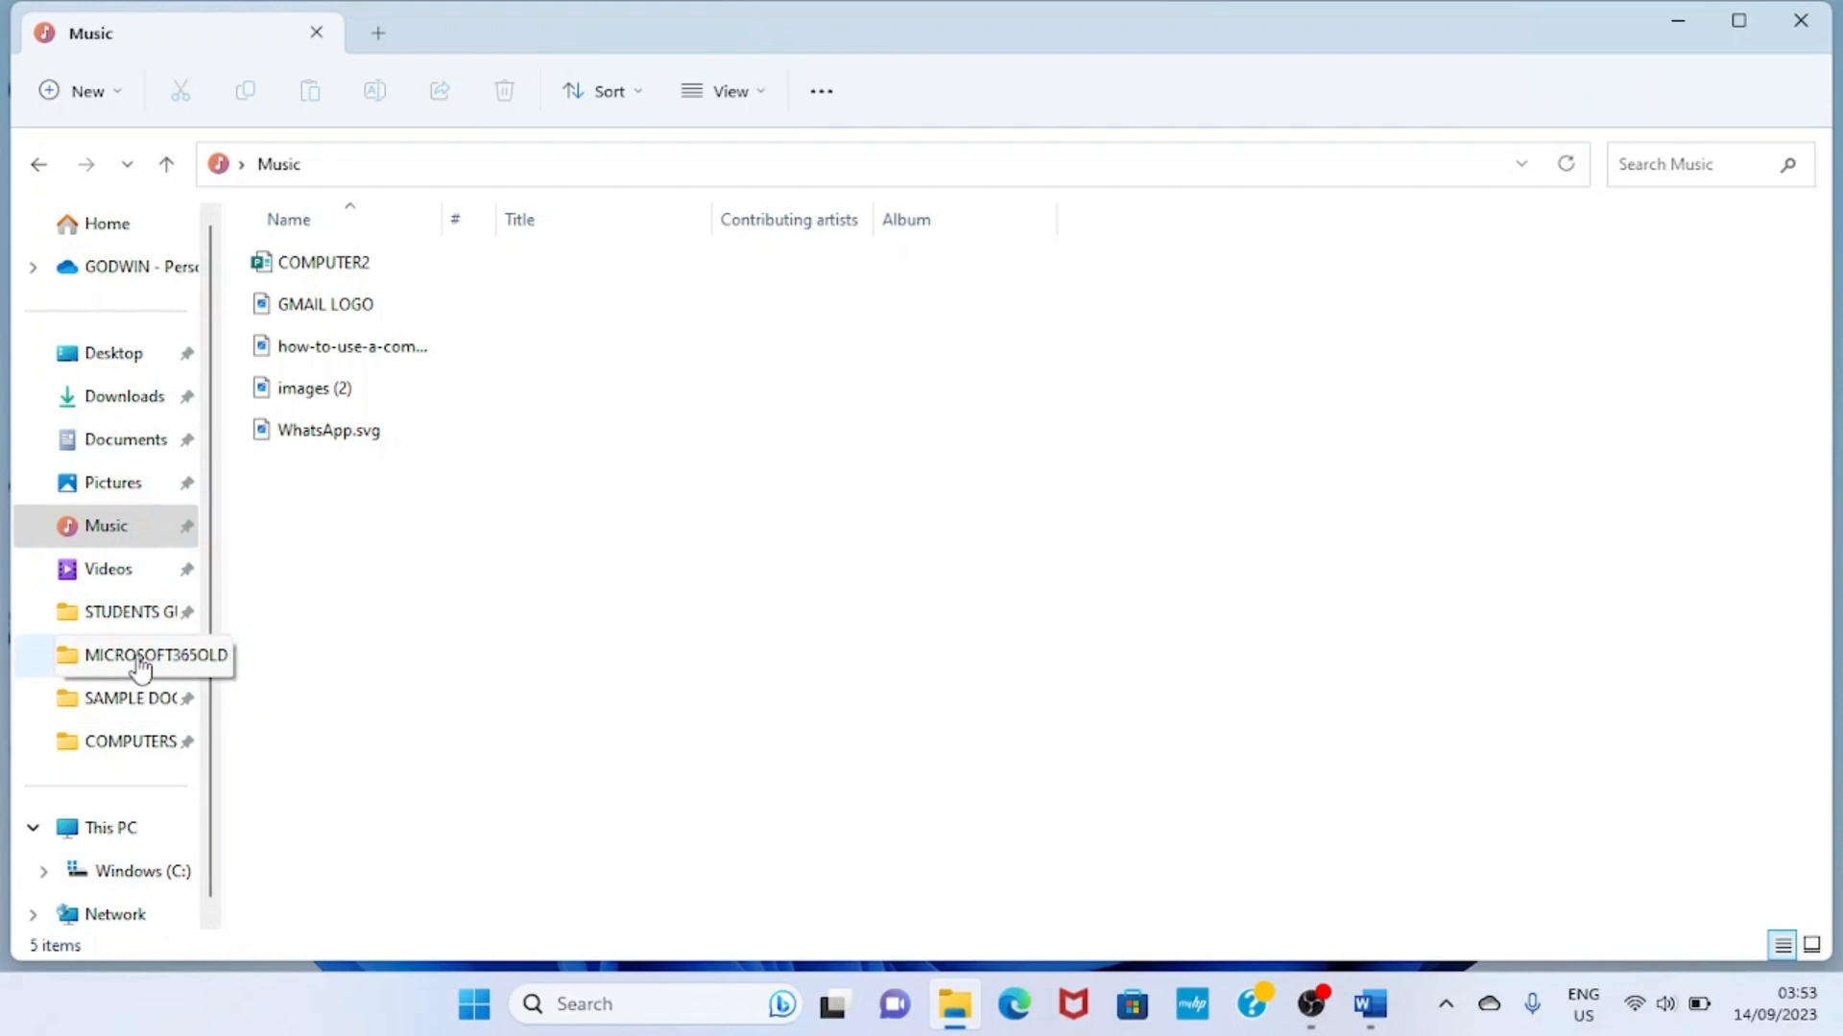
- Reopen COMPUTERS PIC to confirm 11 items remain
click(134, 742)
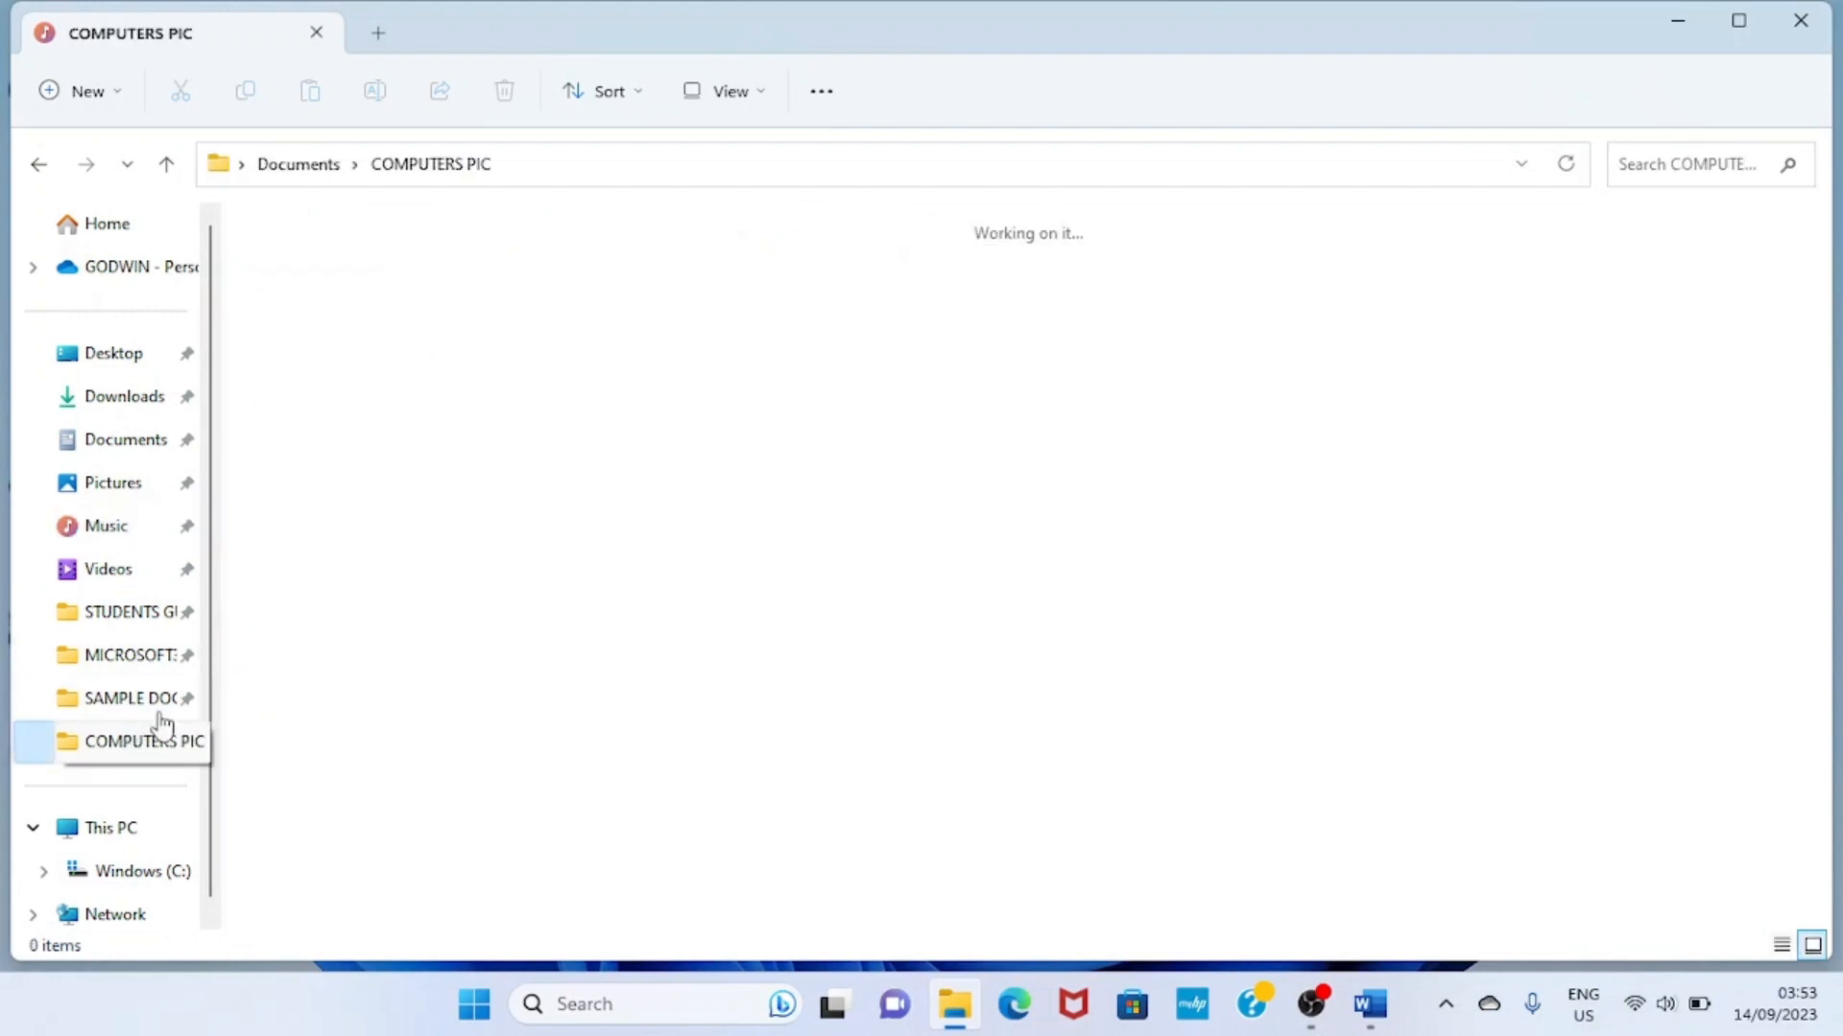
click(135, 742)
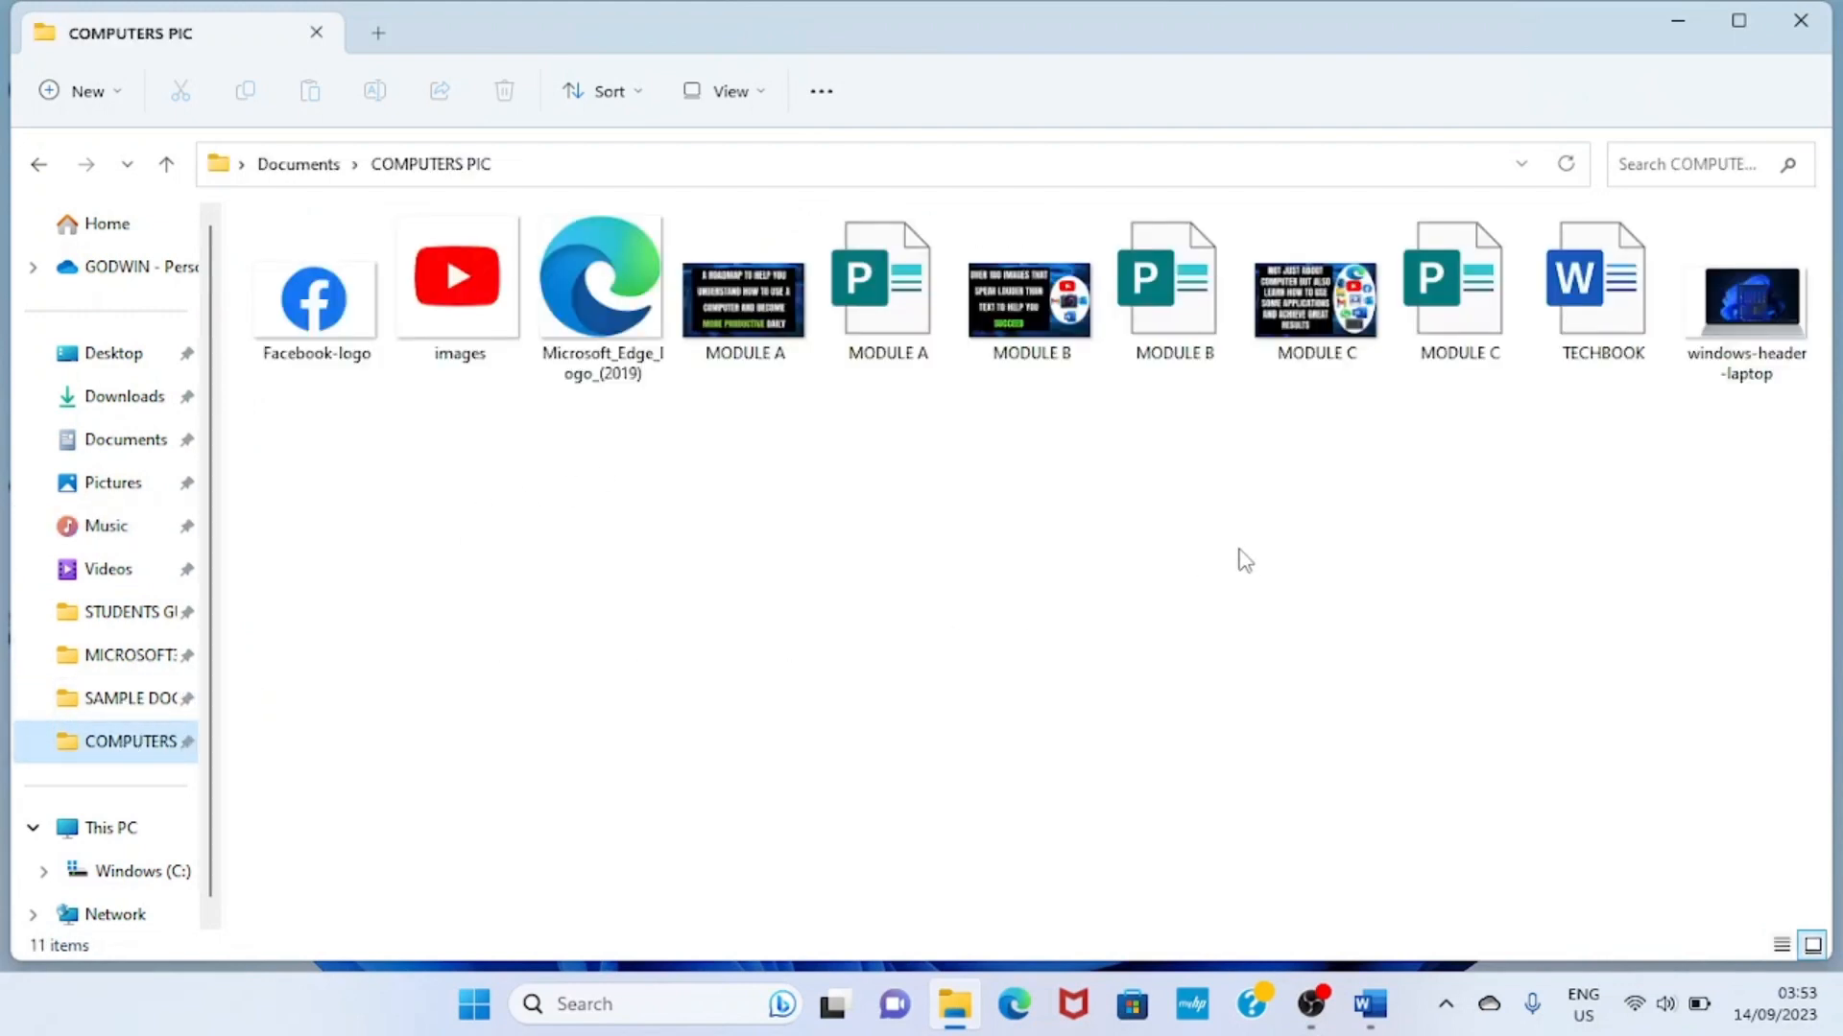
mouse_move(1056, 610)
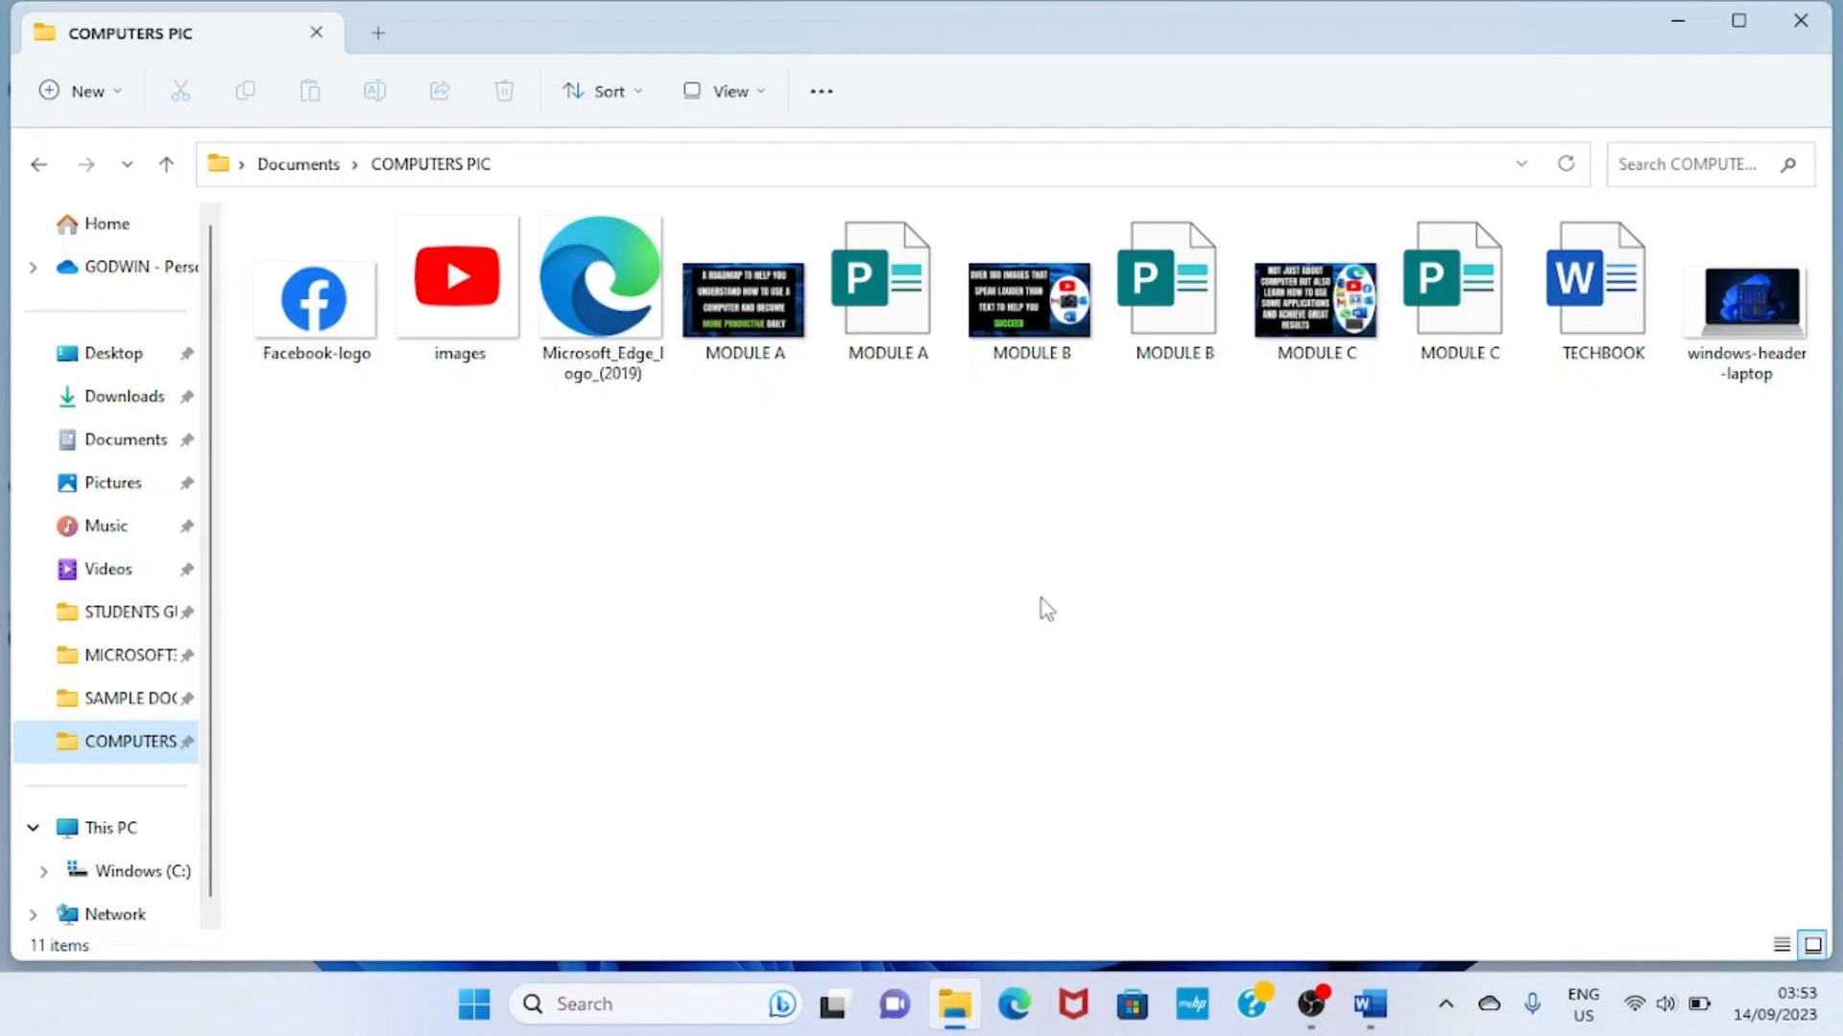
mouse_move(1081, 529)
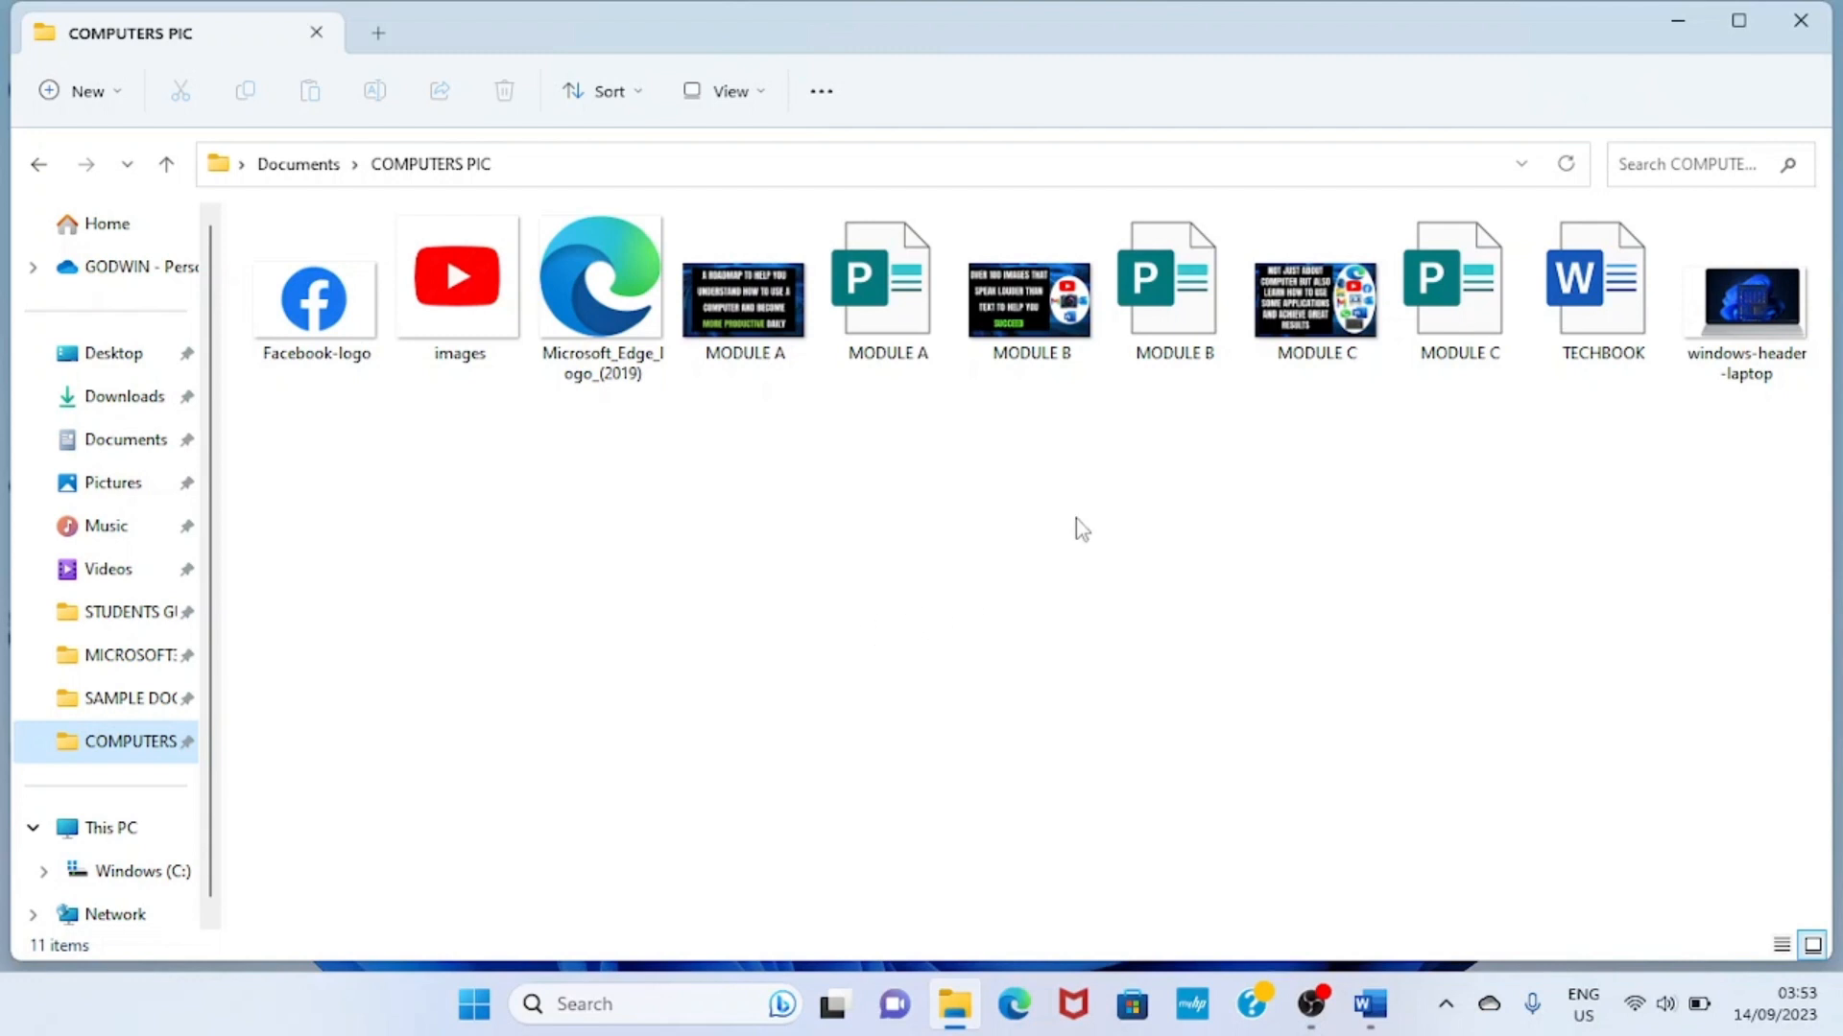
mouse_move(1416, 561)
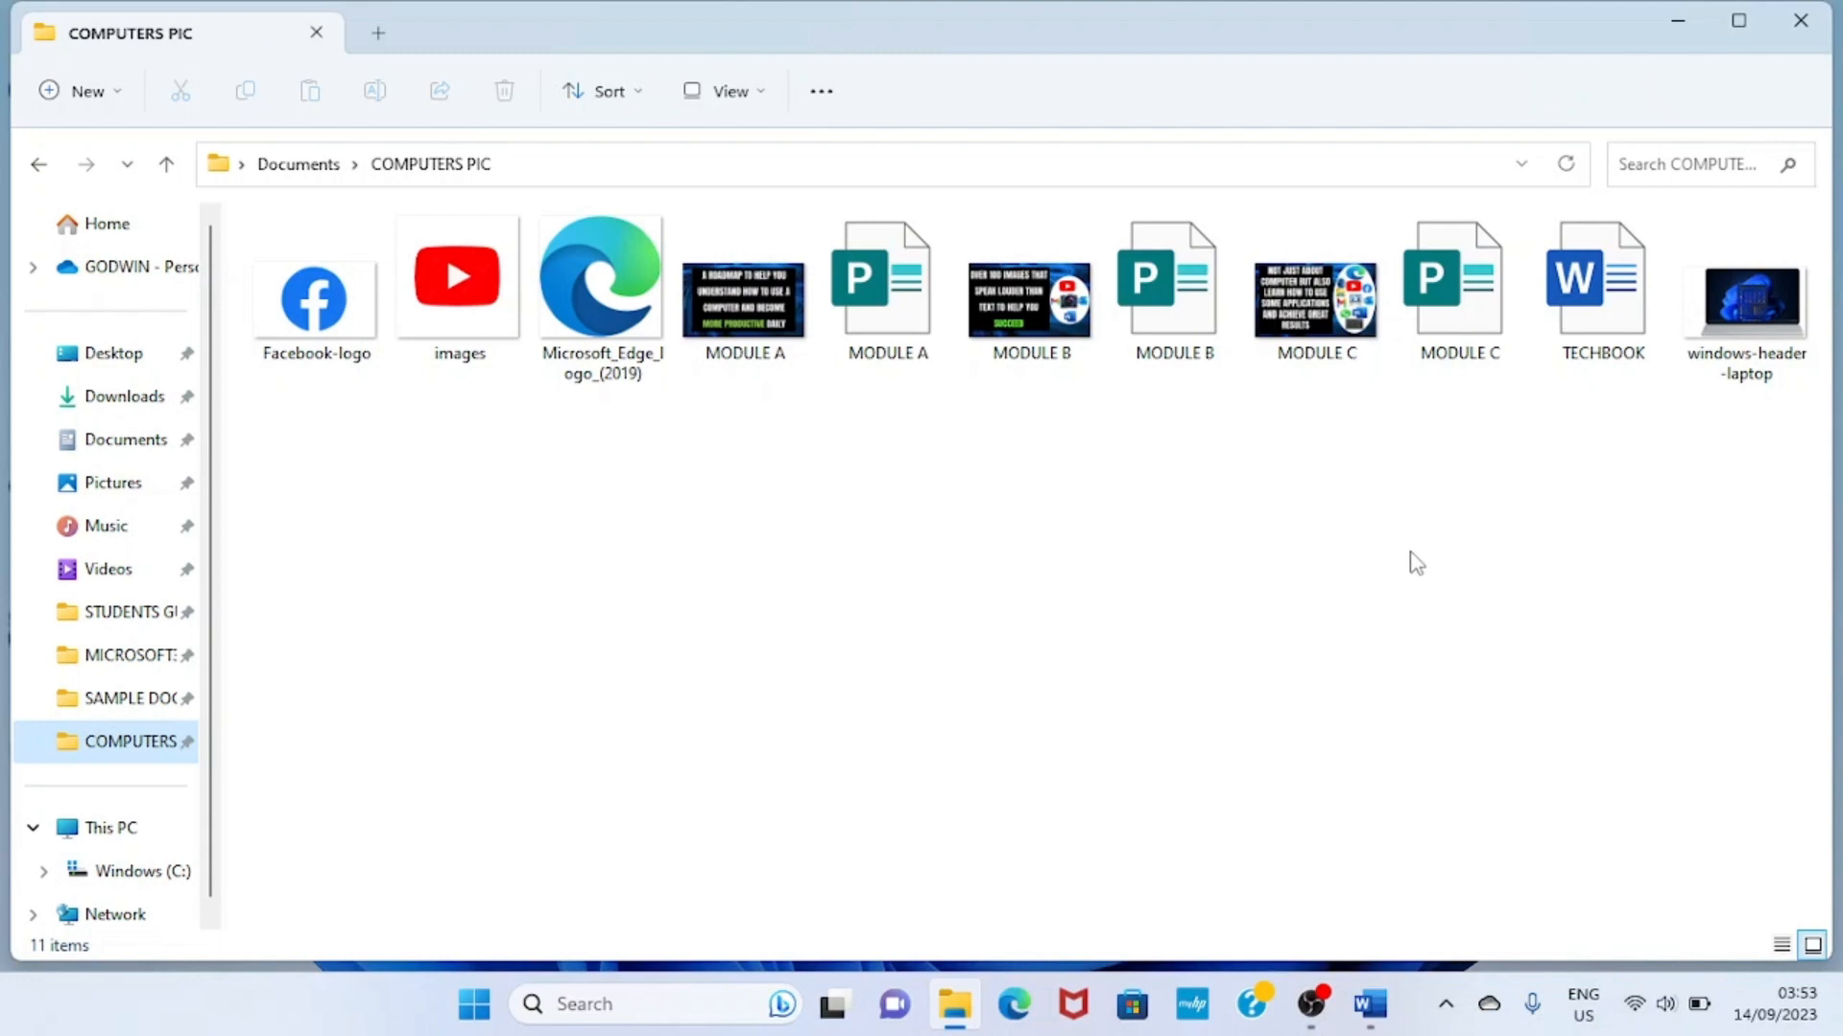
mouse_move(1406, 565)
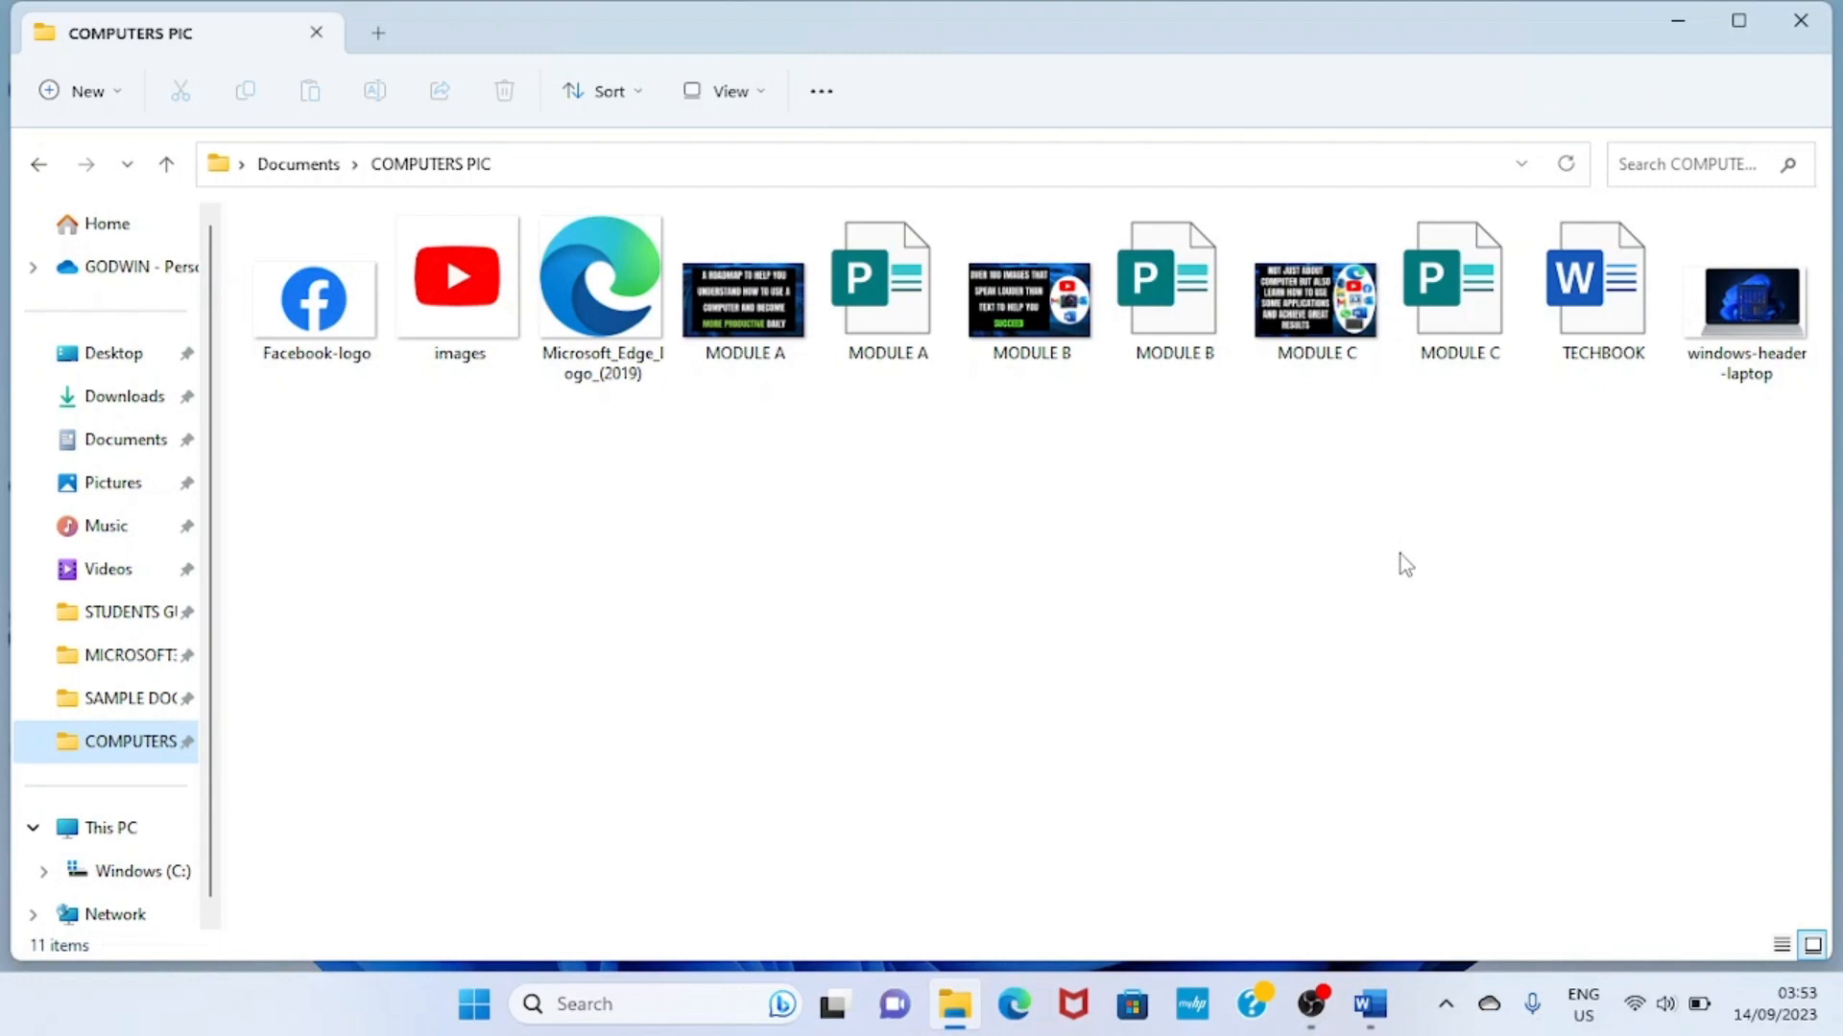